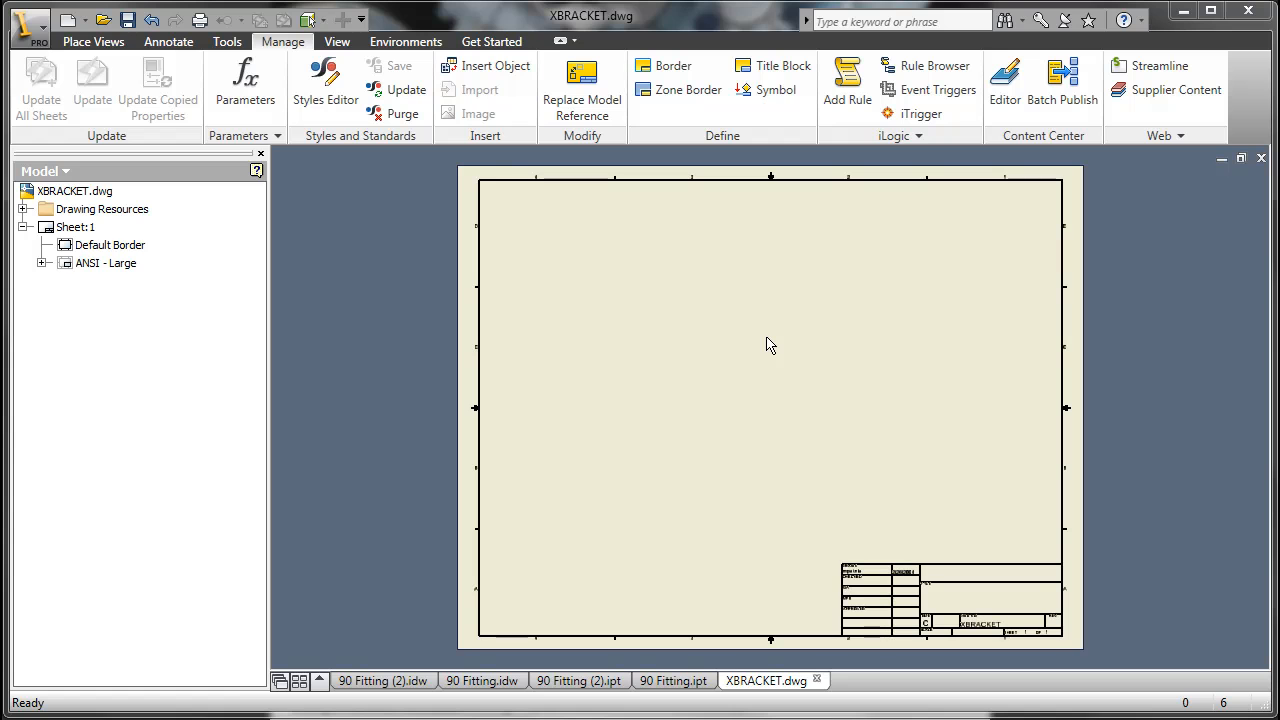
pyautogui.moveTo(643, 311)
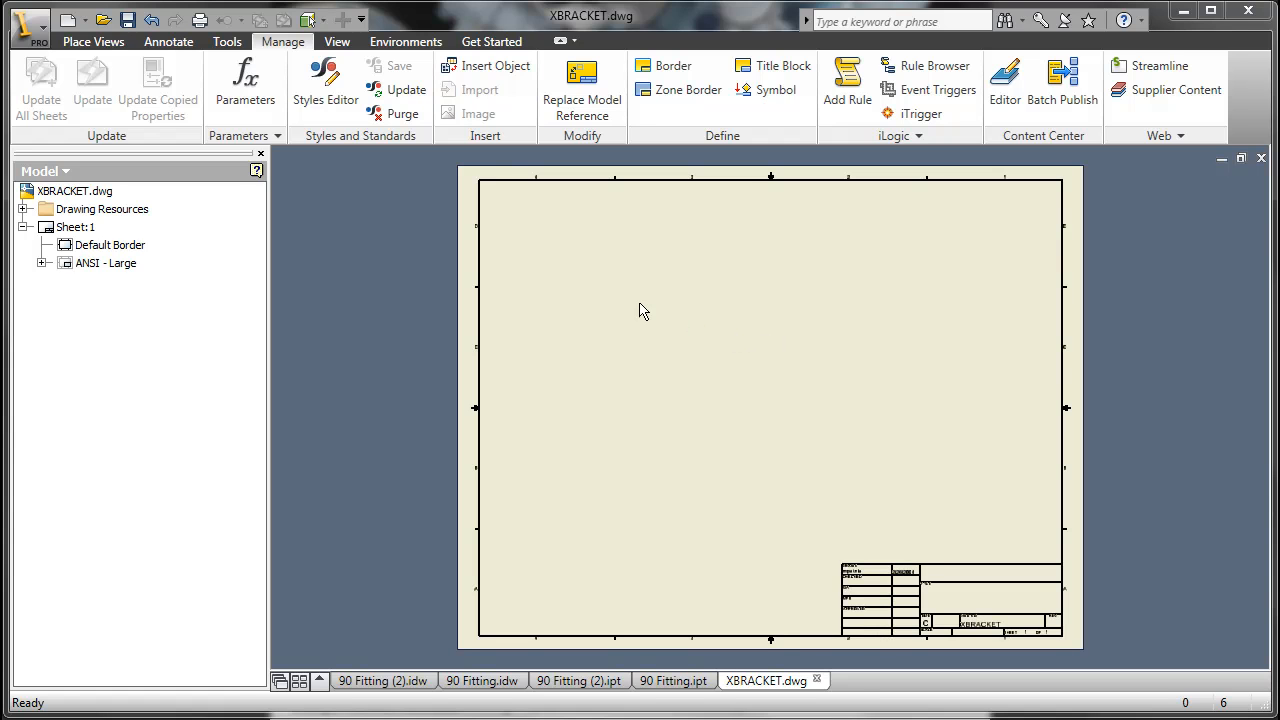
# - Bring up the Place Views ribbon tools on the empty XBRACKET drawing sheet
pyautogui.click(93, 41)
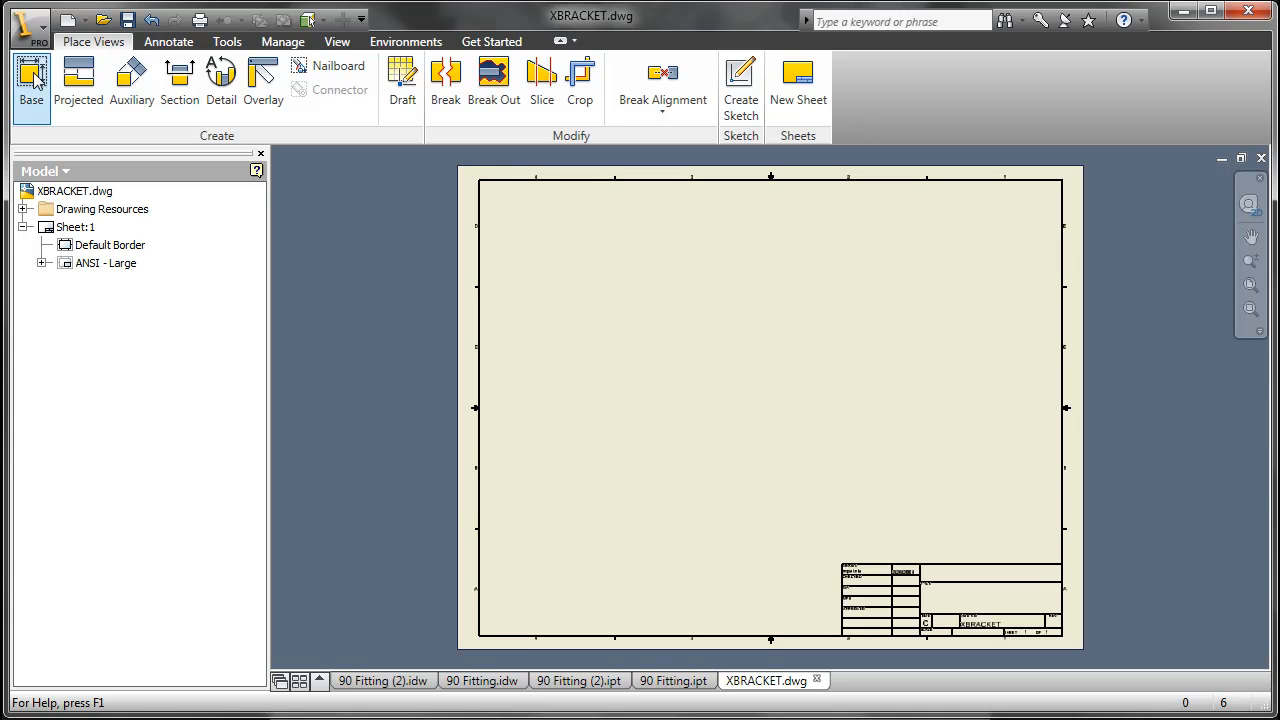
# - Start a base view of XBRACKET.ipt in Front orientation at 1/2"=1" scale
pyautogui.click(31, 85)
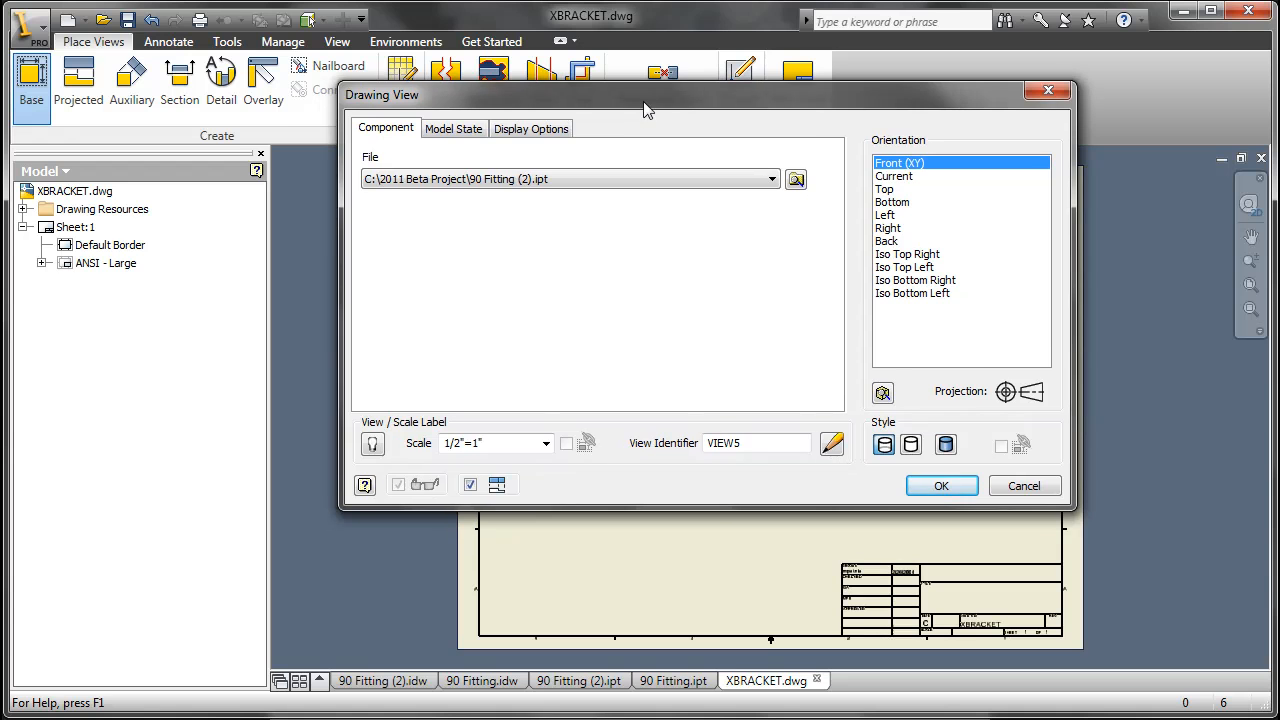
pyautogui.click(796, 178)
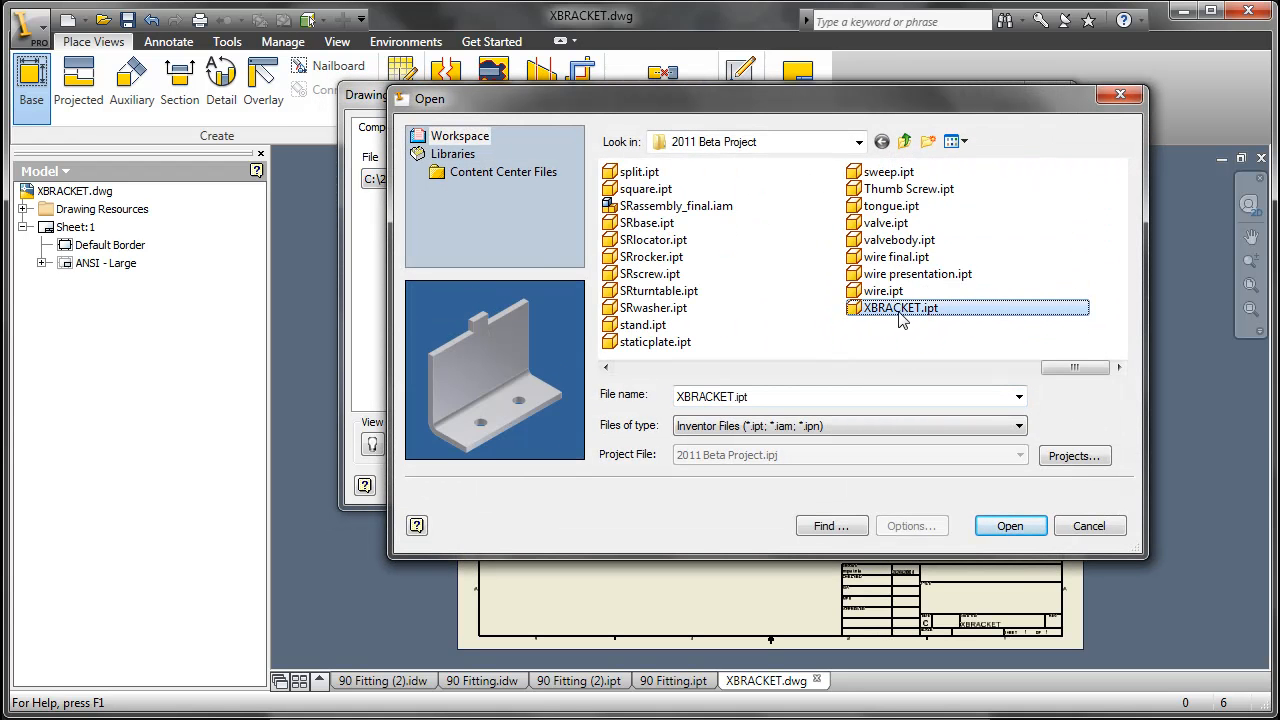
pyautogui.click(1010, 525)
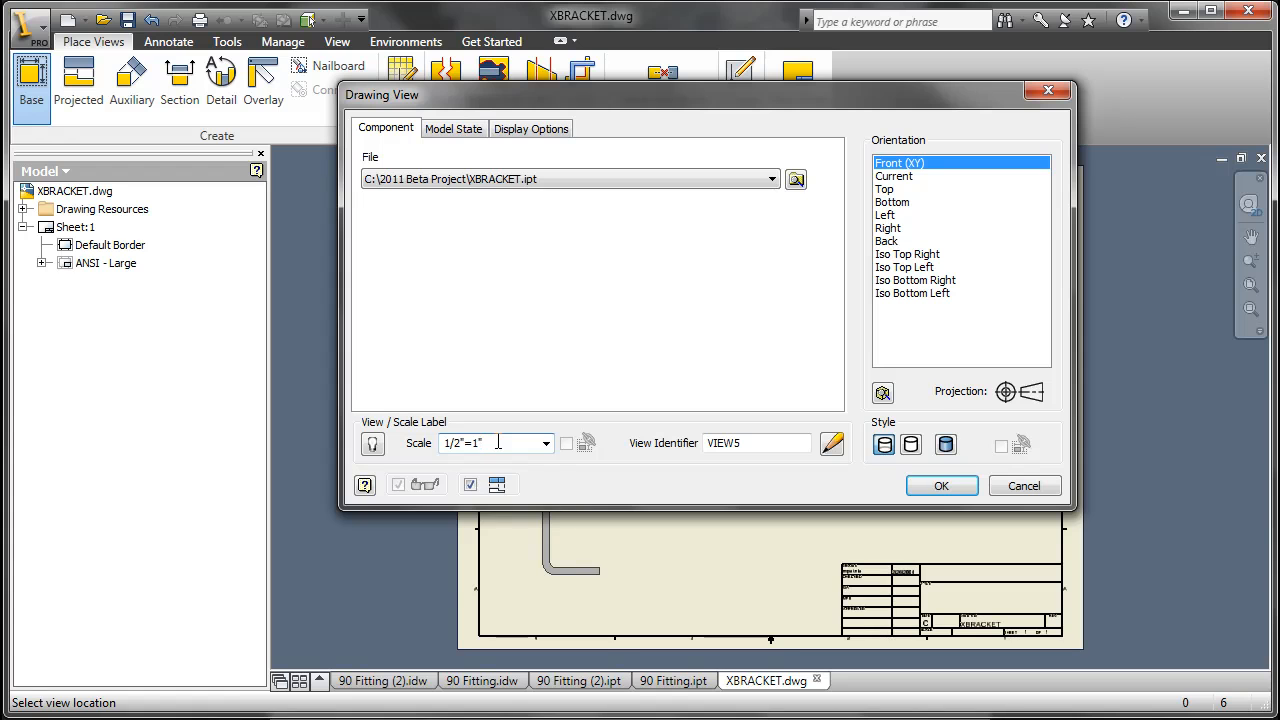
pyautogui.click(546, 442)
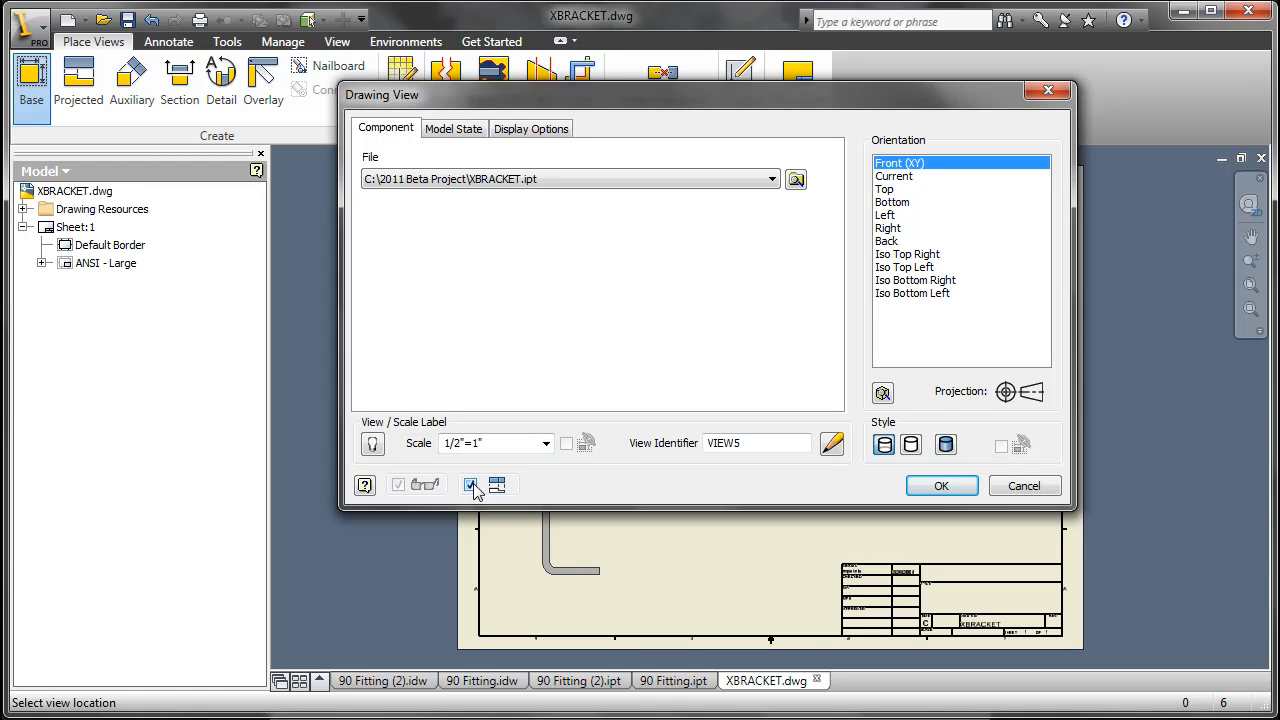
pyautogui.click(470, 485)
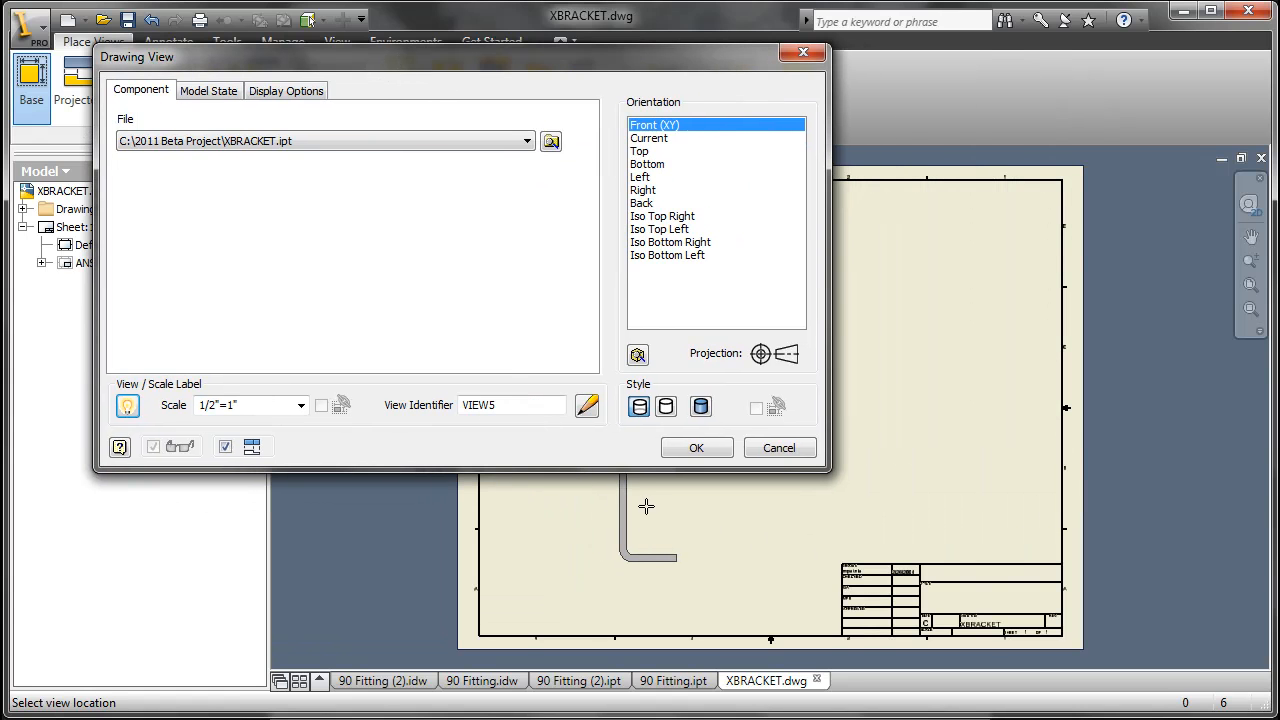
# - Place the XBRACKET front base view and create its projected orthographic and isometric views
pyautogui.click(696, 447)
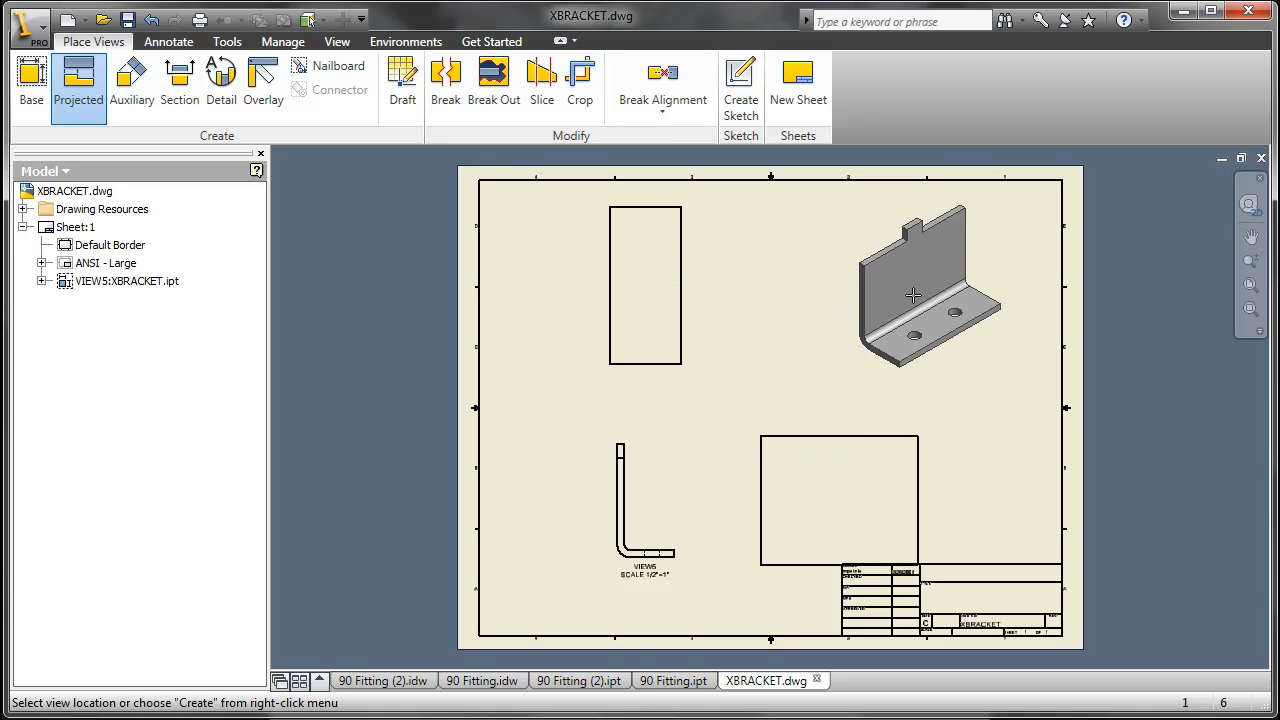
pyautogui.rightClick(910, 295)
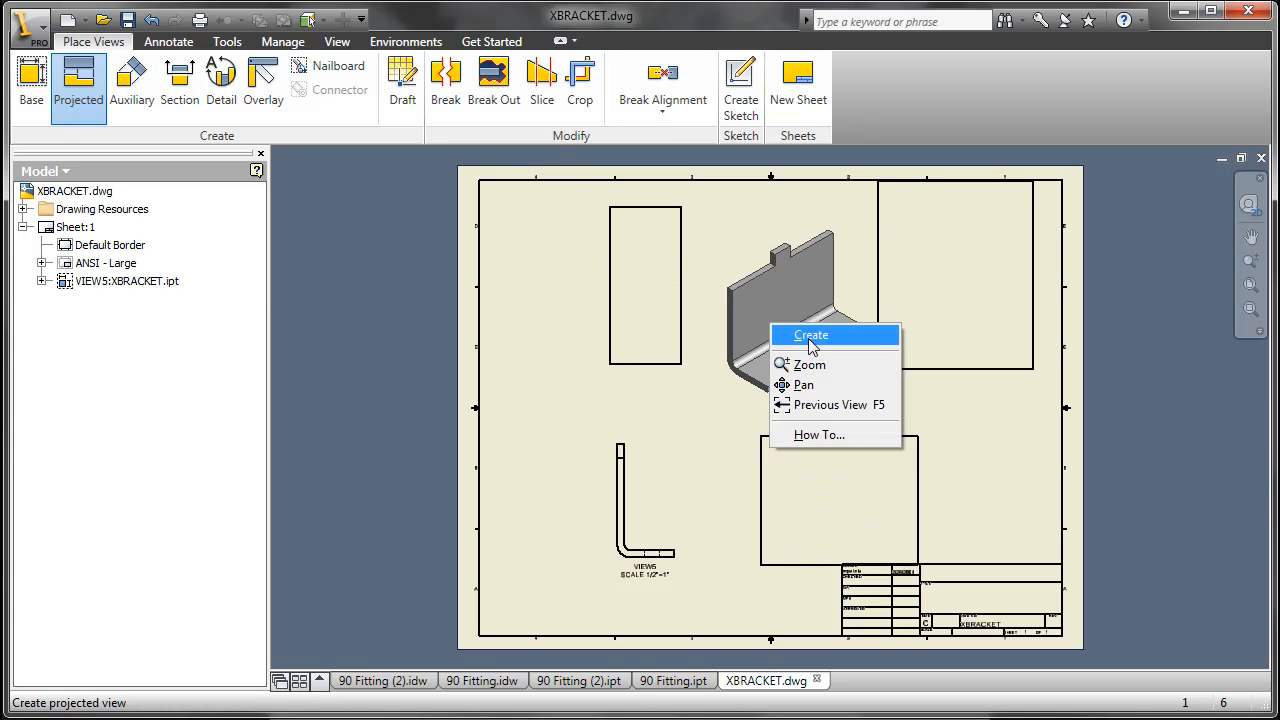
pyautogui.click(810, 335)
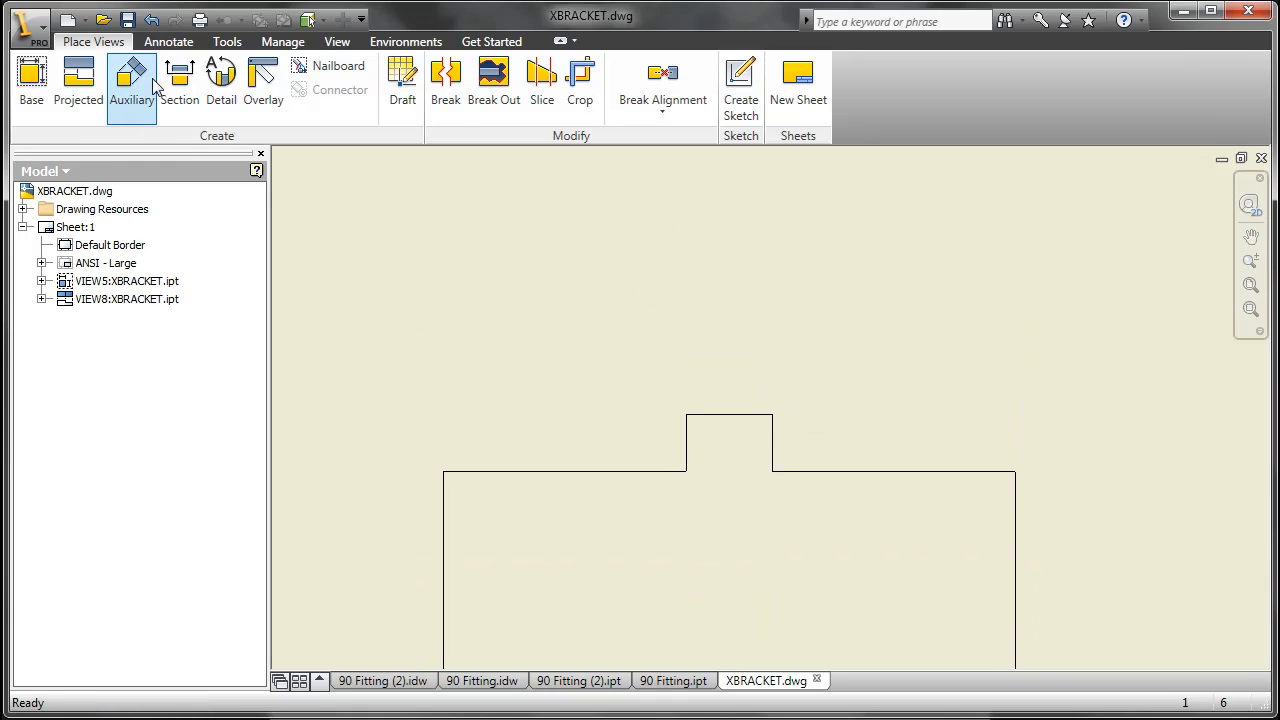
# - Add a chain dimension set (4.25, 1.50, 4.25) across XBRACKET's top edge
pyautogui.click(168, 41)
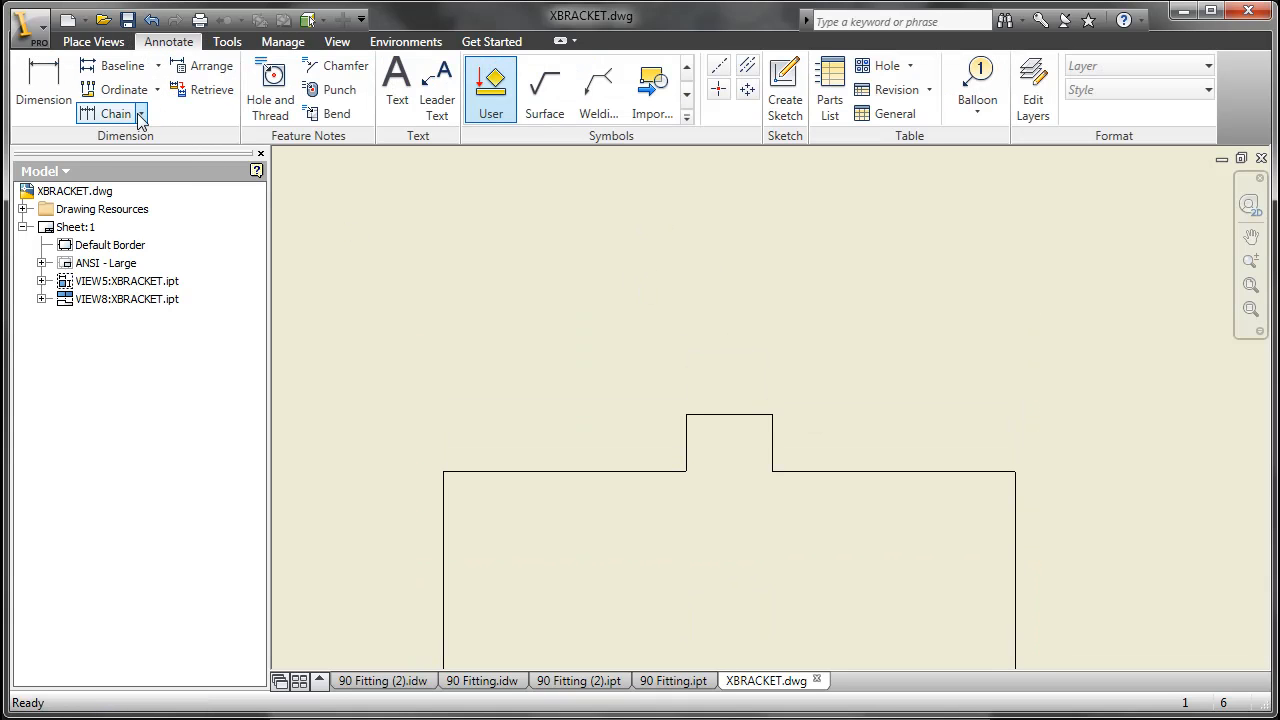
pyautogui.click(141, 113)
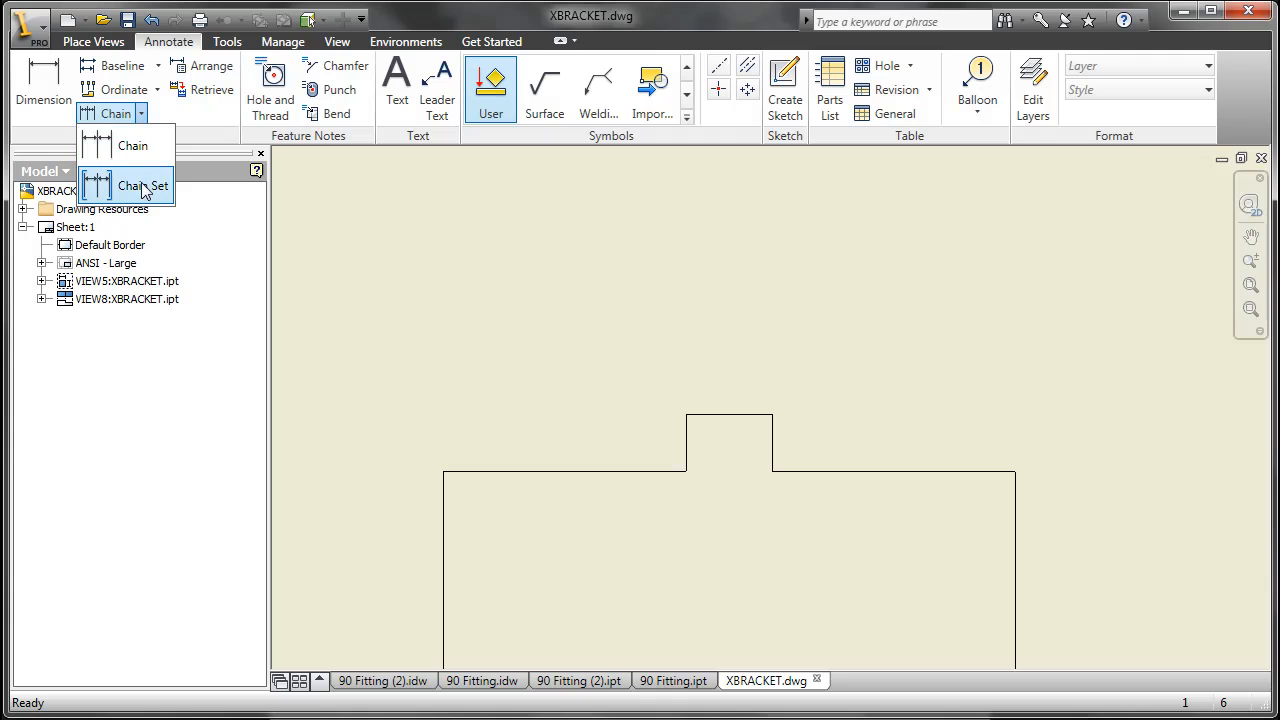
pyautogui.click(143, 186)
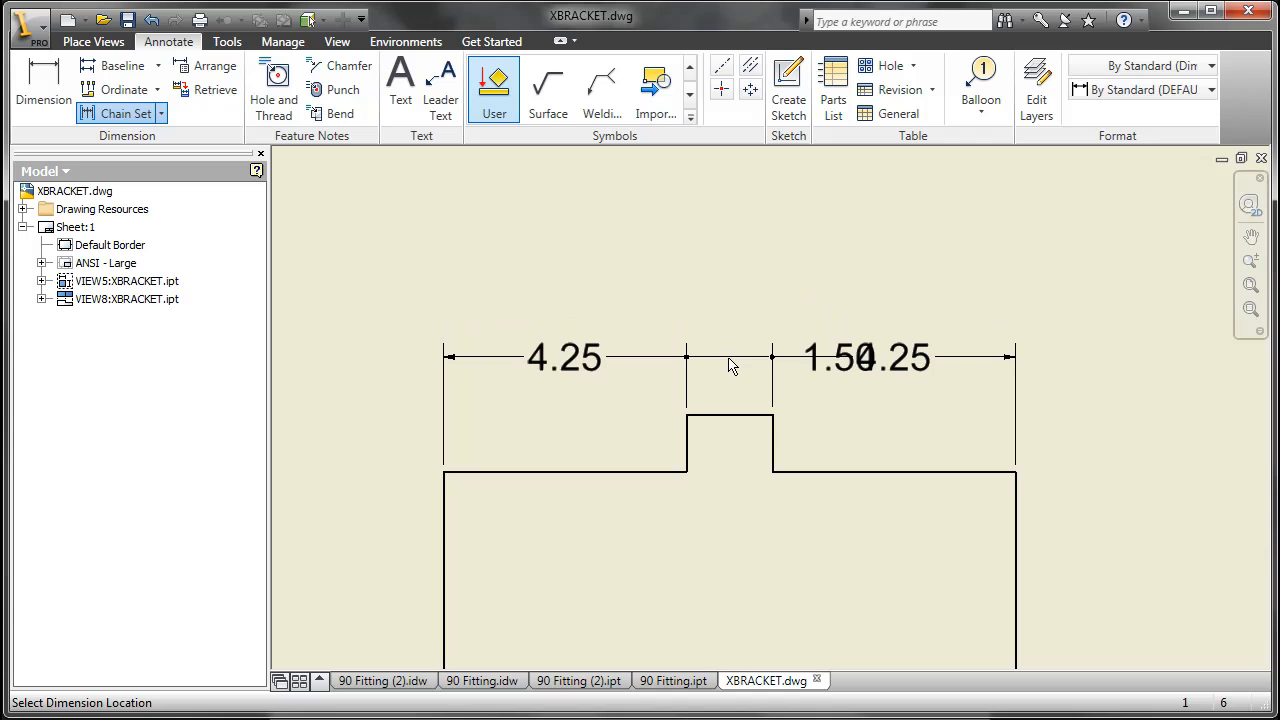
pyautogui.rightClick(730, 365)
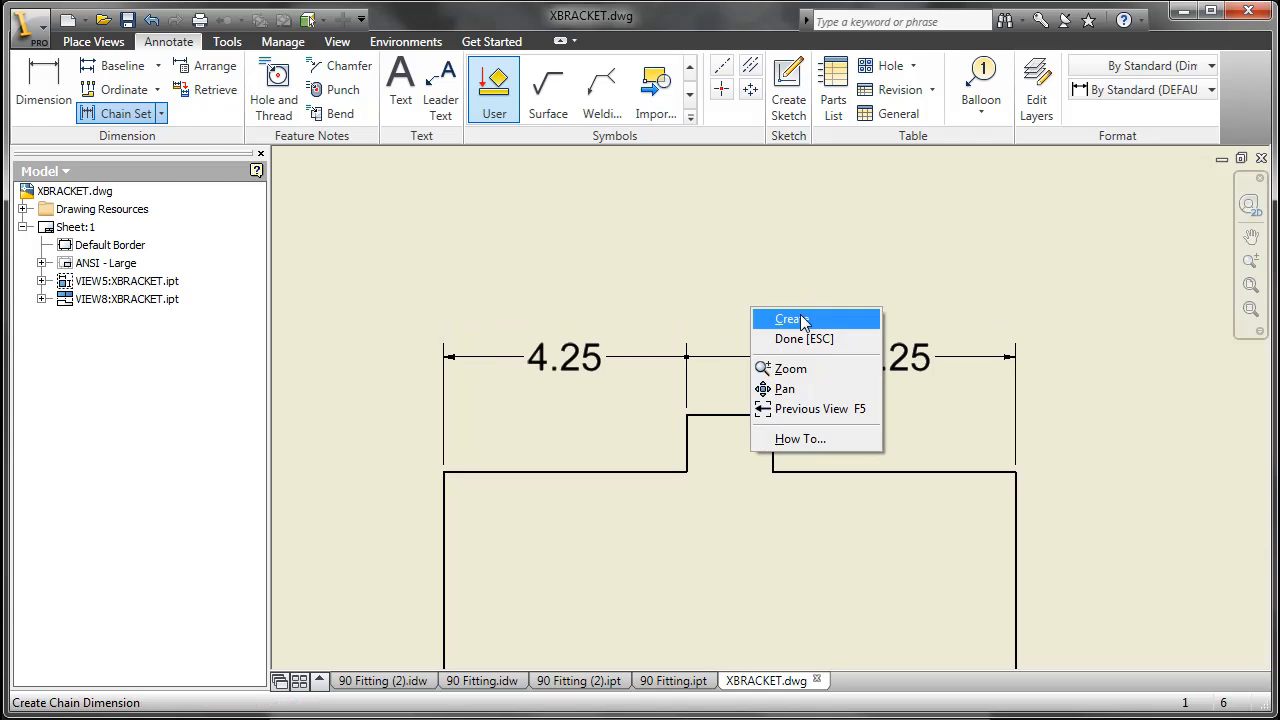
pyautogui.click(789, 318)
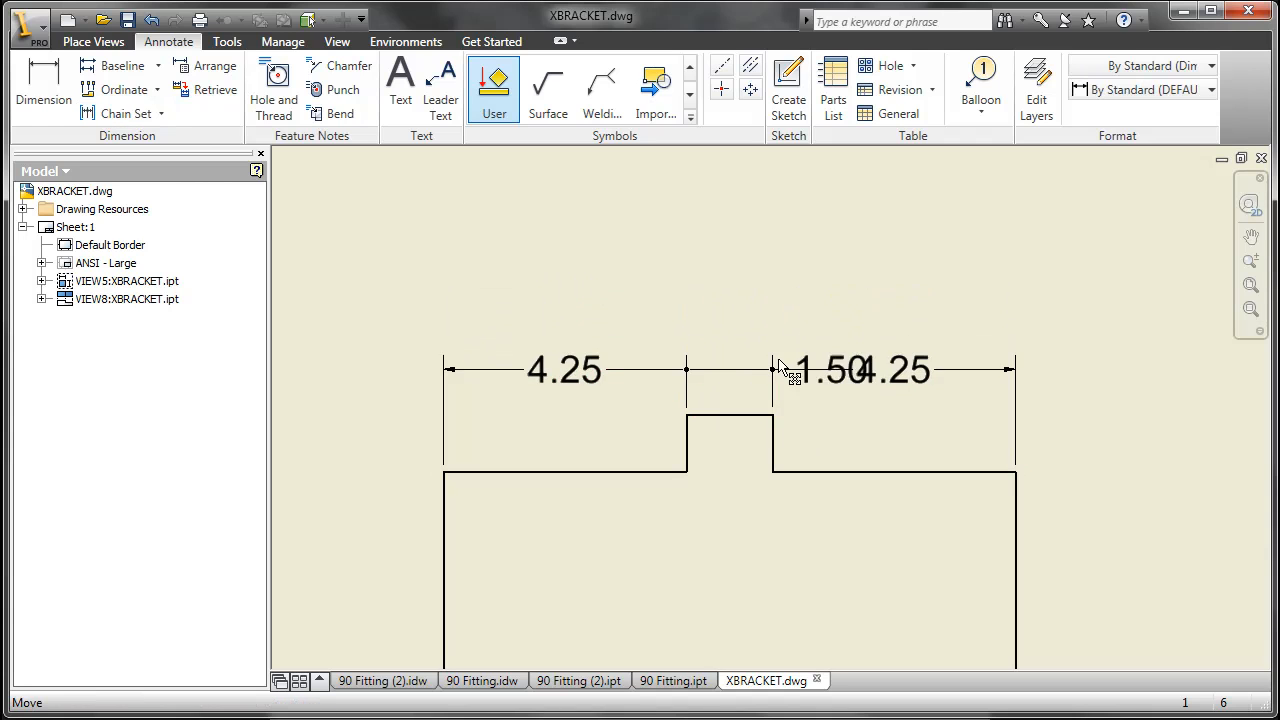
# - Move the chain dimension text above the edge, then undo the whole set
pyautogui.moveTo(790, 370); pyautogui.dragTo(640, 370)
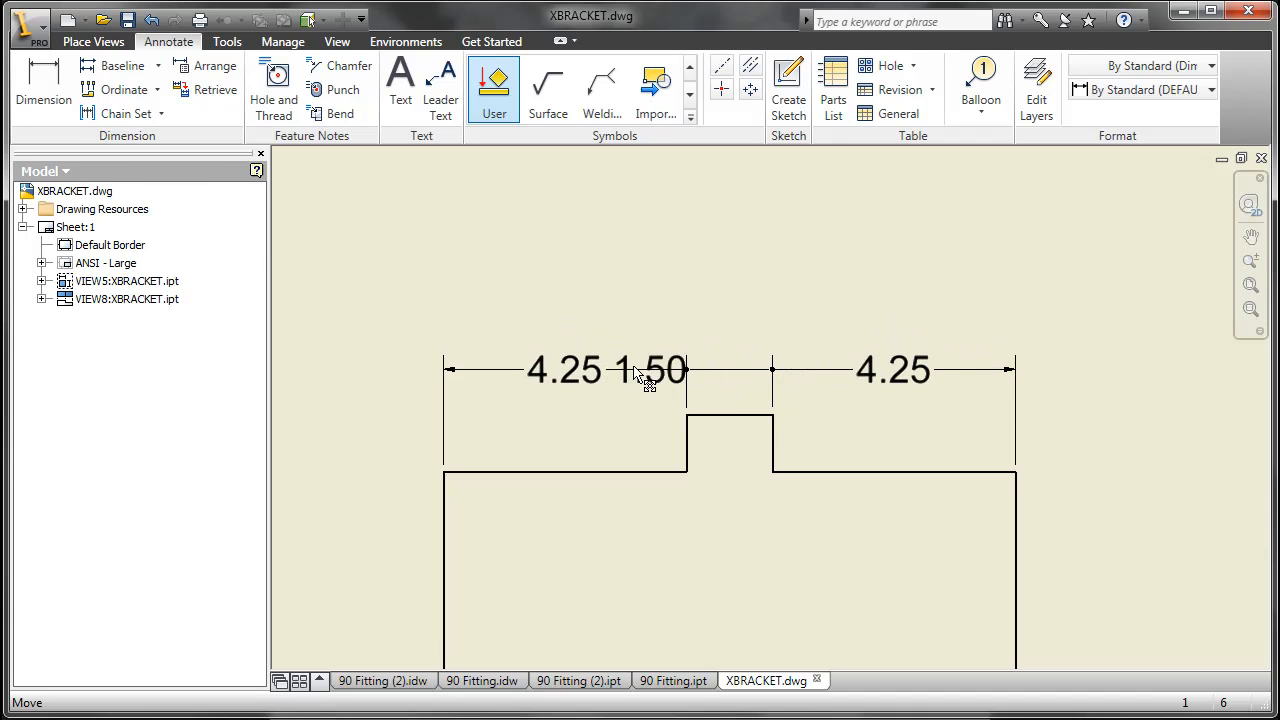
pyautogui.moveTo(640, 375); pyautogui.dragTo(730, 300)
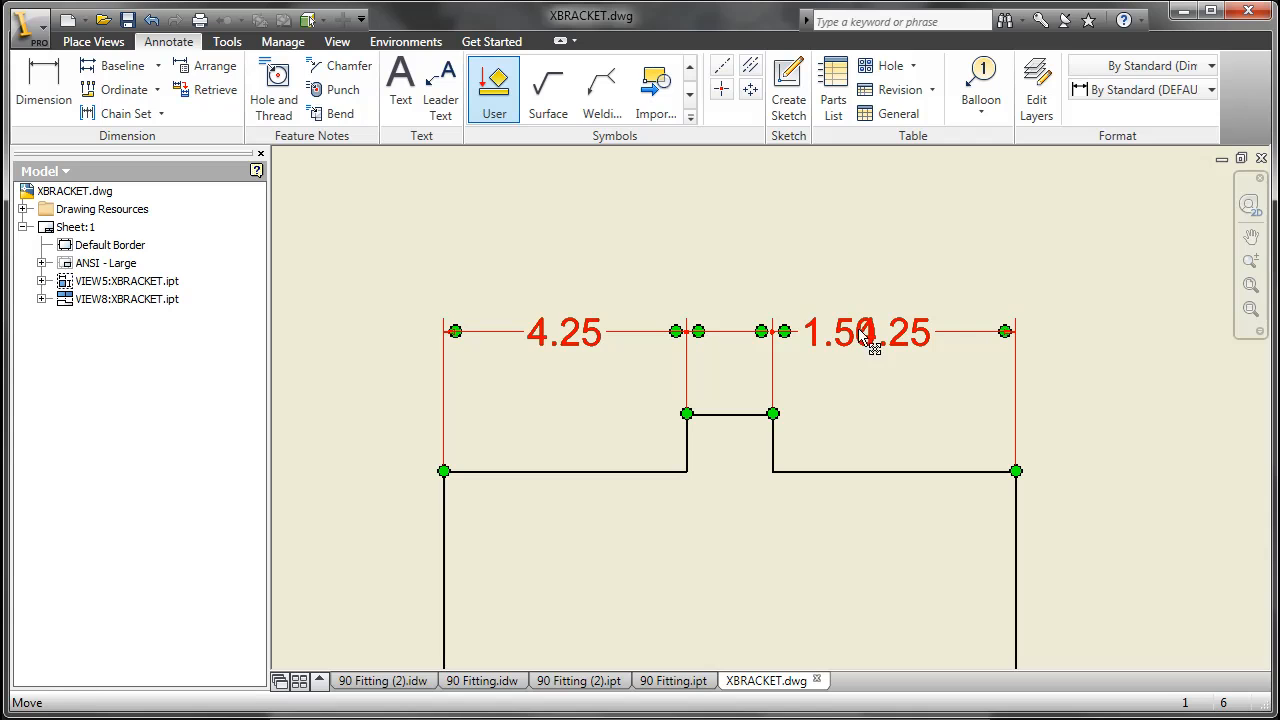
pyautogui.click(151, 20)
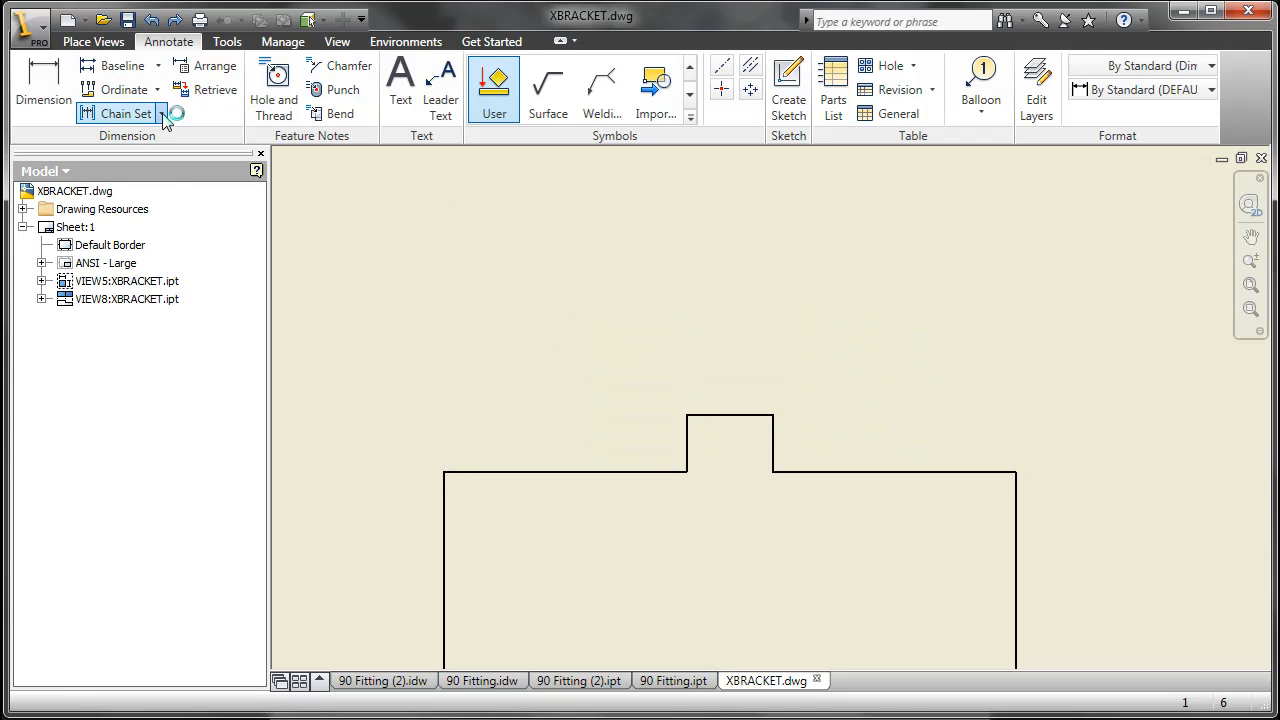
# - Switch to individual Chain dimensions and pick the tab's left edge
pyautogui.click(118, 113)
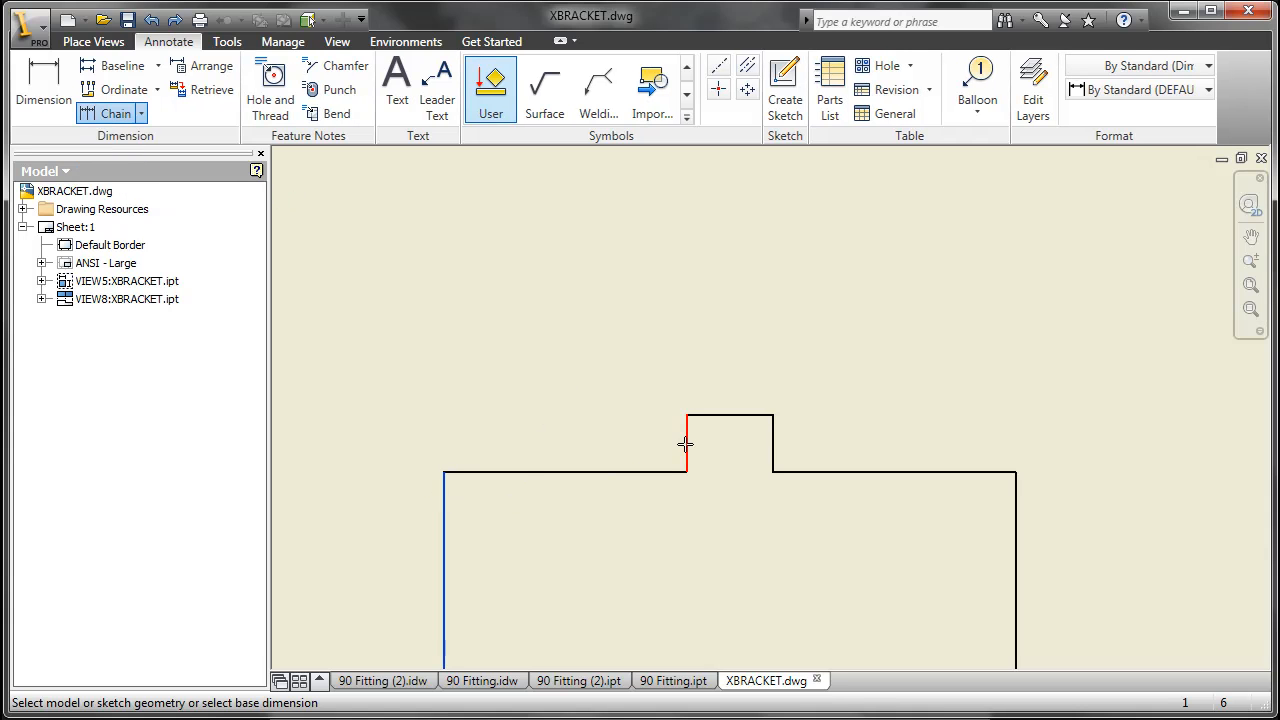
pyautogui.click(685, 445)
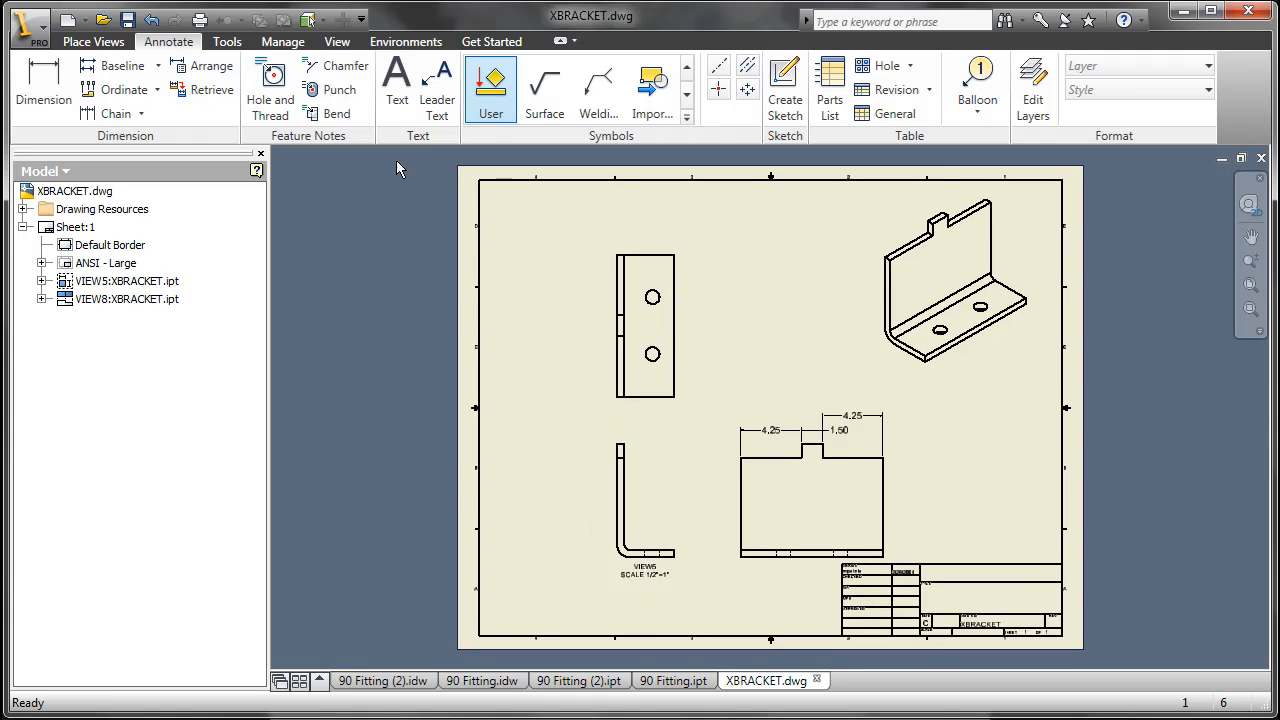
# - Add a 1"=1" preset scale to the ANSI standard in the Style and Standard Editor
pyautogui.click(282, 41)
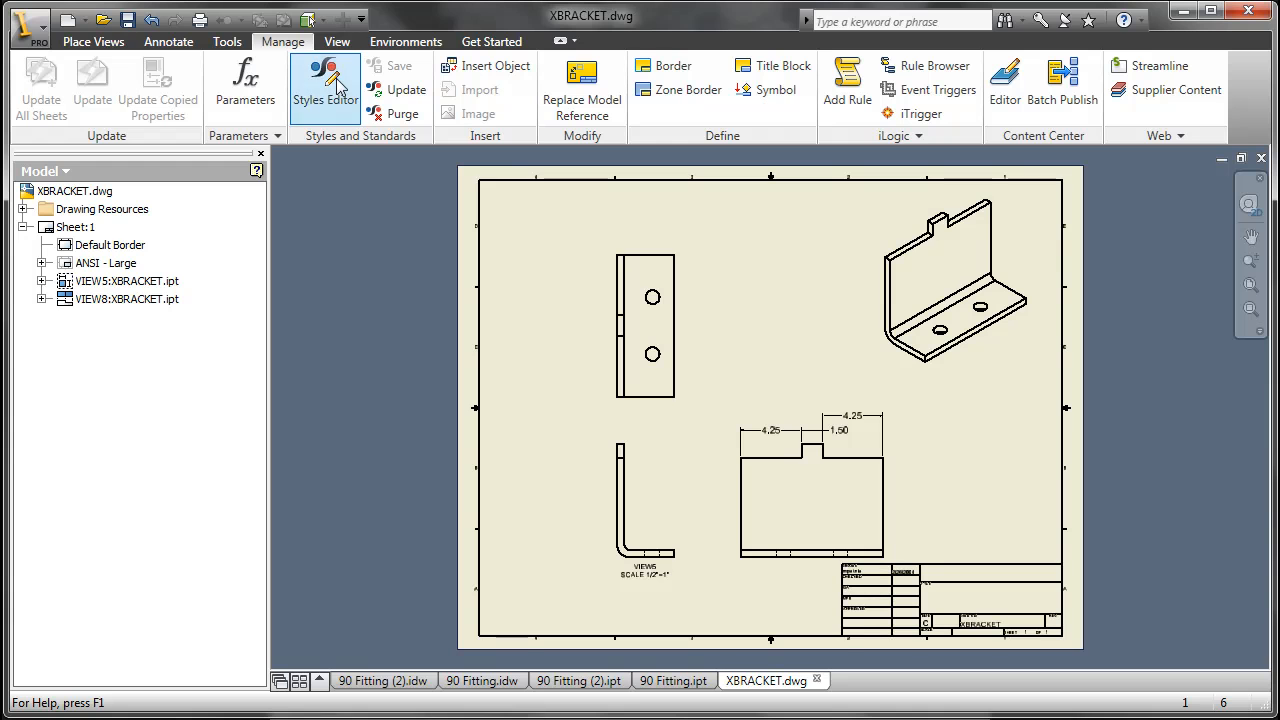
pyautogui.moveTo(766, 328)
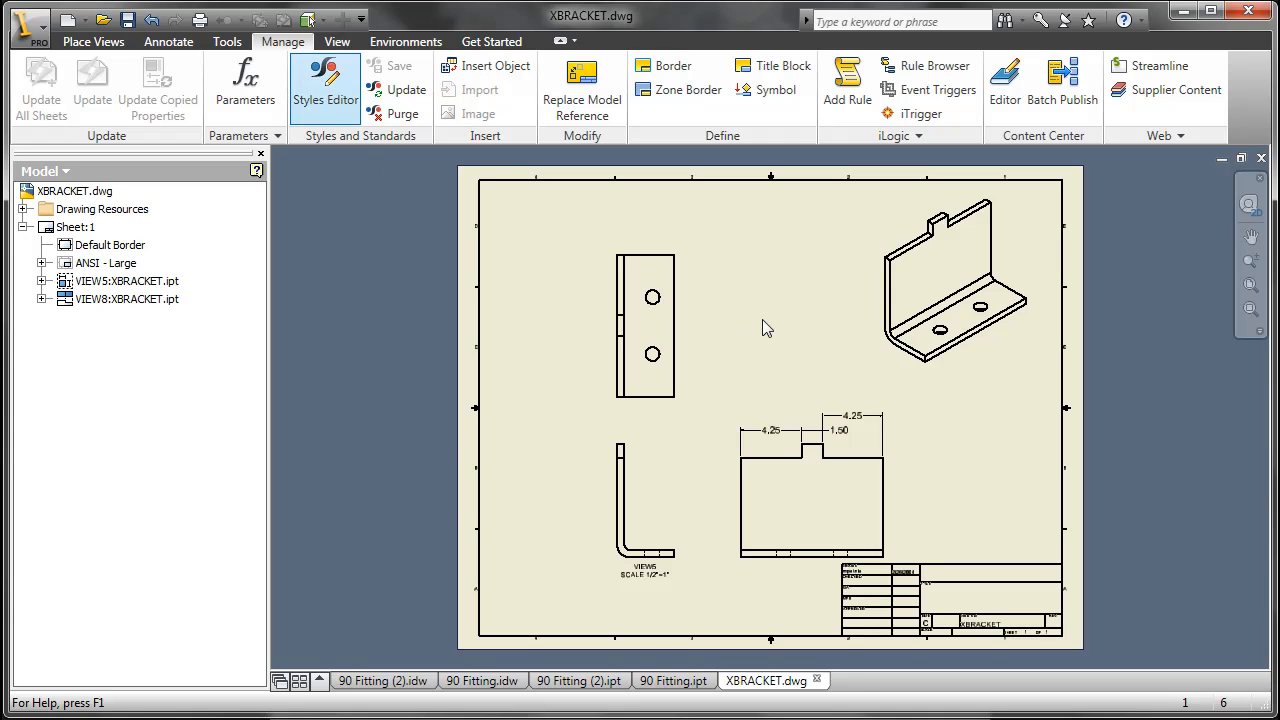
pyautogui.click(325, 80)
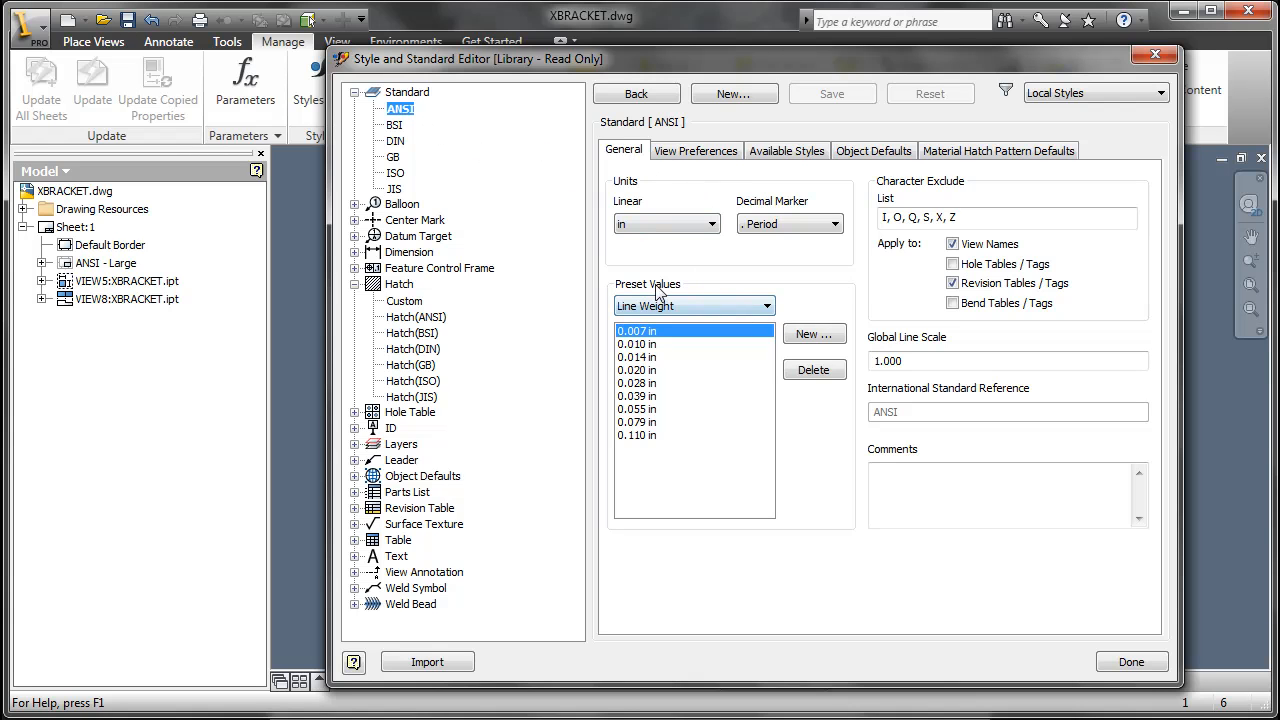
pyautogui.click(767, 305)
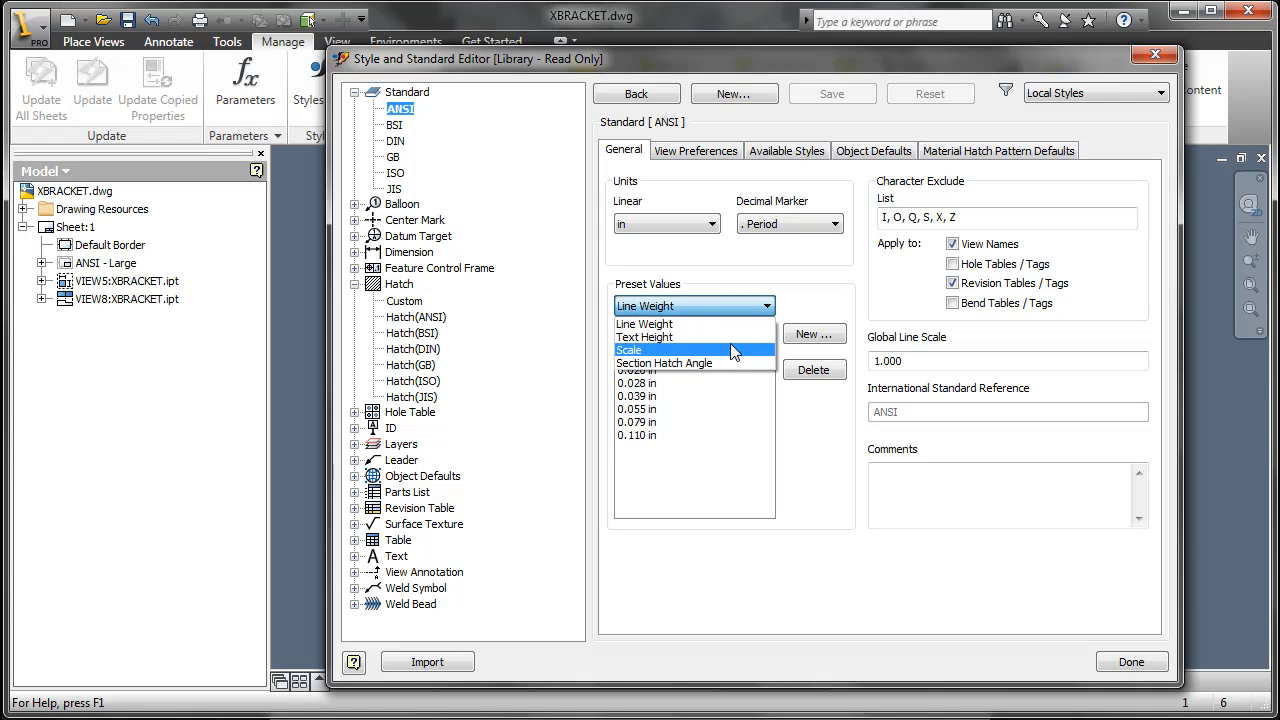
pyautogui.click(631, 350)
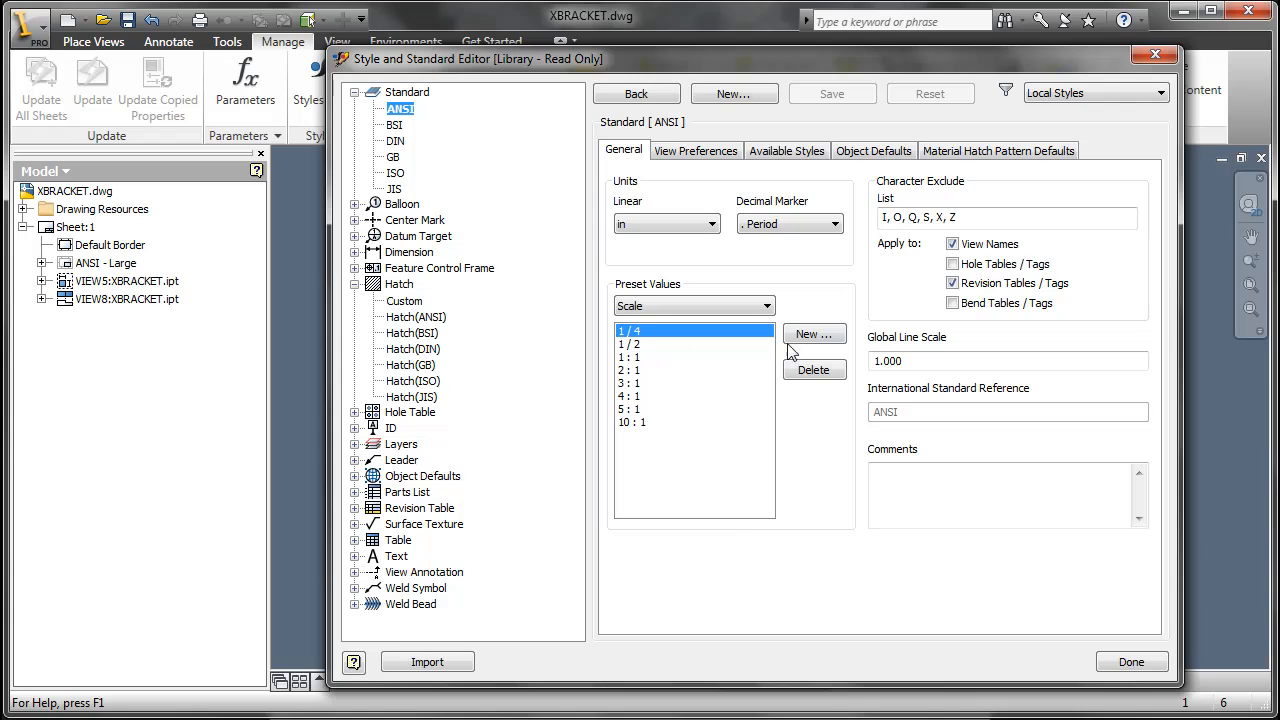
pyautogui.click(814, 334)
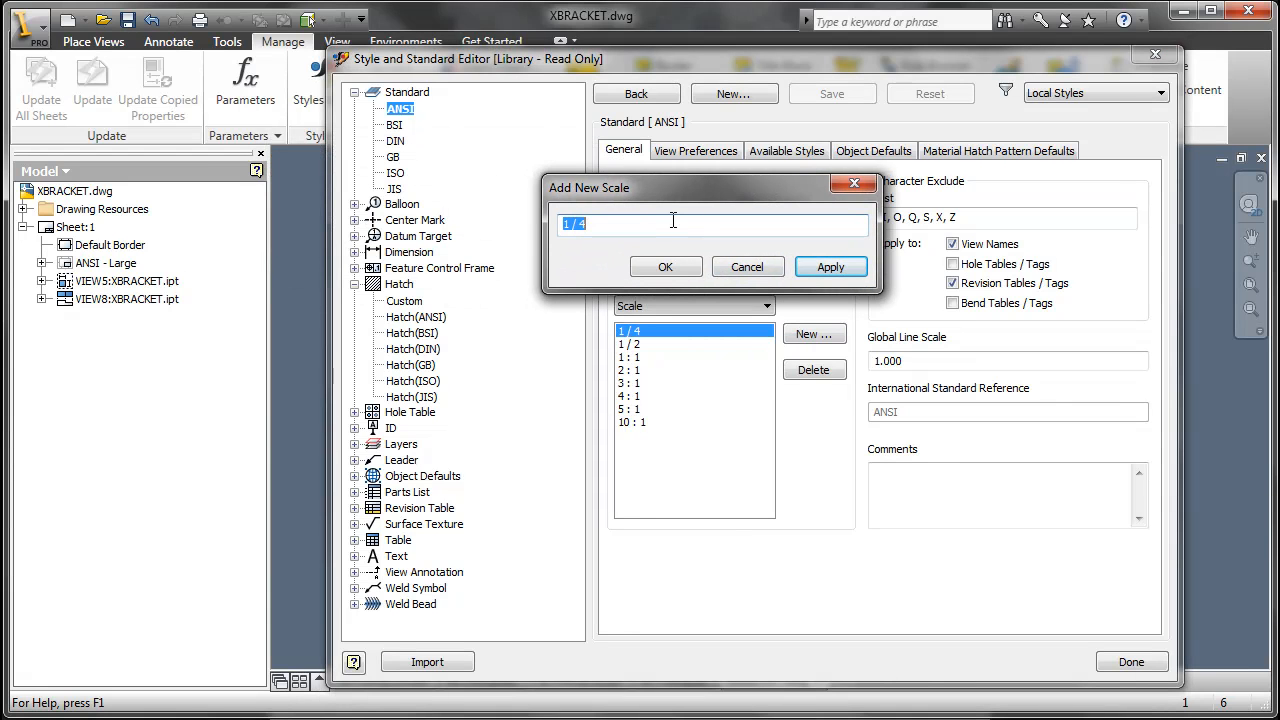
pyautogui.write('1')
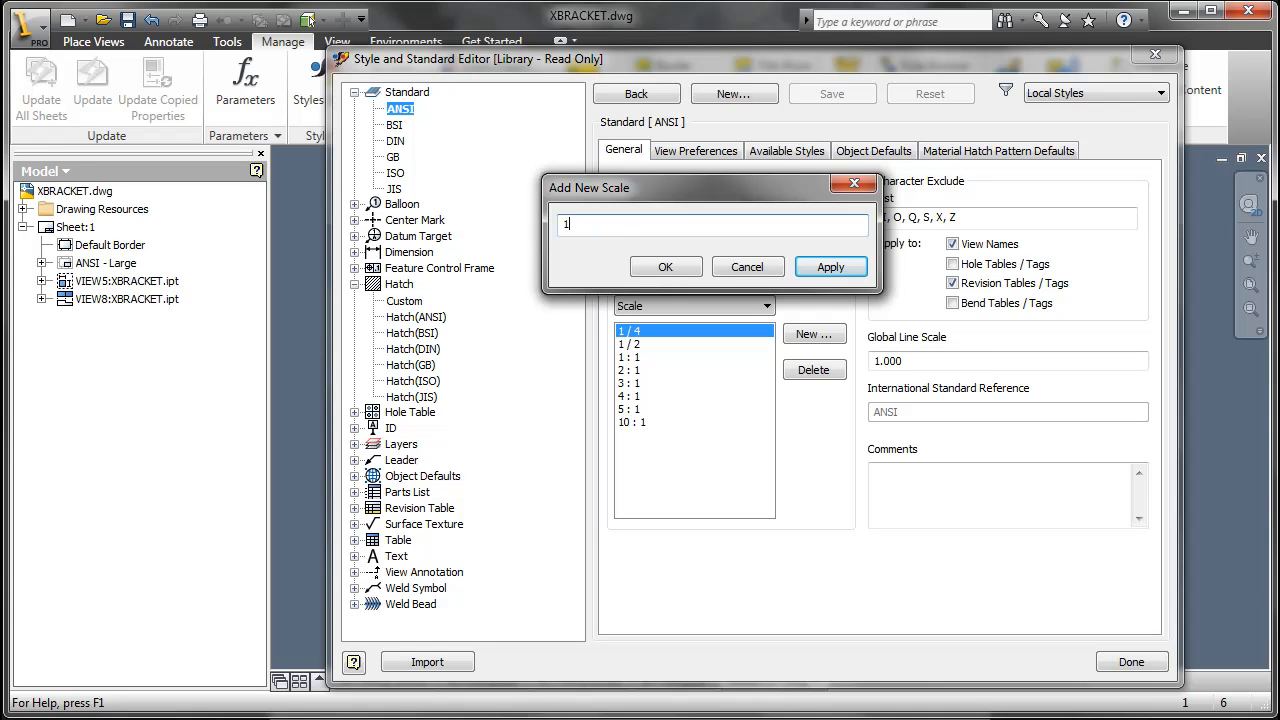
pyautogui.write('"=1')
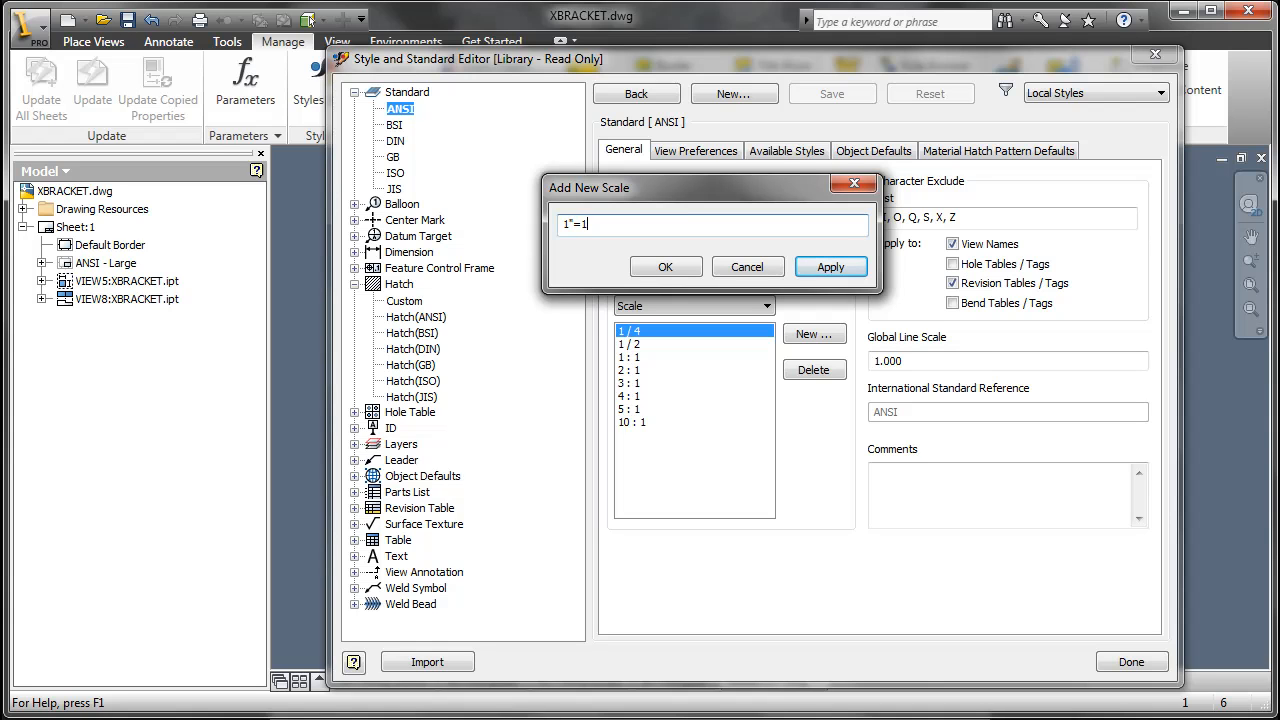
pyautogui.click(665, 266)
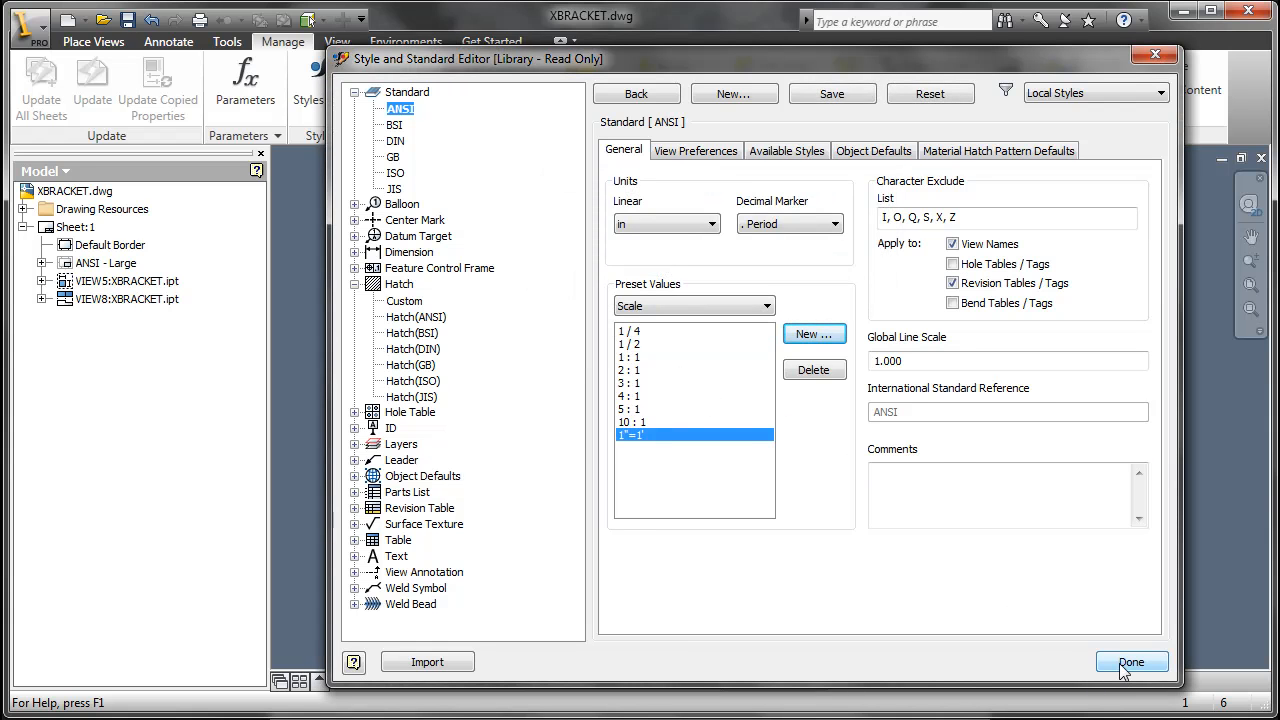
pyautogui.click(1131, 662)
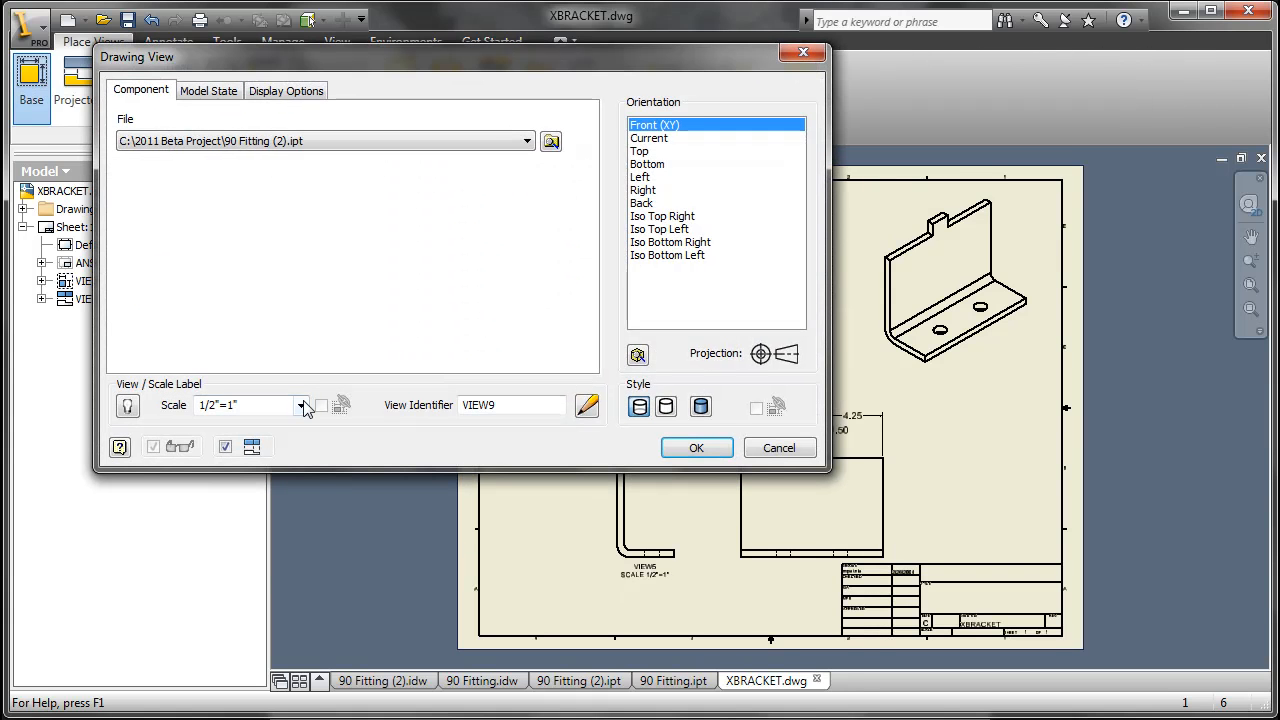
# - Check which scales the Drawing View Scale list offers
pyautogui.click(301, 405)
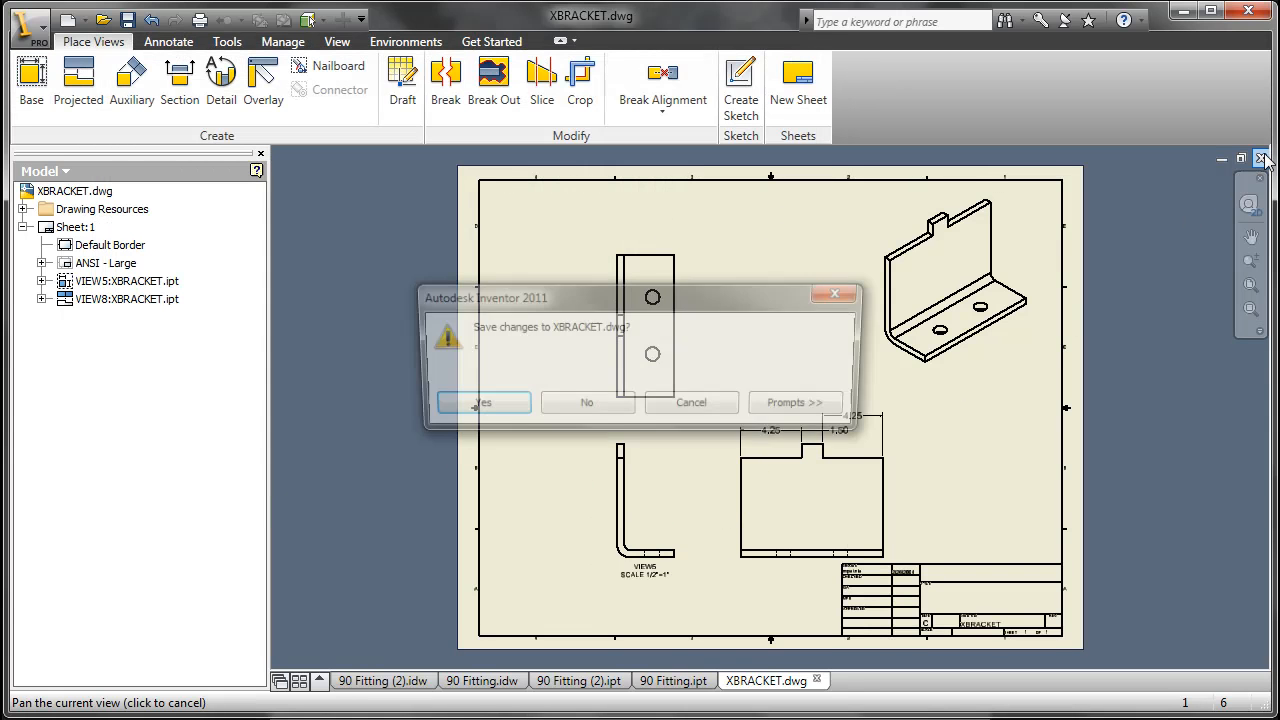
# - Answer the save prompt so XBRACKET.dwg closes
pyautogui.click(483, 402)
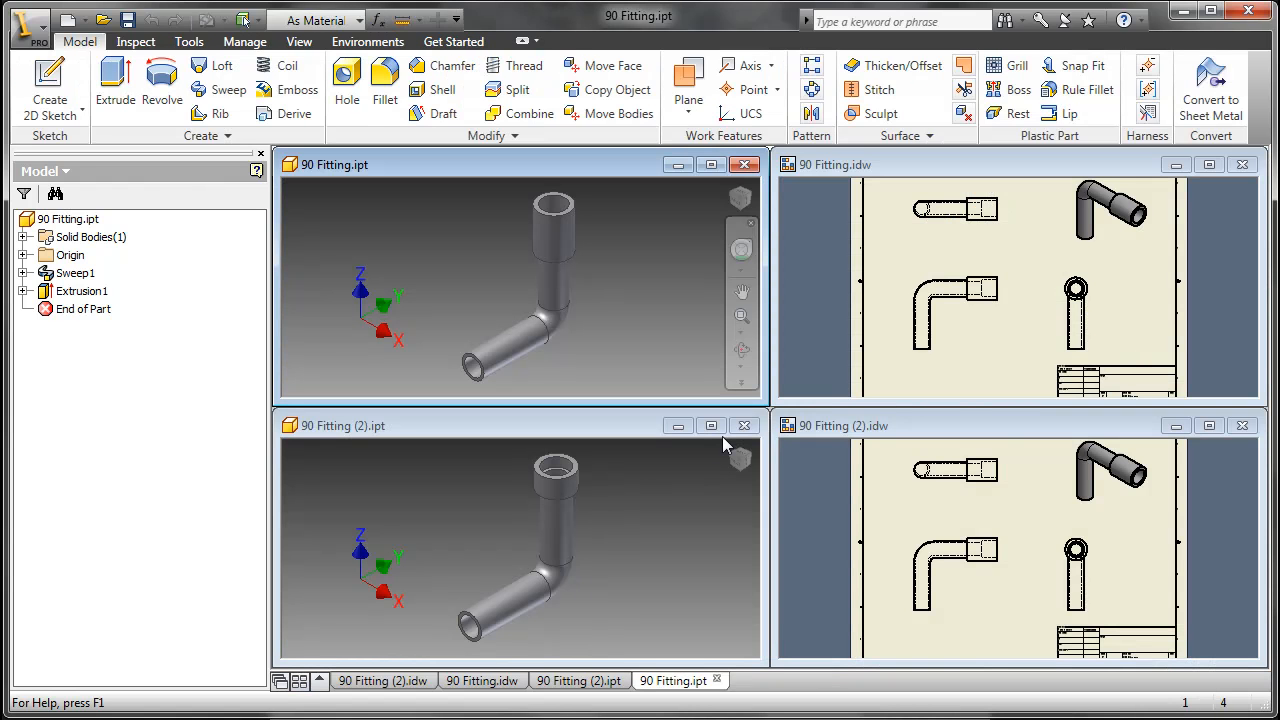
pyautogui.moveTo(854, 457)
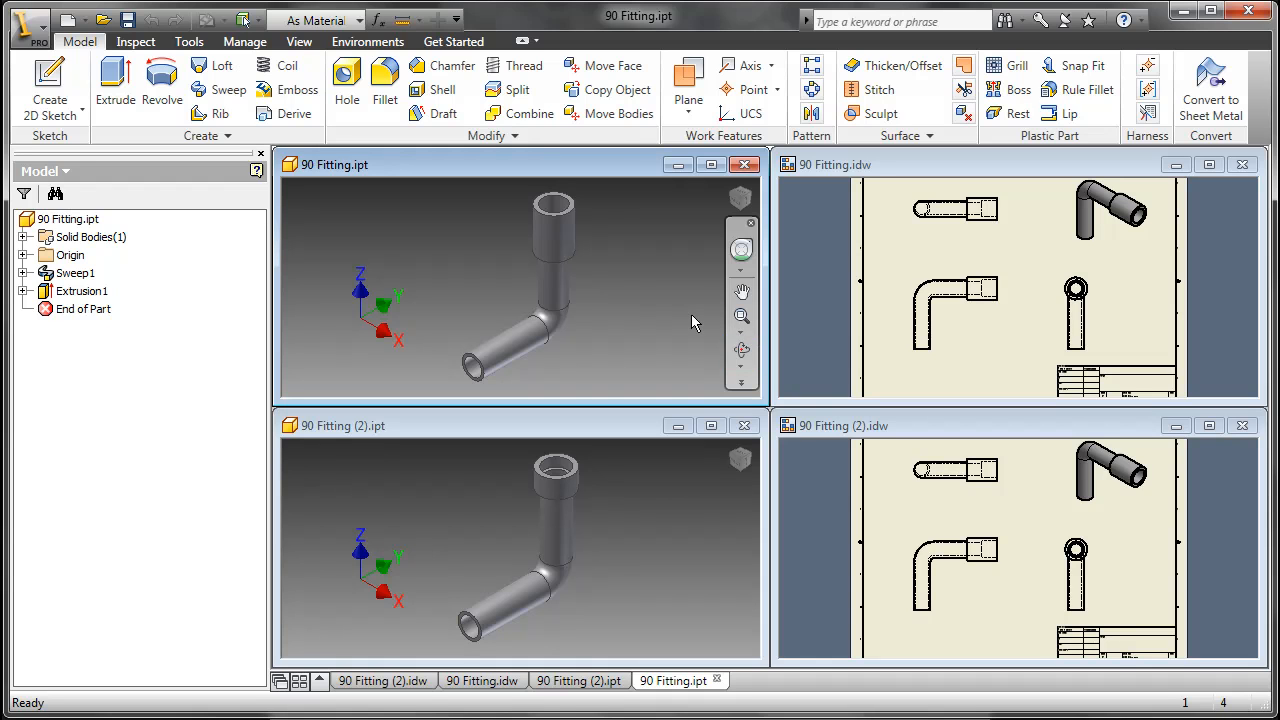
pyautogui.moveTo(857, 287)
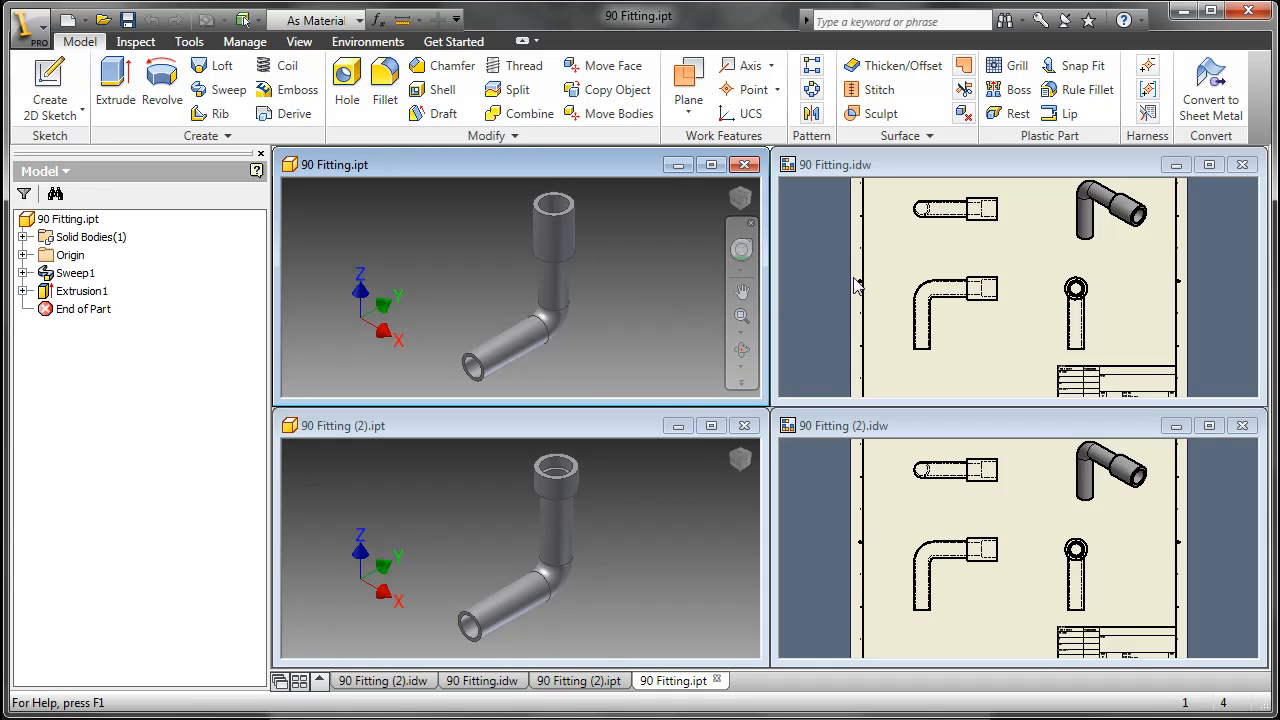
pyautogui.moveTo(882, 527)
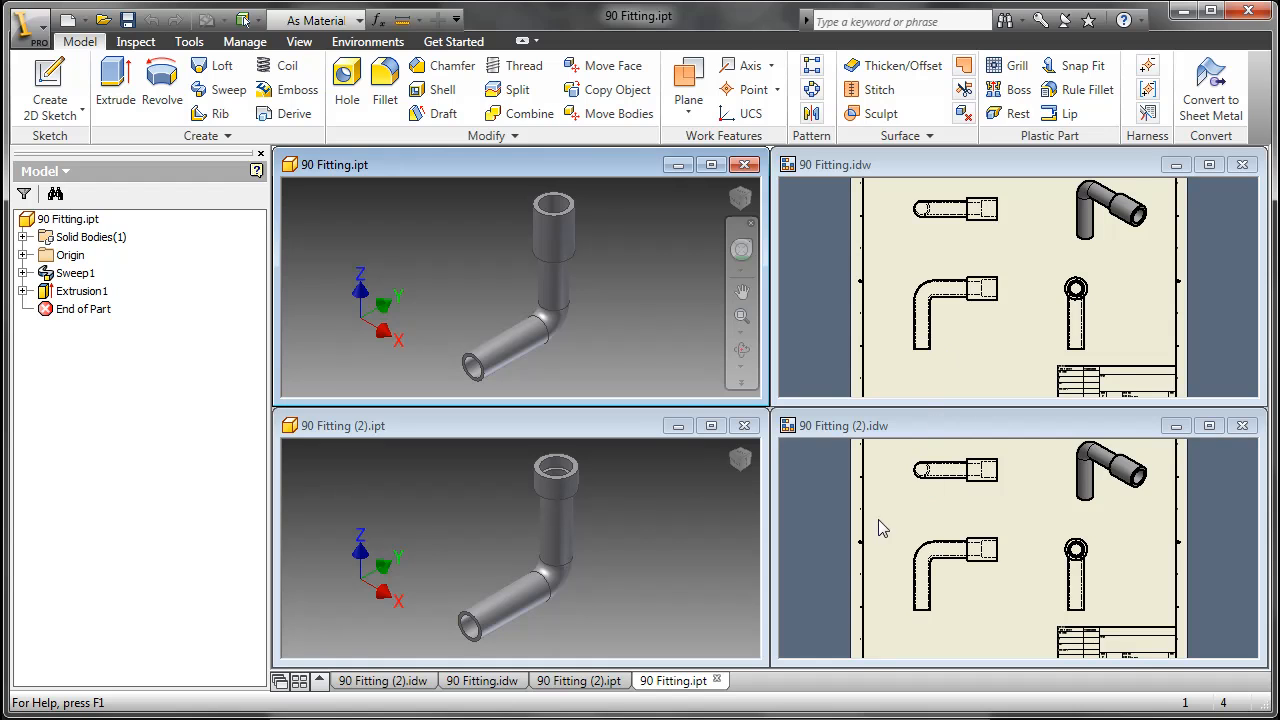
pyautogui.moveTo(845, 540)
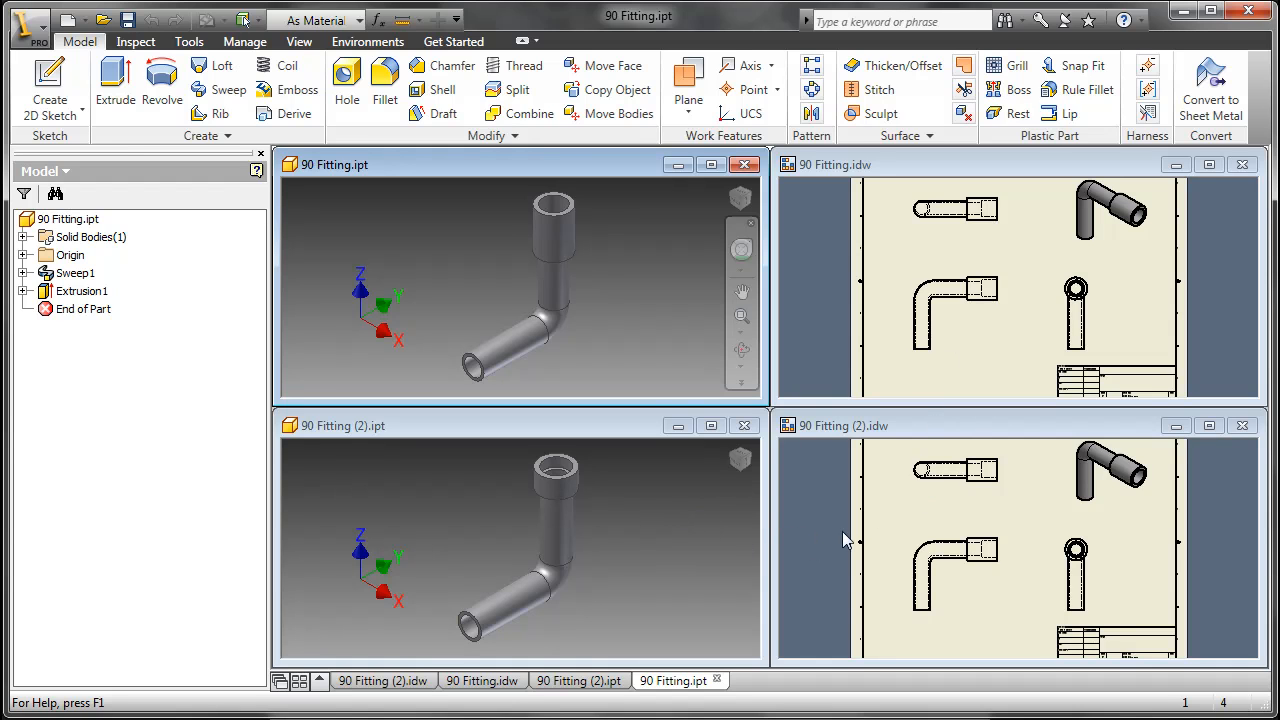
pyautogui.moveTo(864, 542)
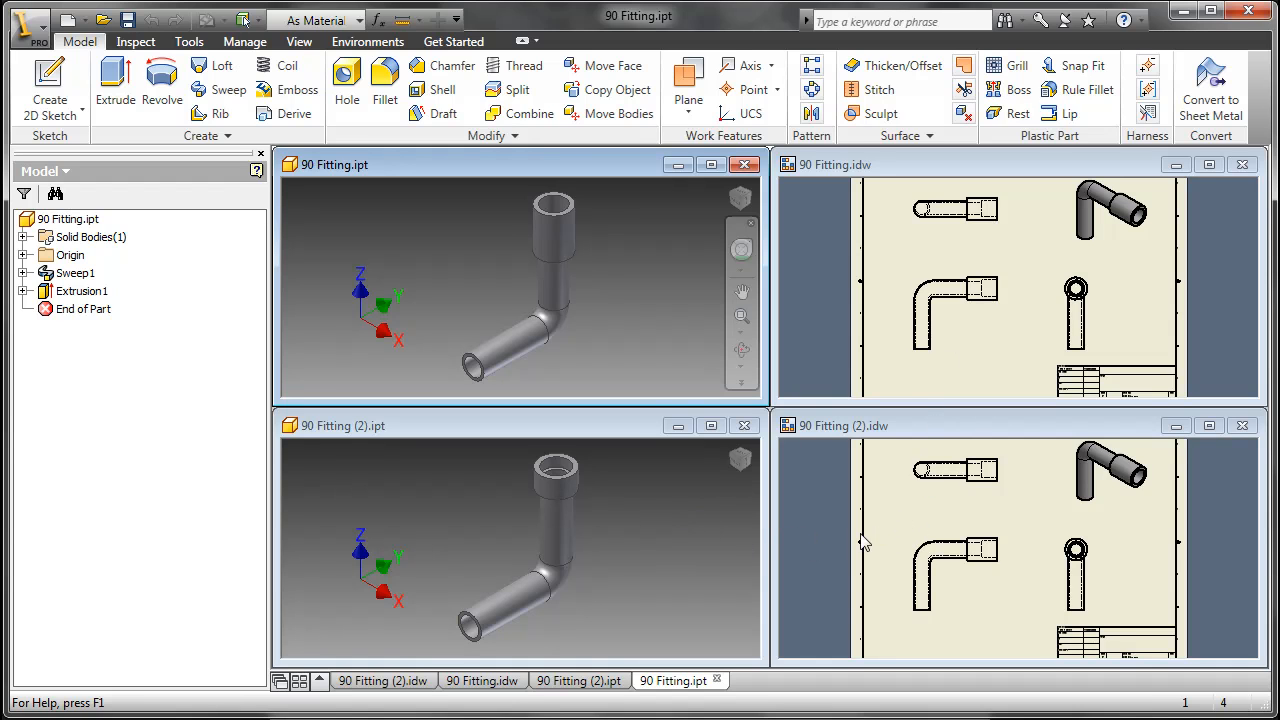
pyautogui.moveTo(595, 485)
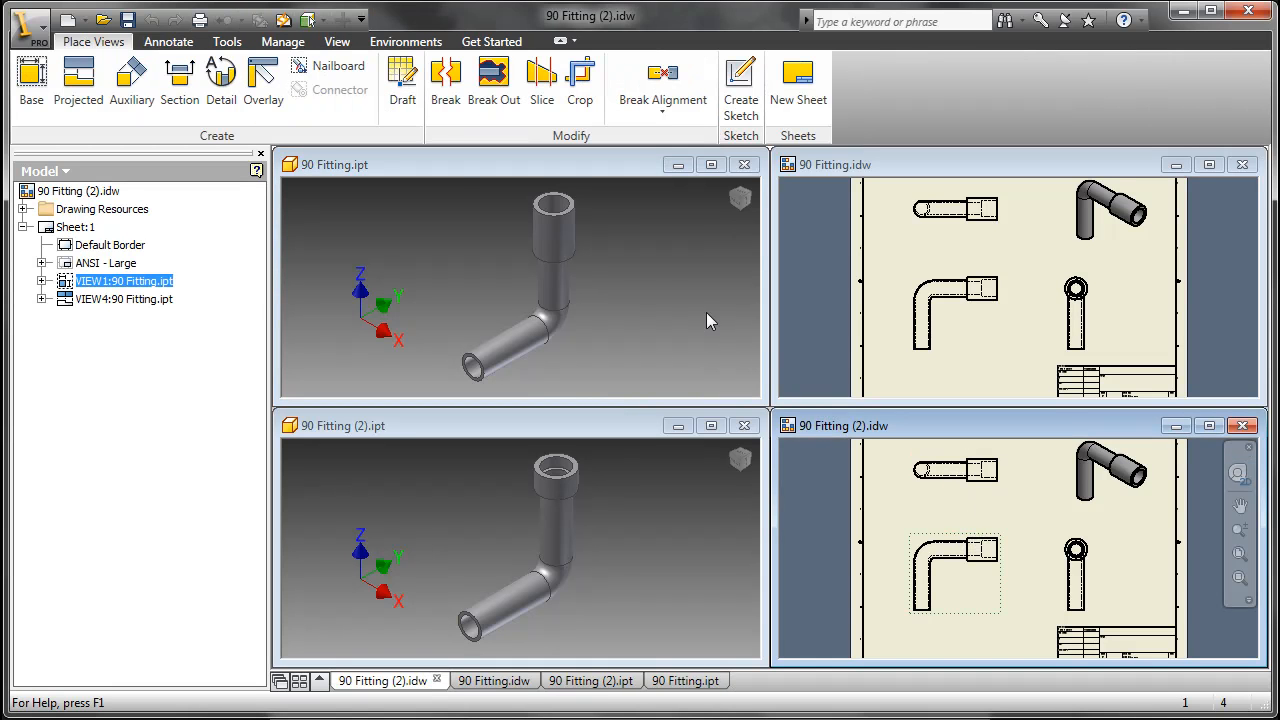
# - Replace the drawing's model reference 90 Fitting.ipt with 90 Fitting (2).ipt
pyautogui.click(283, 41)
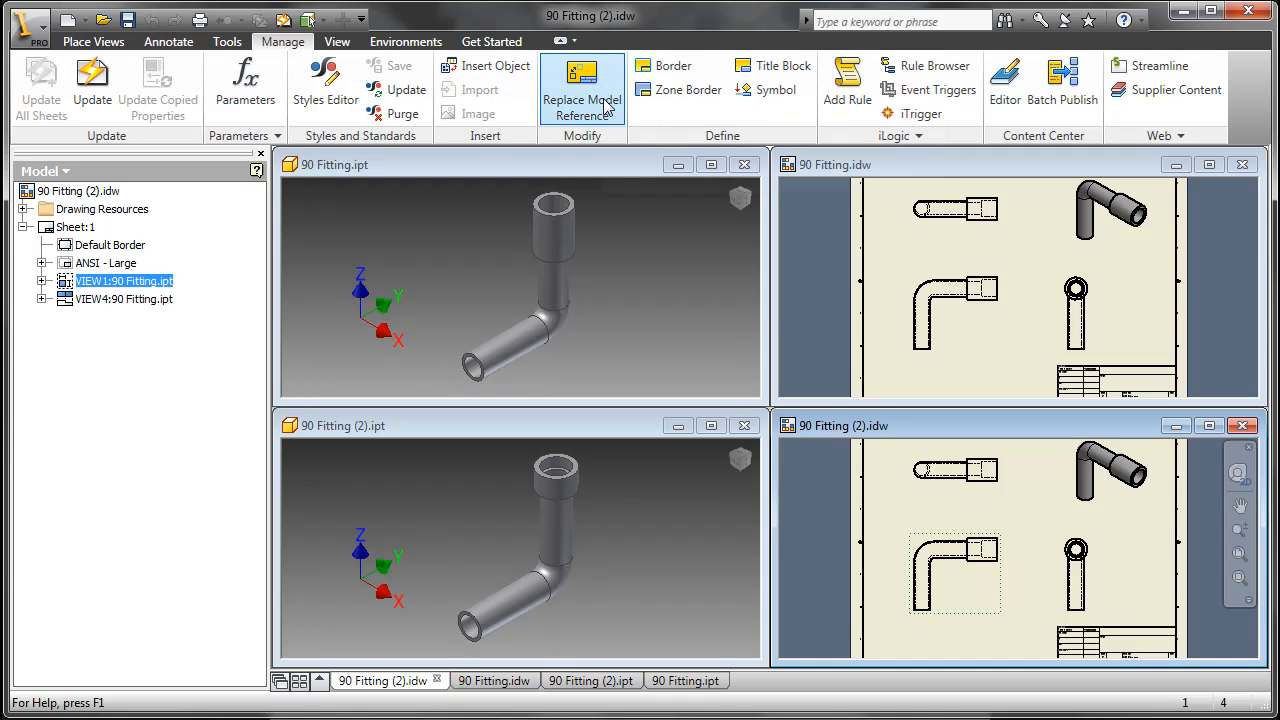
pyautogui.click(581, 82)
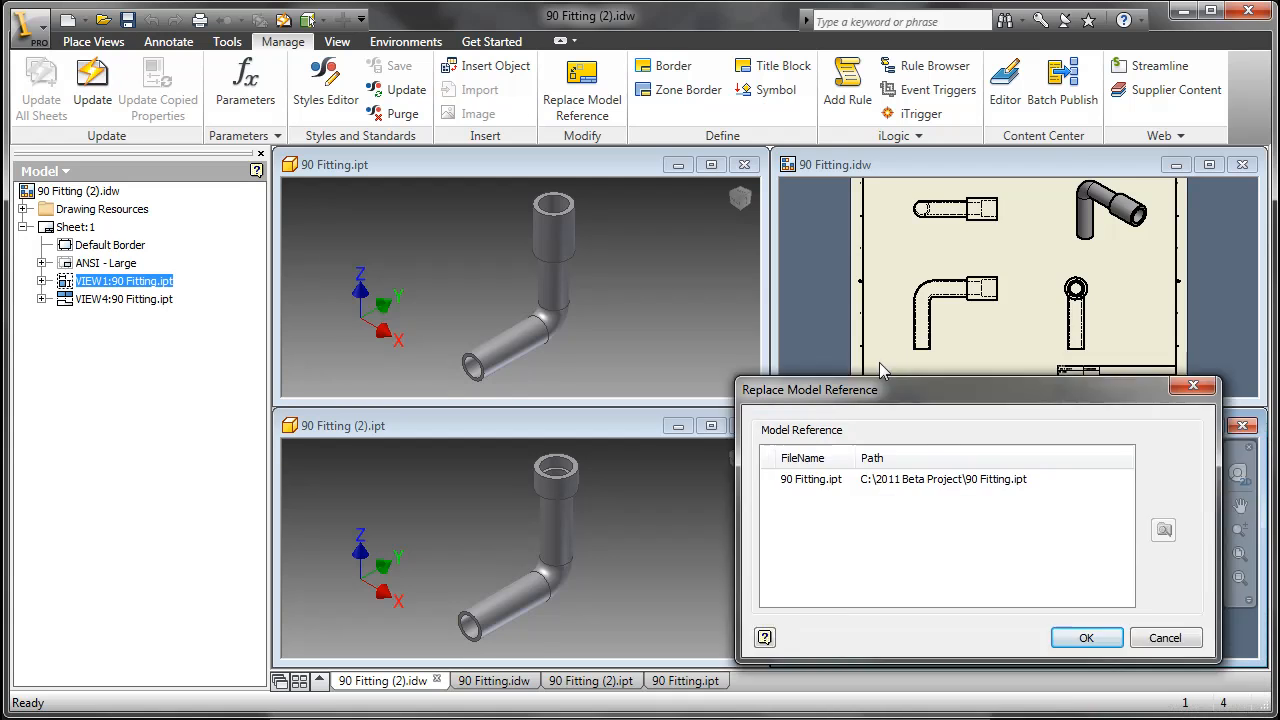
pyautogui.moveTo(808, 389); pyautogui.dragTo(646, 163)
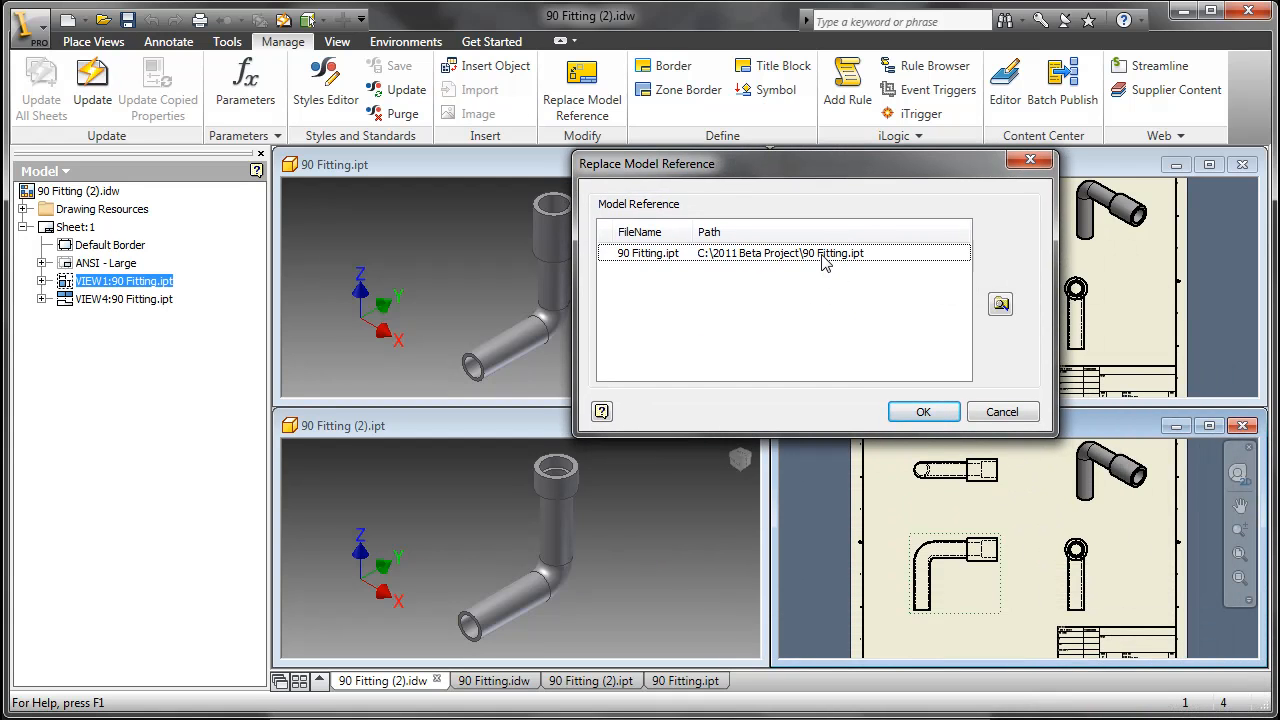
pyautogui.click(1000, 303)
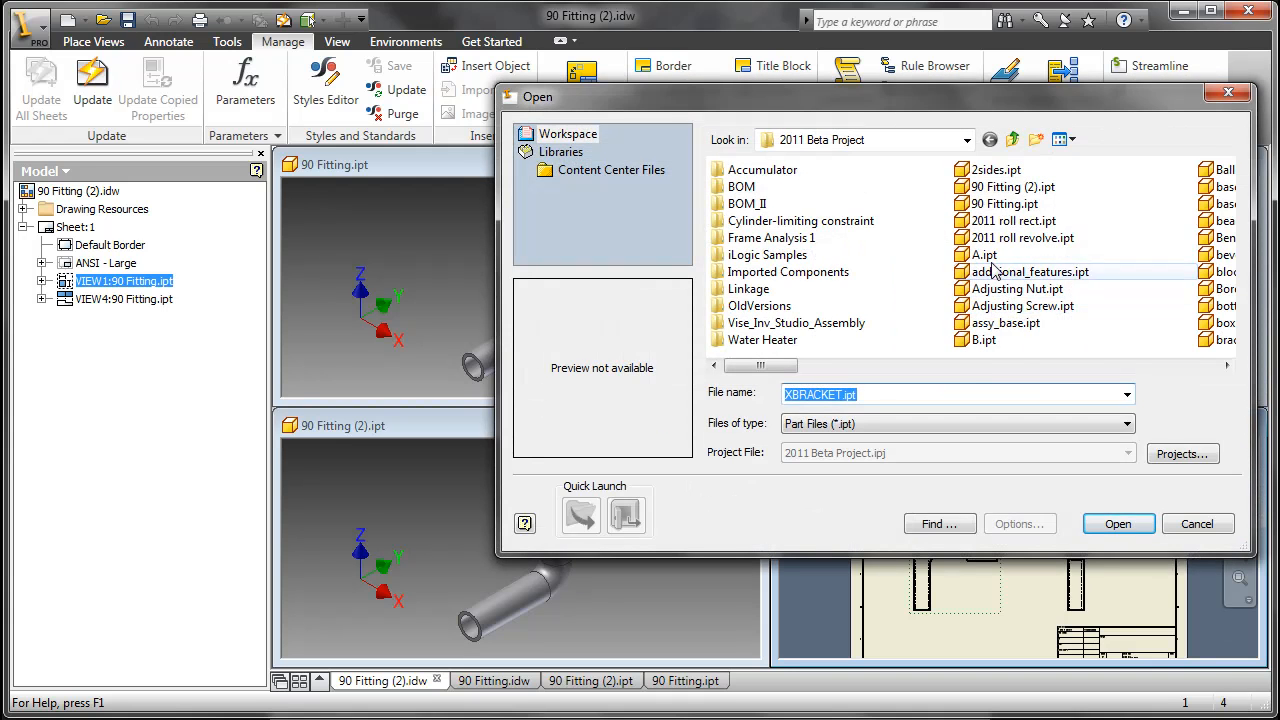
pyautogui.click(1013, 187)
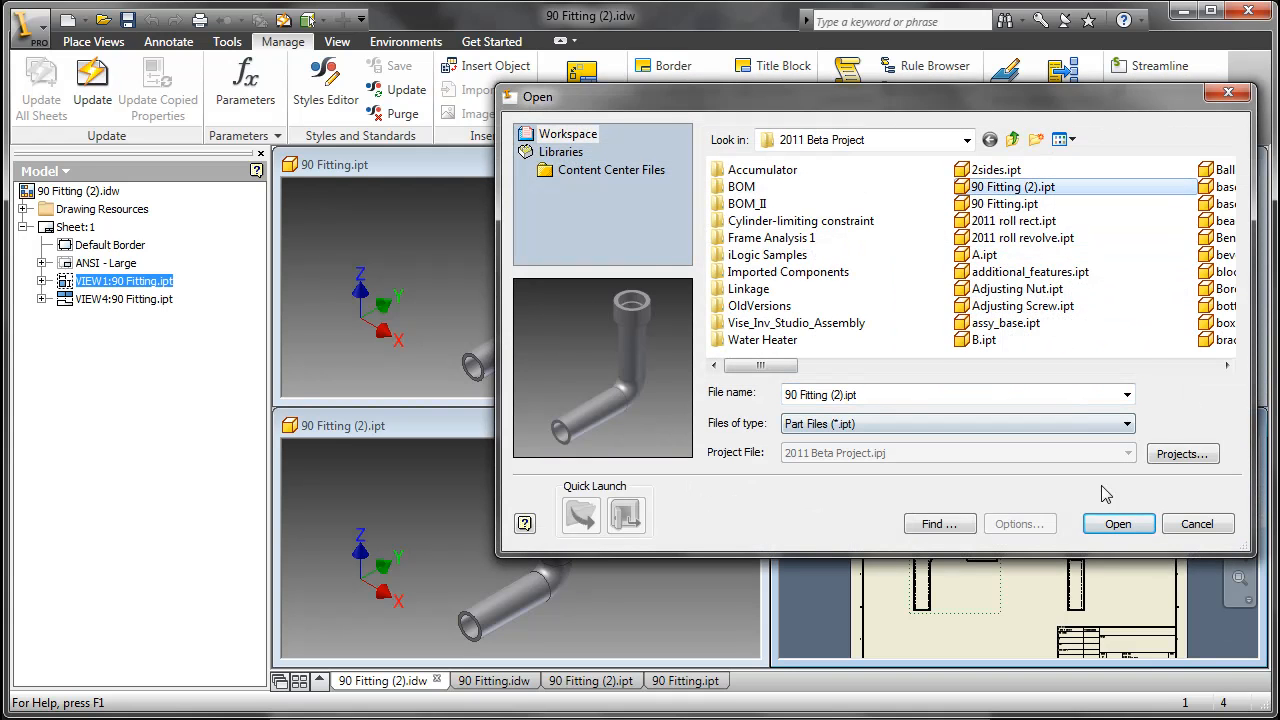
pyautogui.click(1117, 523)
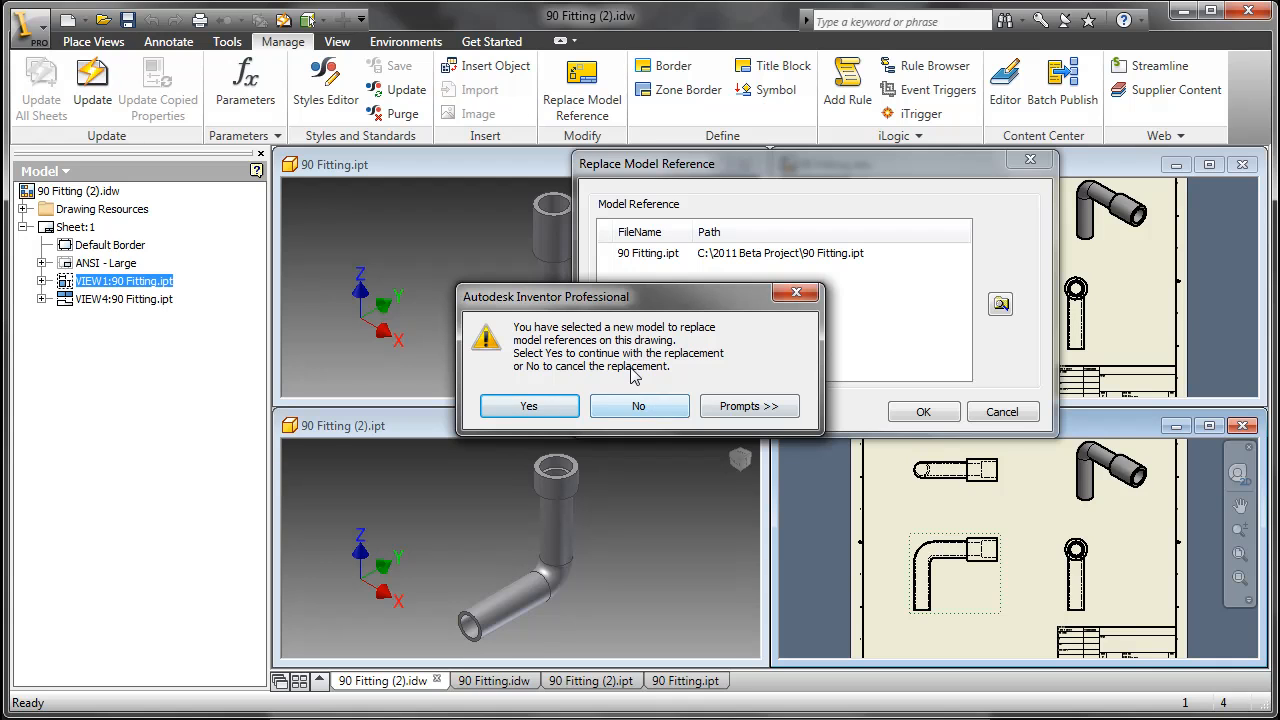
pyautogui.click(529, 406)
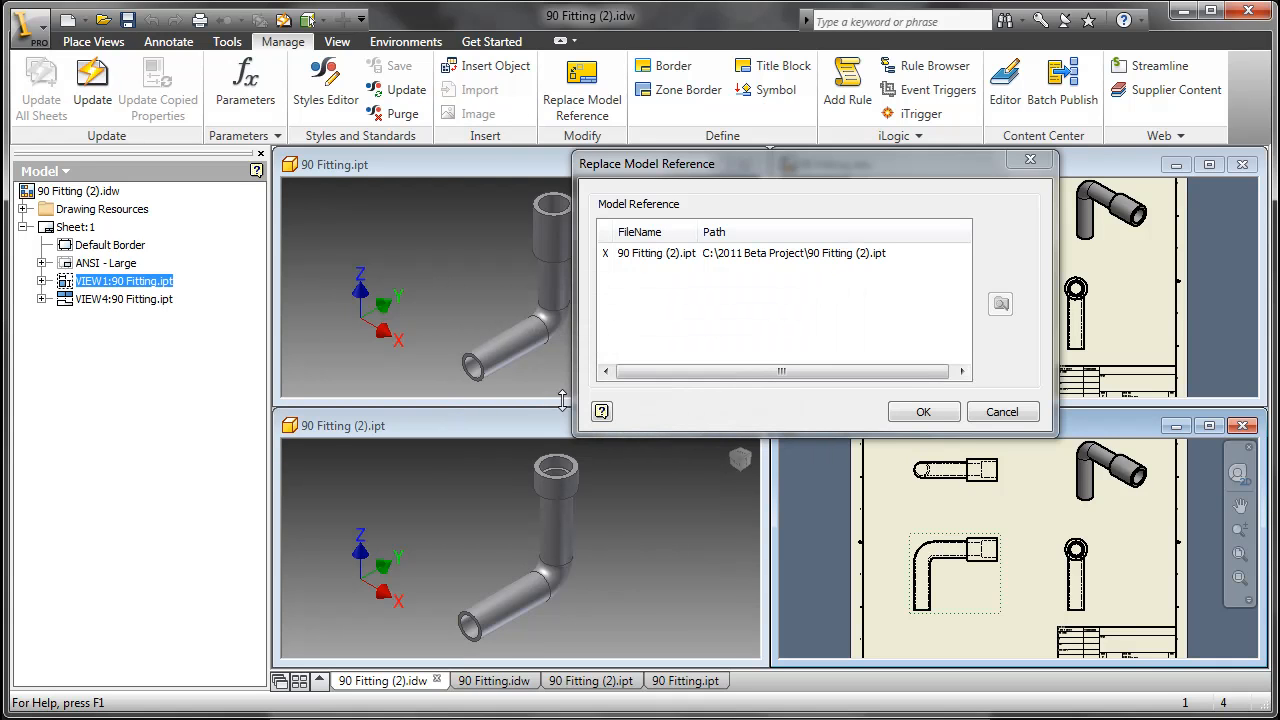
pyautogui.click(1002, 411)
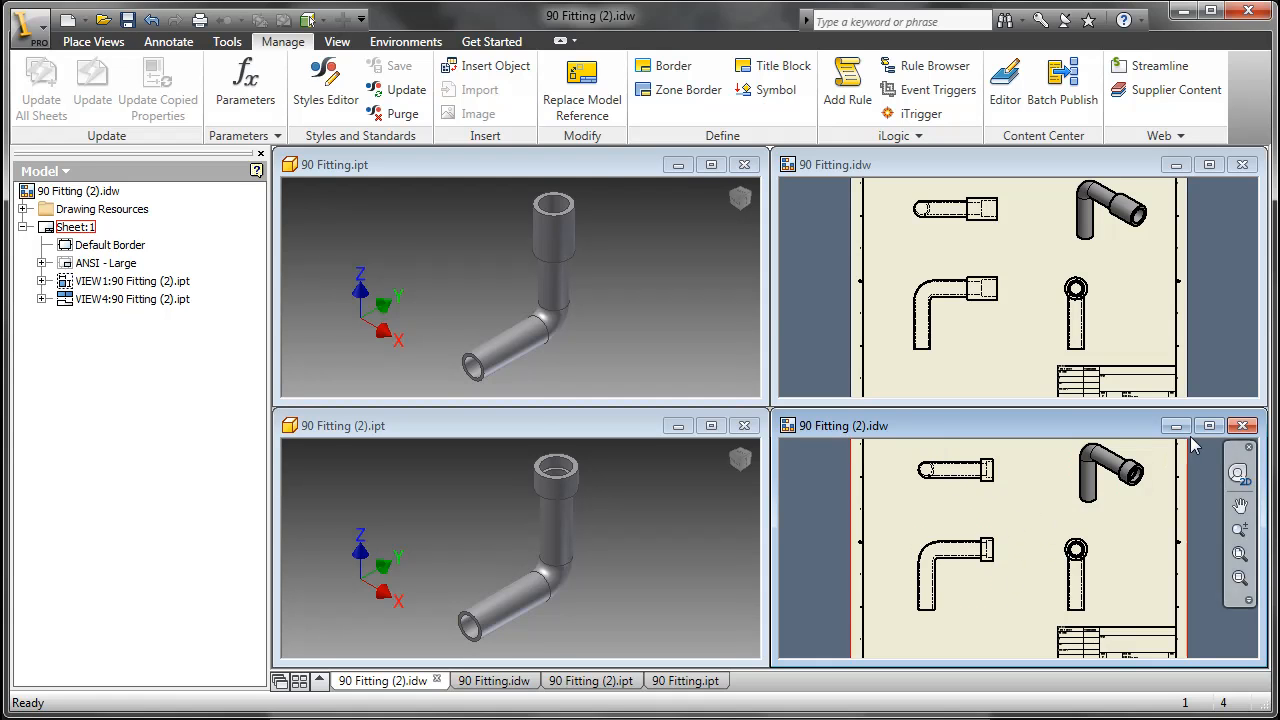
# - Maximize the 90 Fitting (2) drawing and display the Hatch (ANSI) style settings
pyautogui.click(1209, 425)
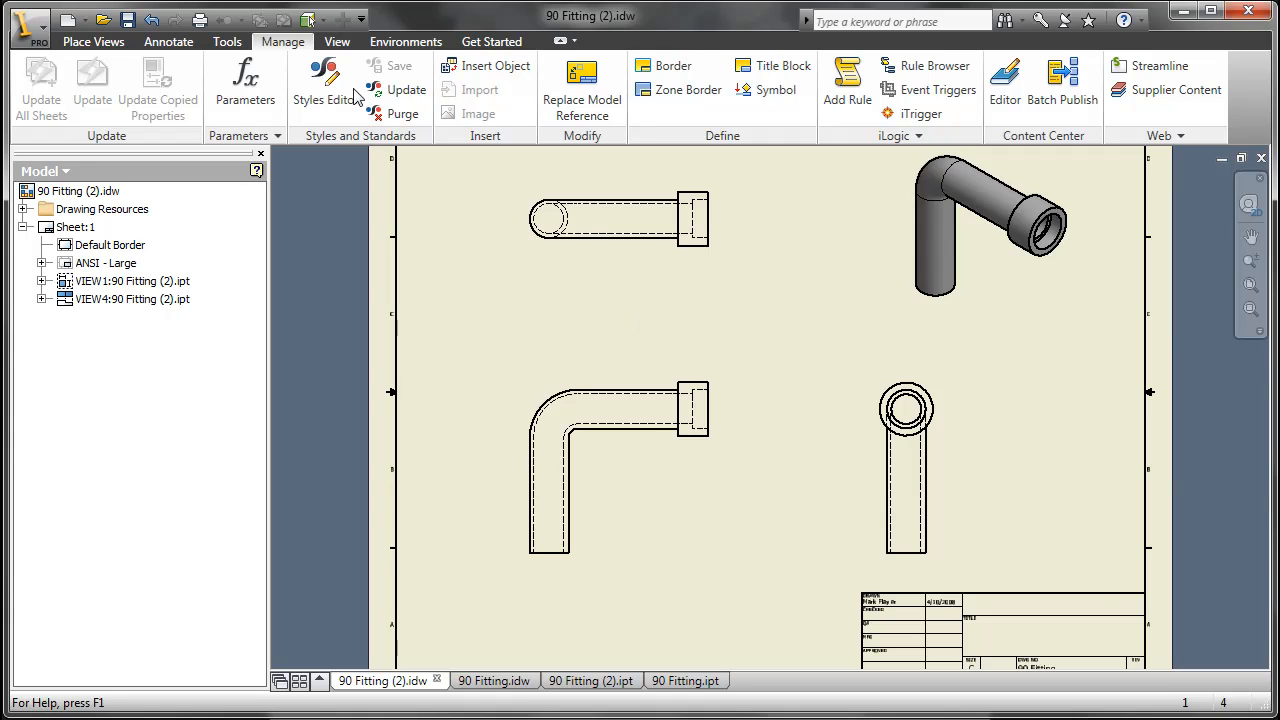
pyautogui.click(907, 410)
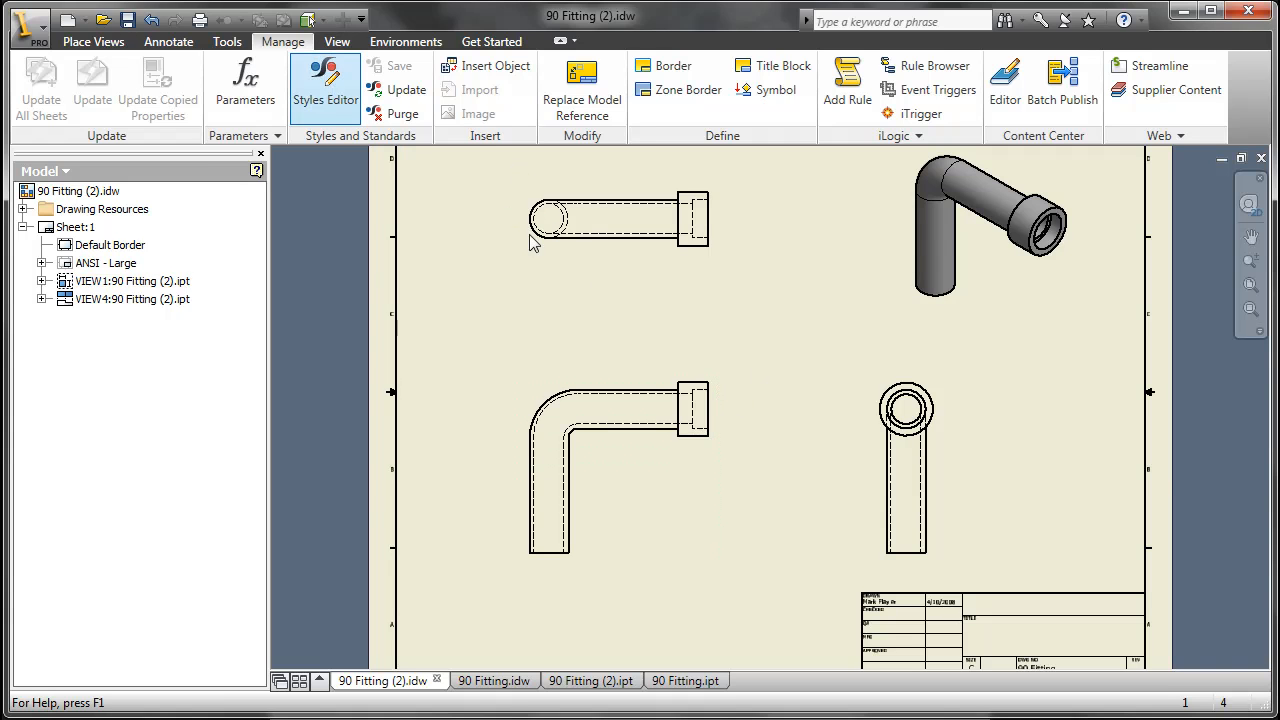
pyautogui.click(325, 85)
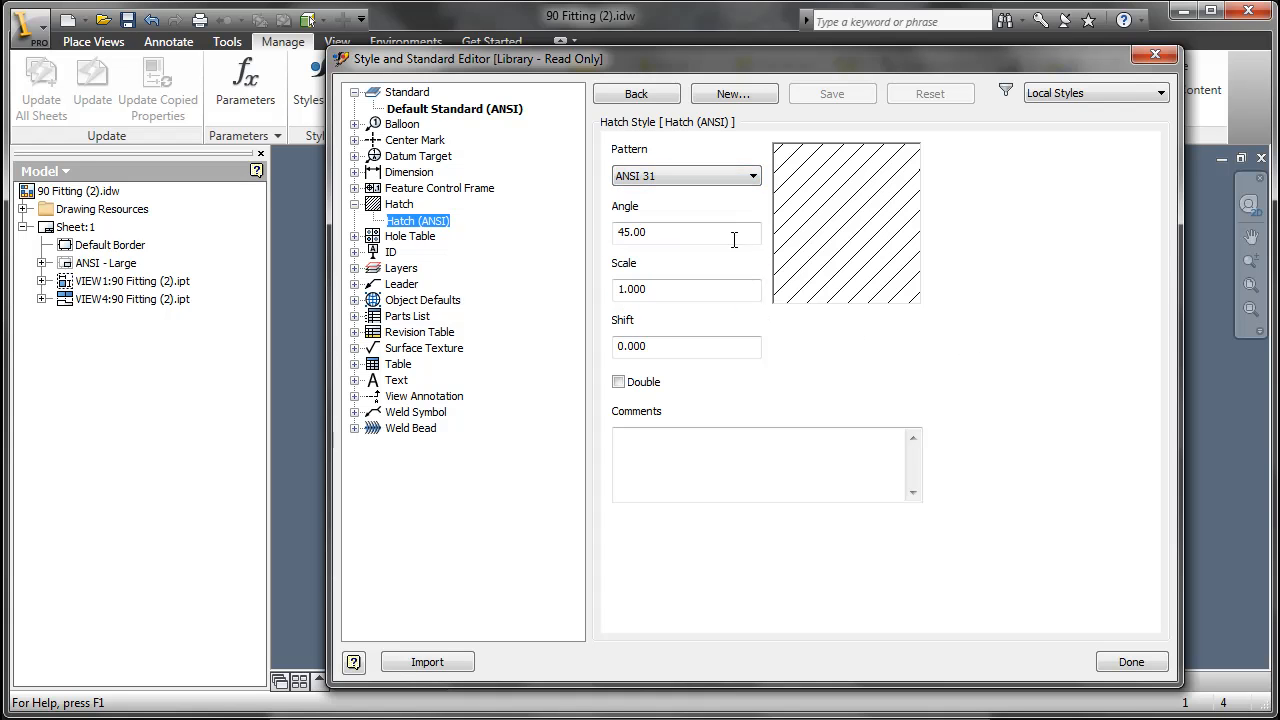
# - Create a new hatch style named 'Custom Hatch' based on Hatch (ANSI)
pyautogui.click(733, 93)
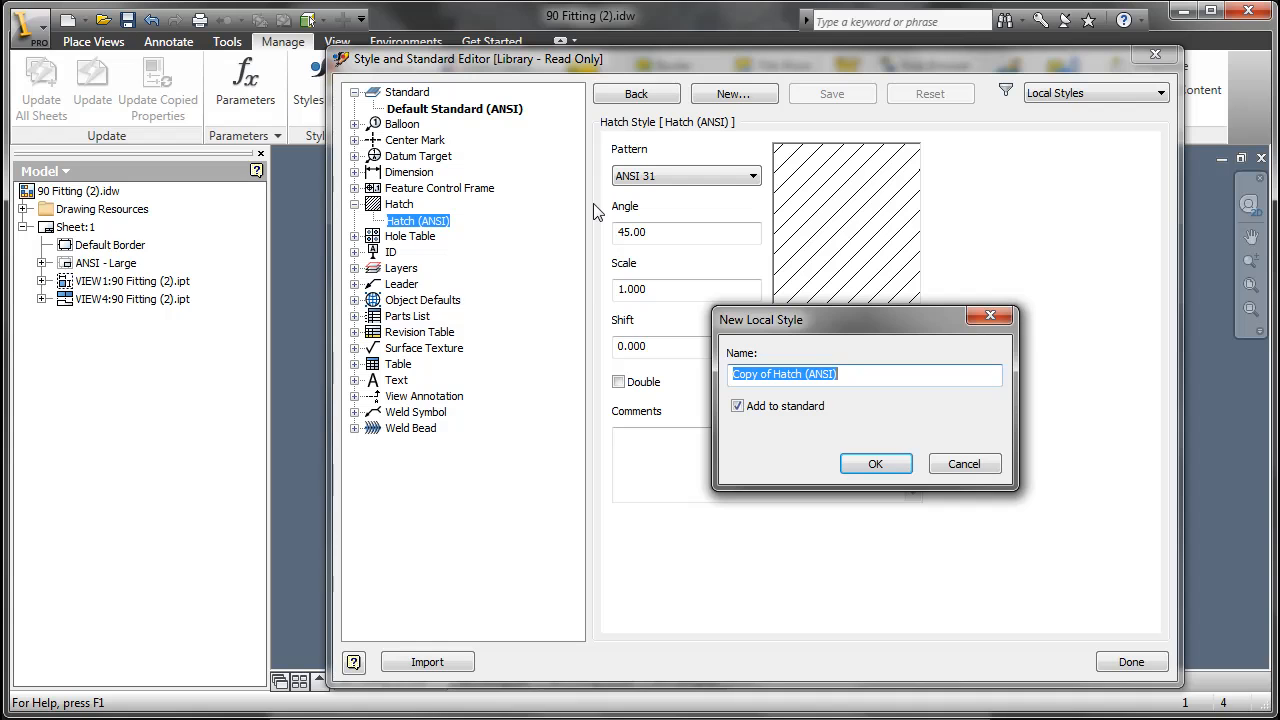
pyautogui.write('Custom Ha')
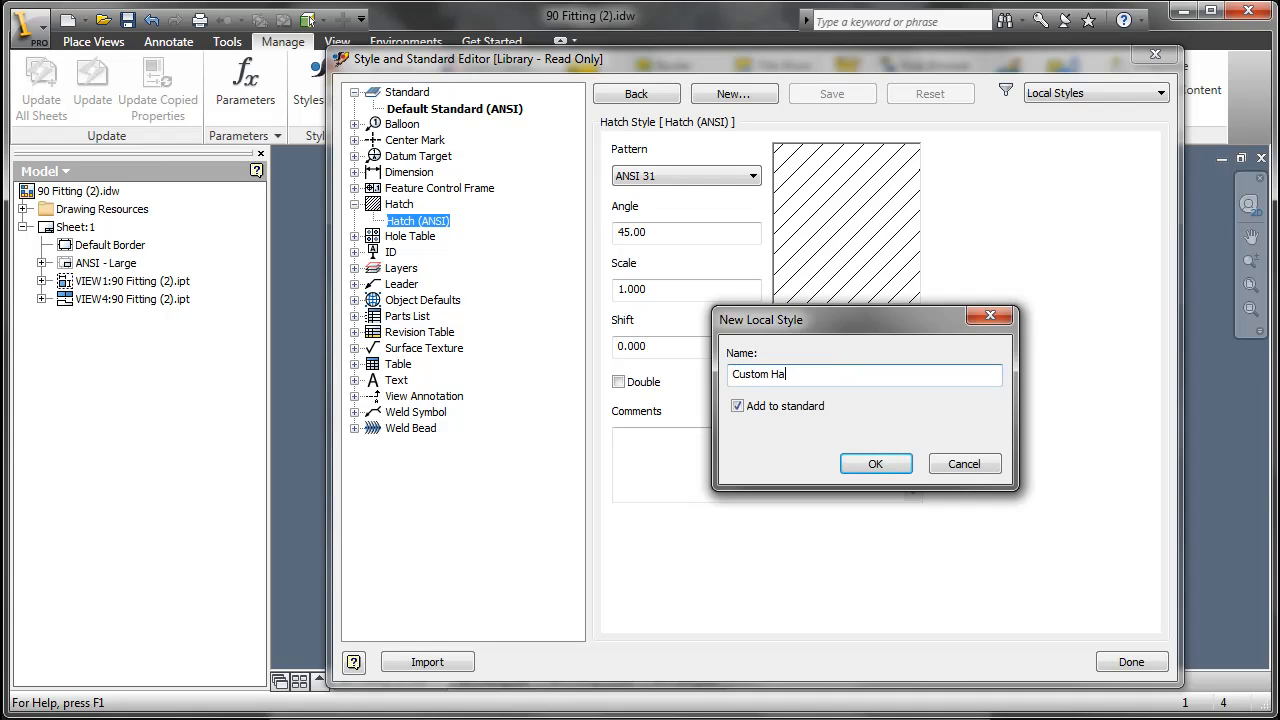
pyautogui.write('tch')
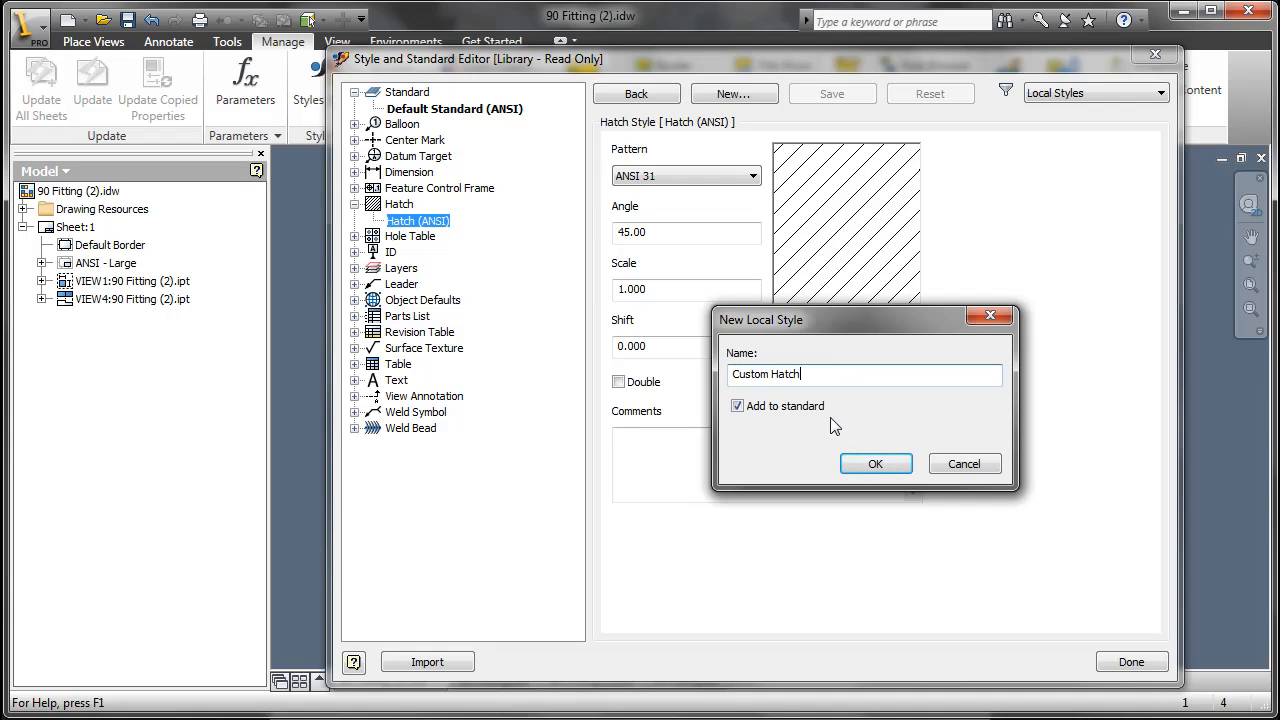
pyautogui.click(875, 463)
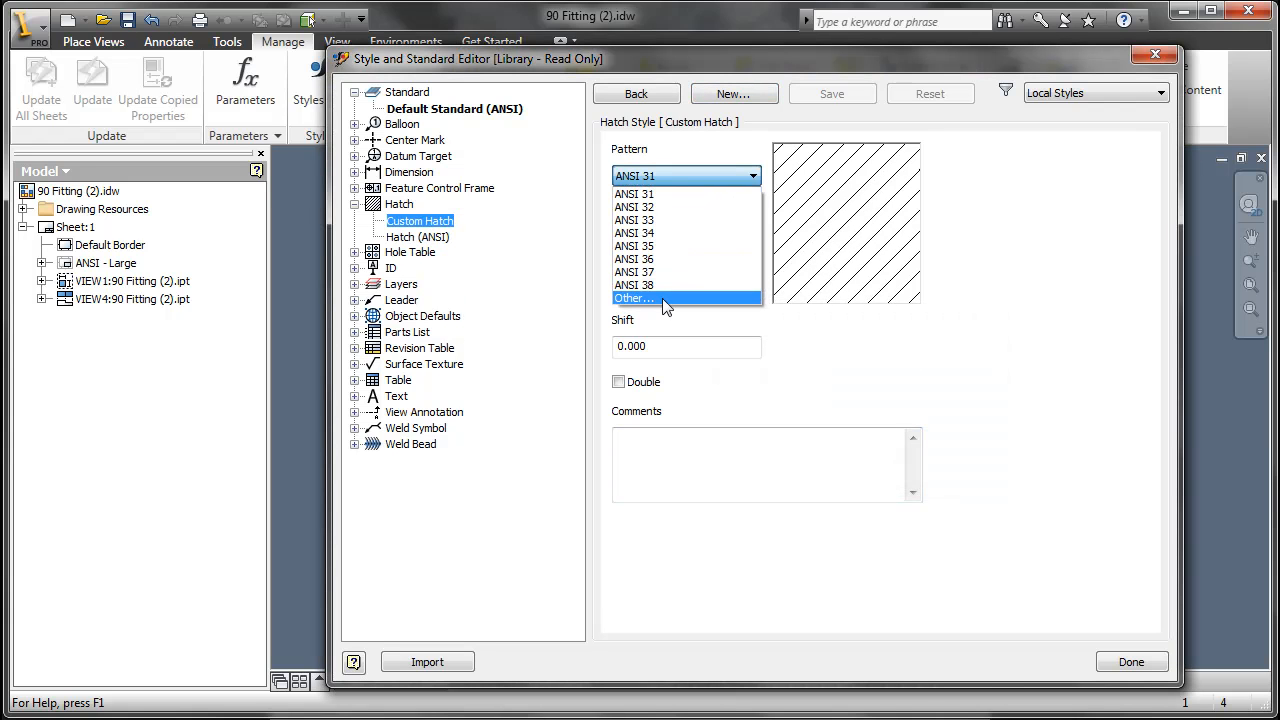
# - Open the Custom Hatch pattern selection list and browse the loaded patterns
pyautogui.click(633, 298)
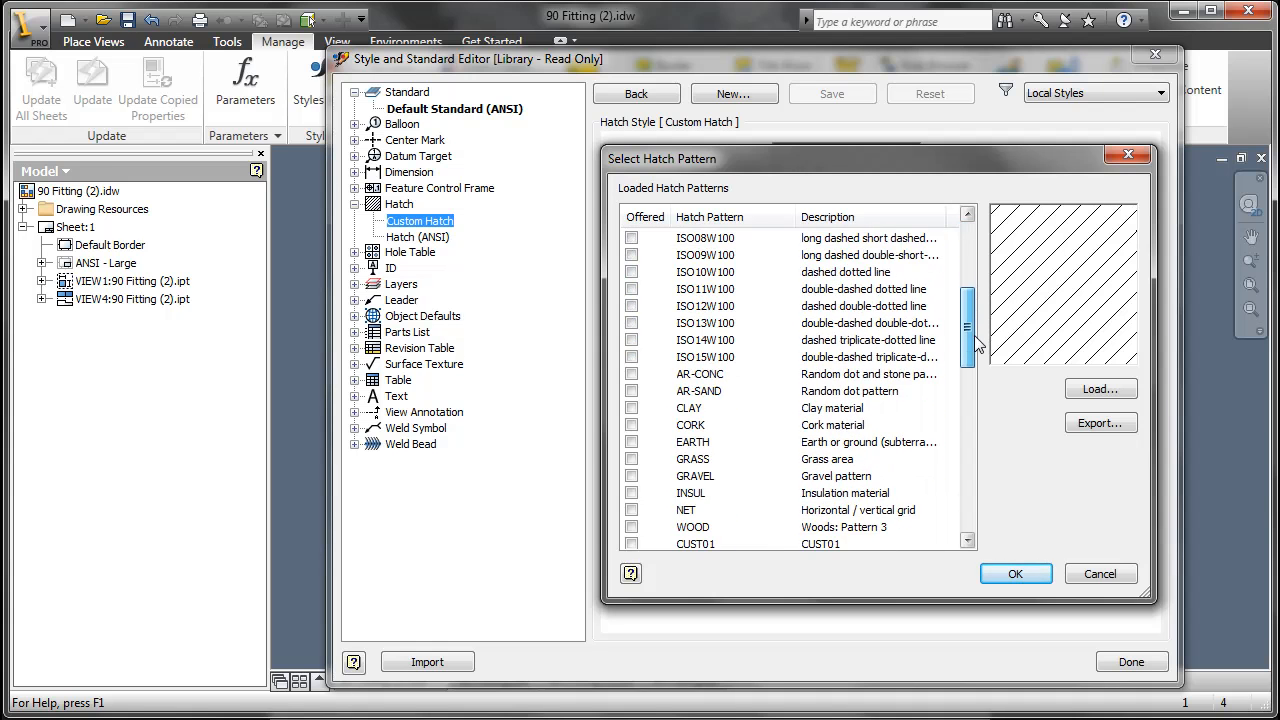
pyautogui.scroll(-3)
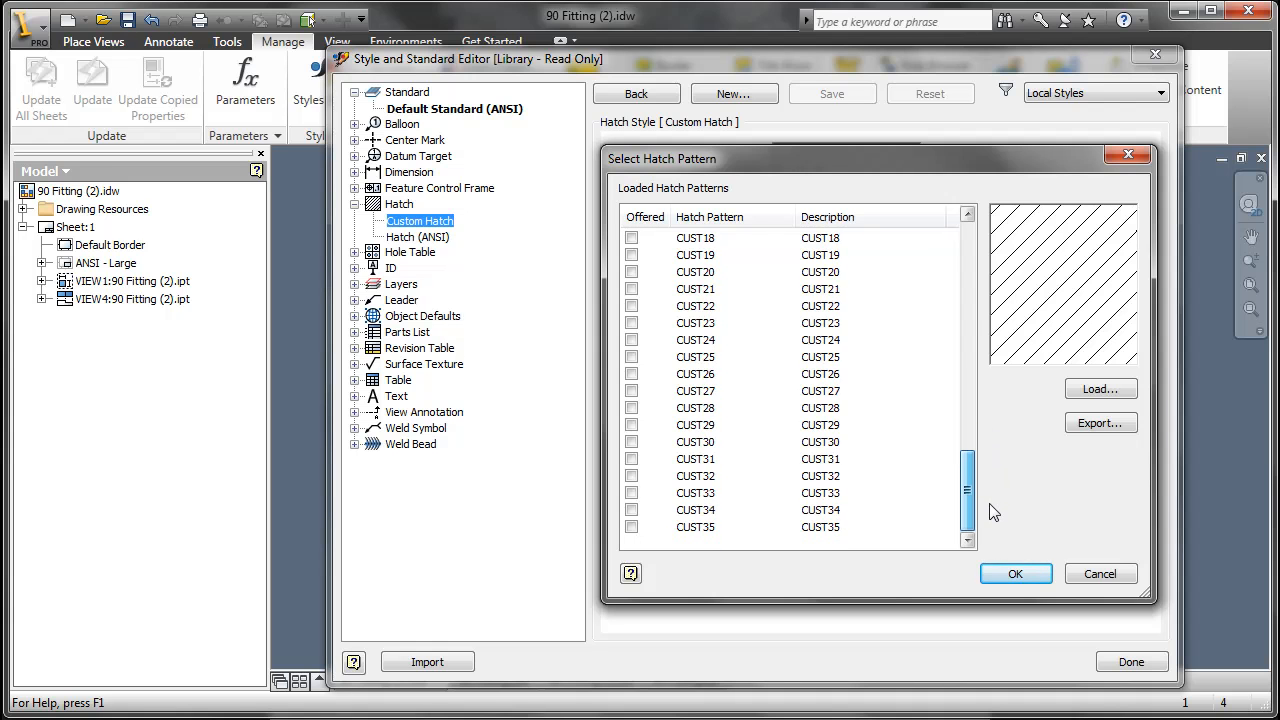
pyautogui.scroll(3)
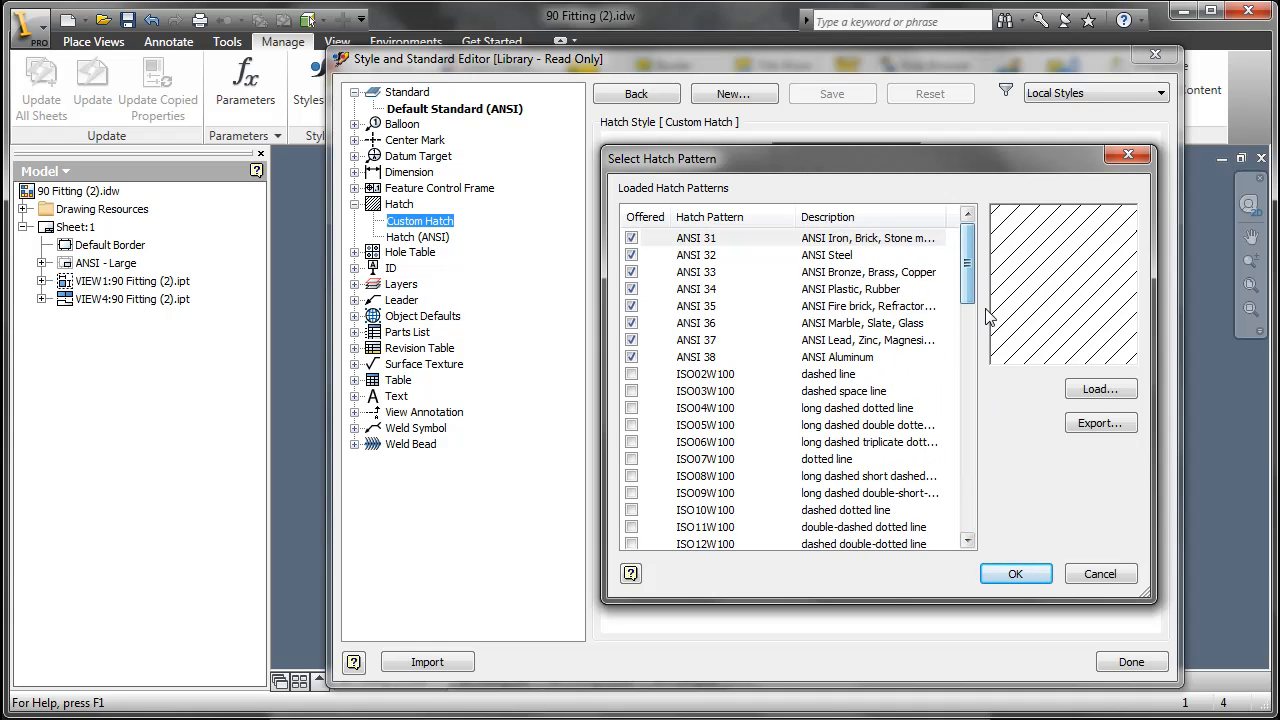
# - Load the Sample1 pattern from Sample.PAT into the hatch pattern list
pyautogui.click(1100, 388)
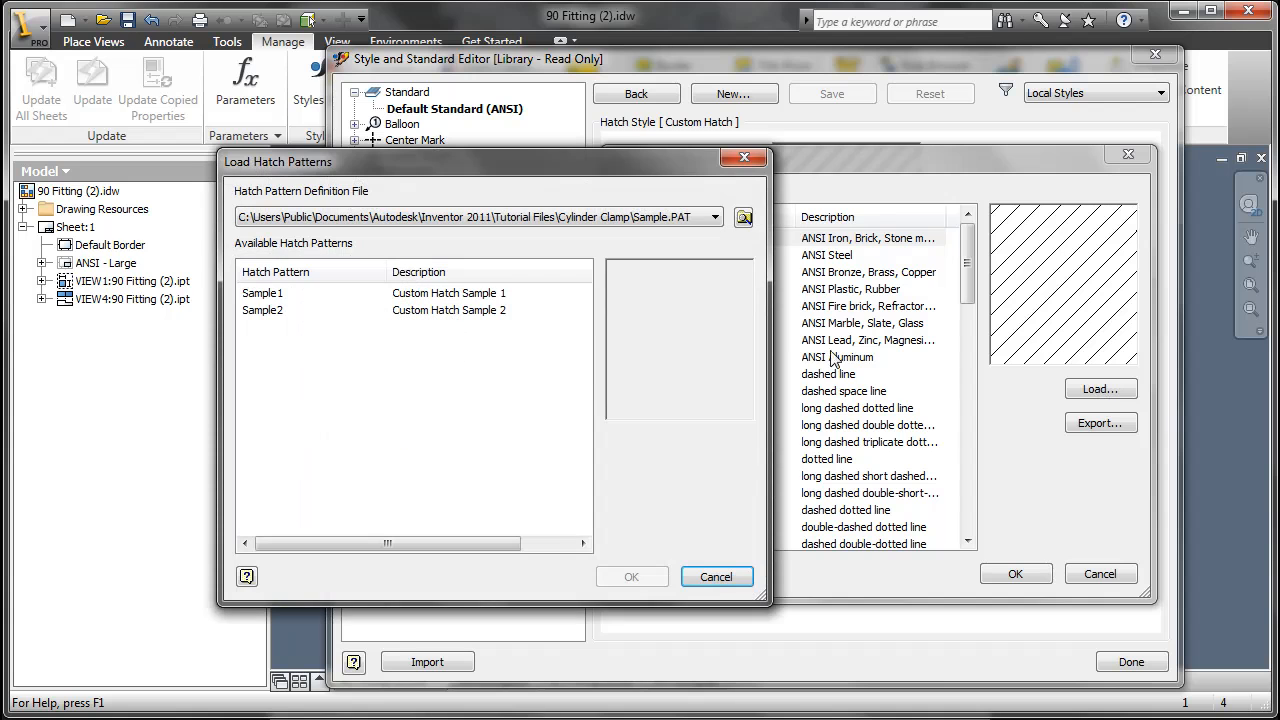
pyautogui.click(262, 292)
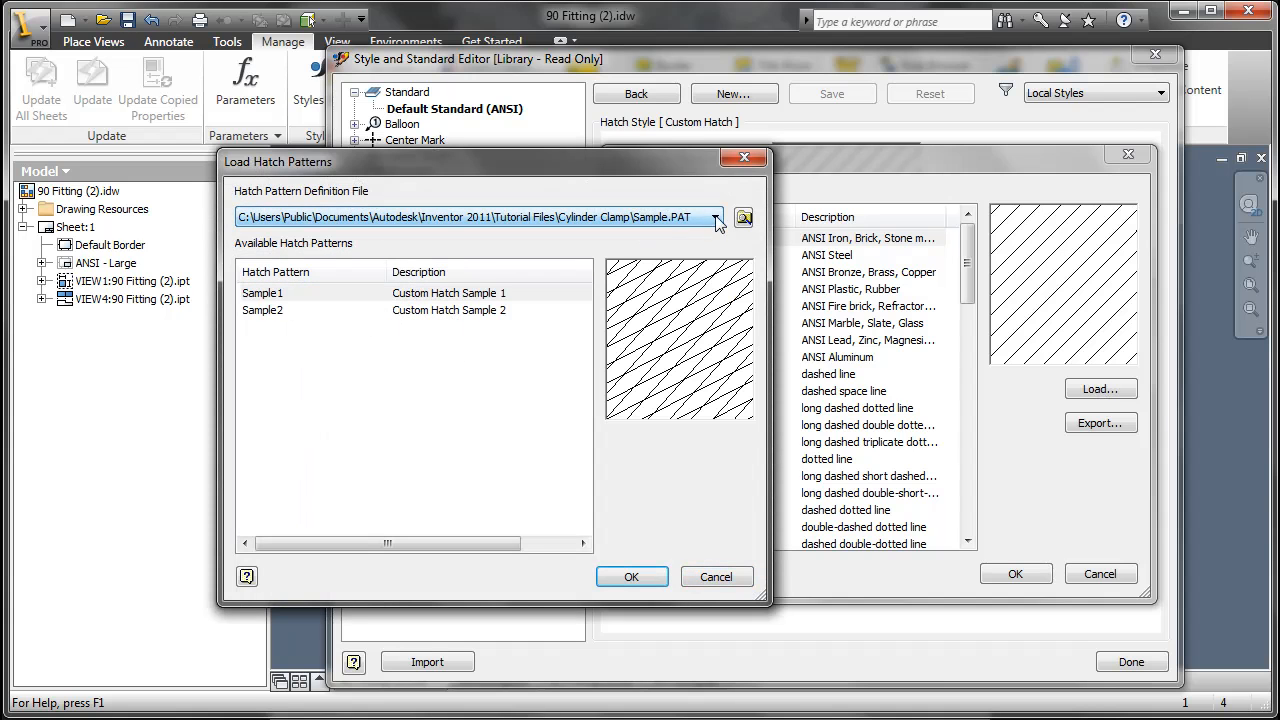
pyautogui.click(743, 217)
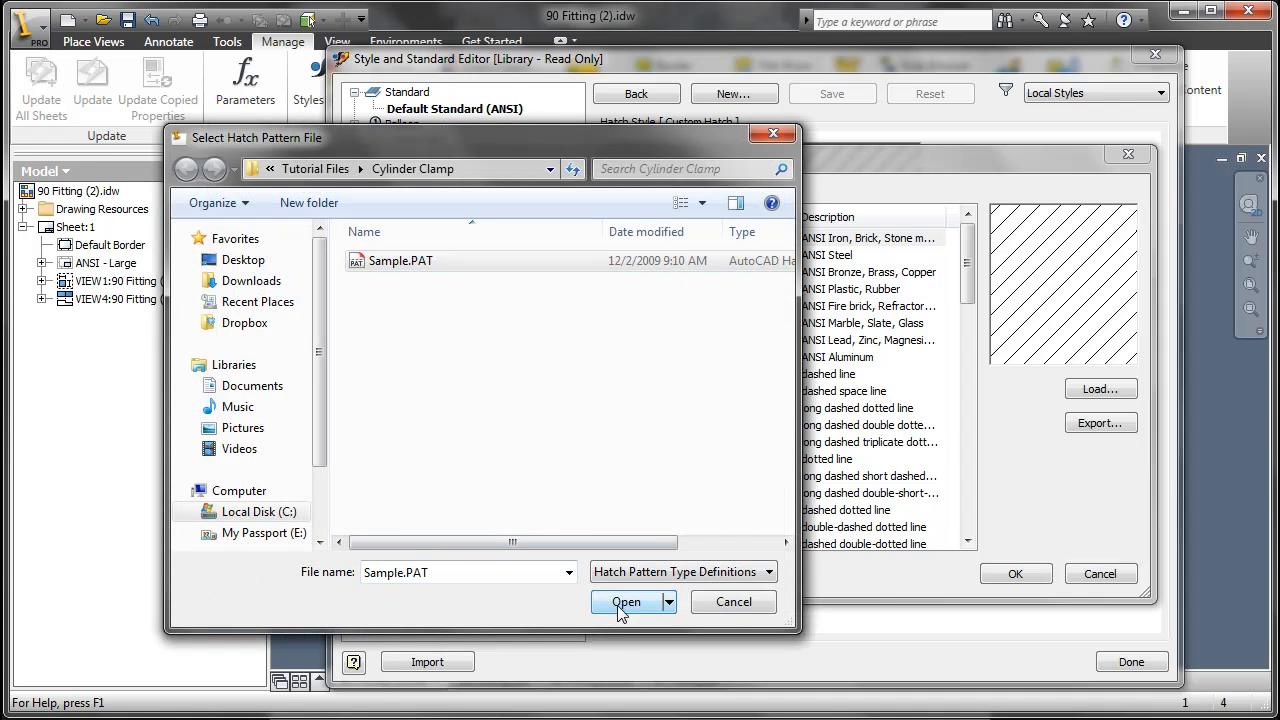
pyautogui.click(625, 601)
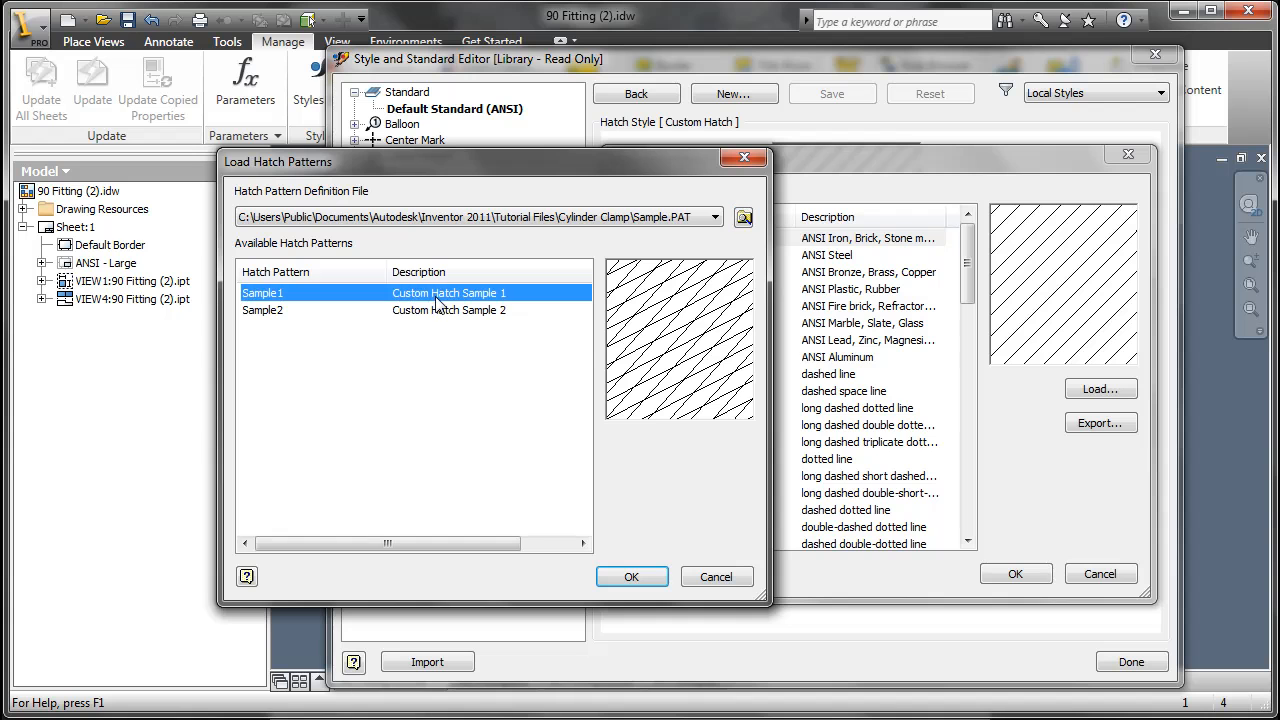
pyautogui.moveTo(575, 433)
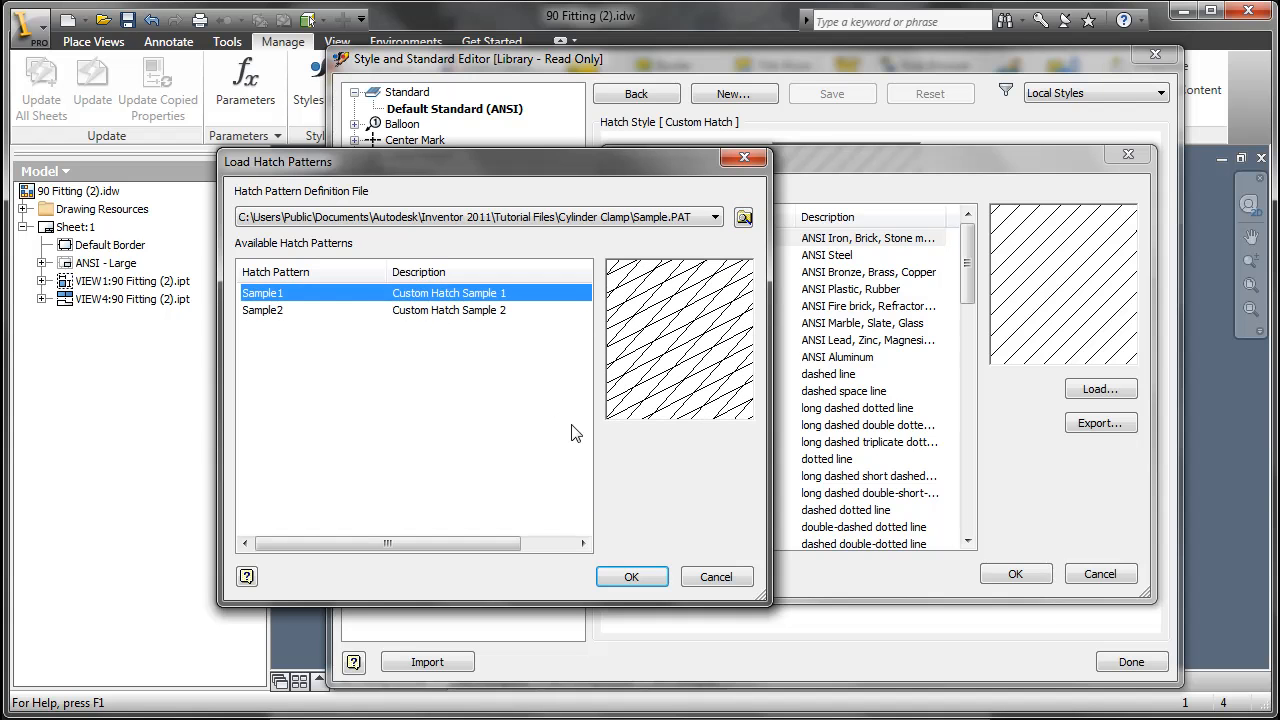
pyautogui.click(631, 576)
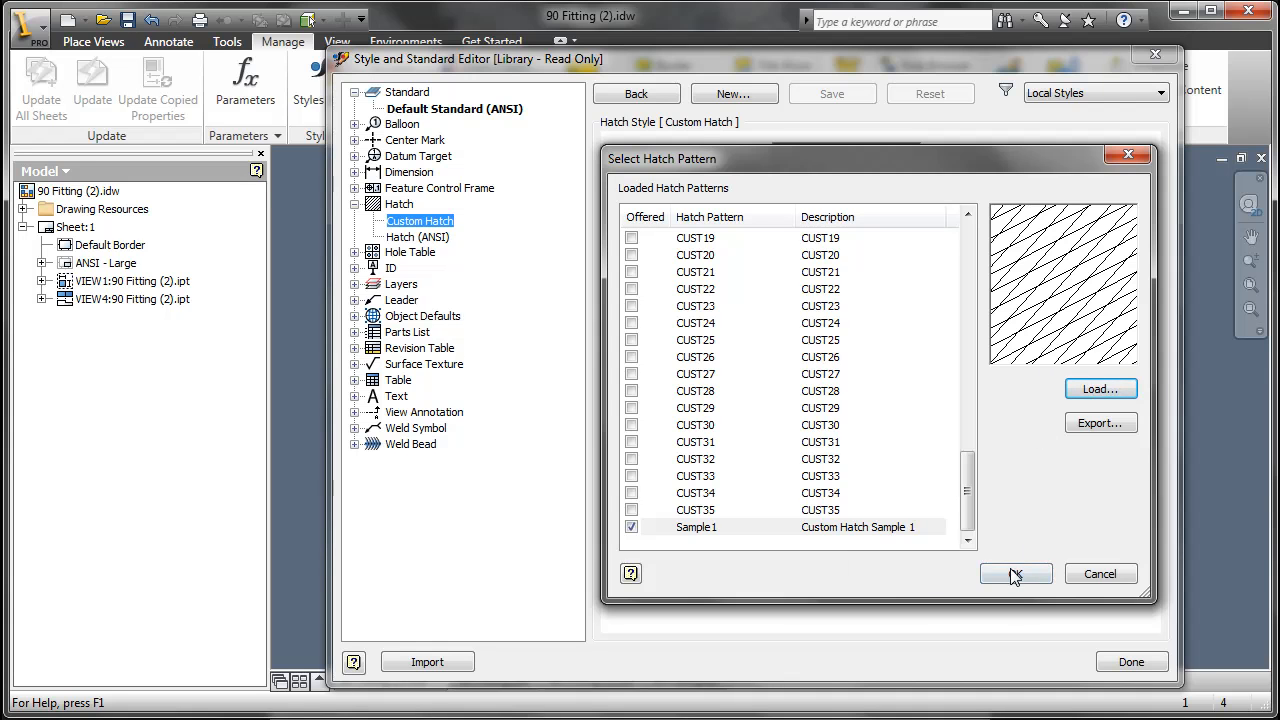
# - Assign Sample1 to Custom Hatch, finish editing, and confirm saving the style edits
pyautogui.click(1015, 573)
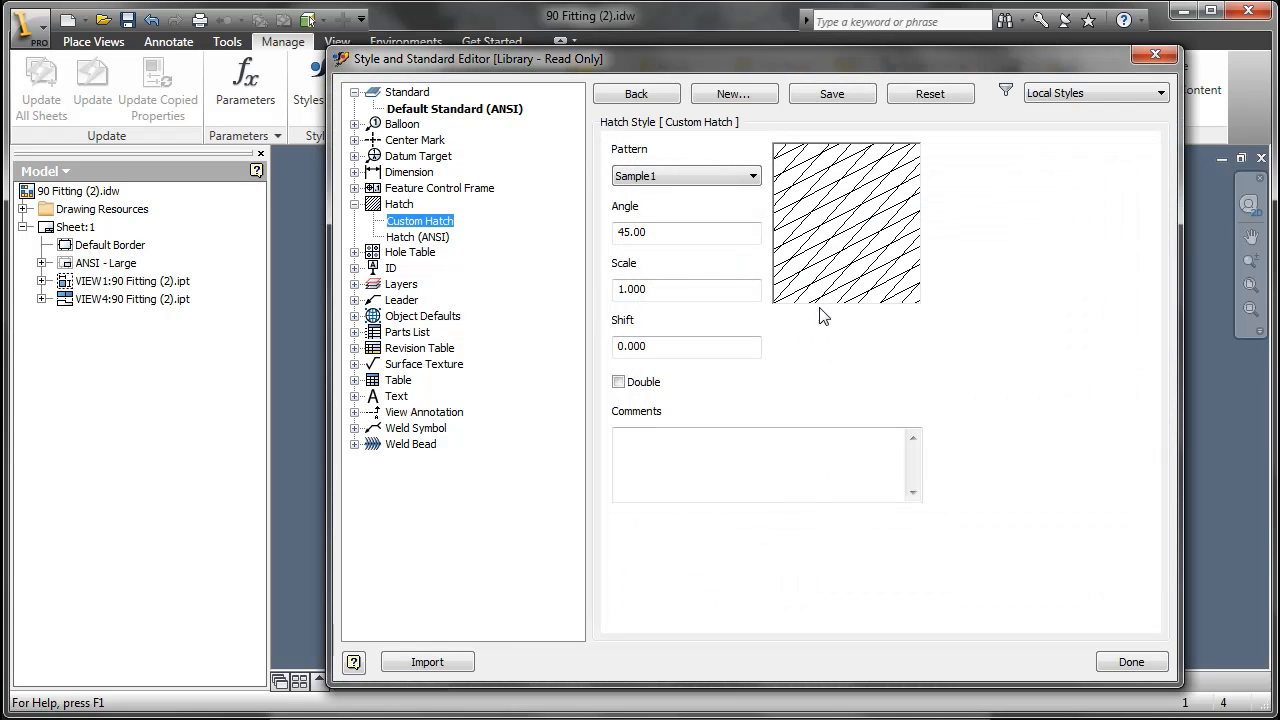
pyautogui.moveTo(1035, 312)
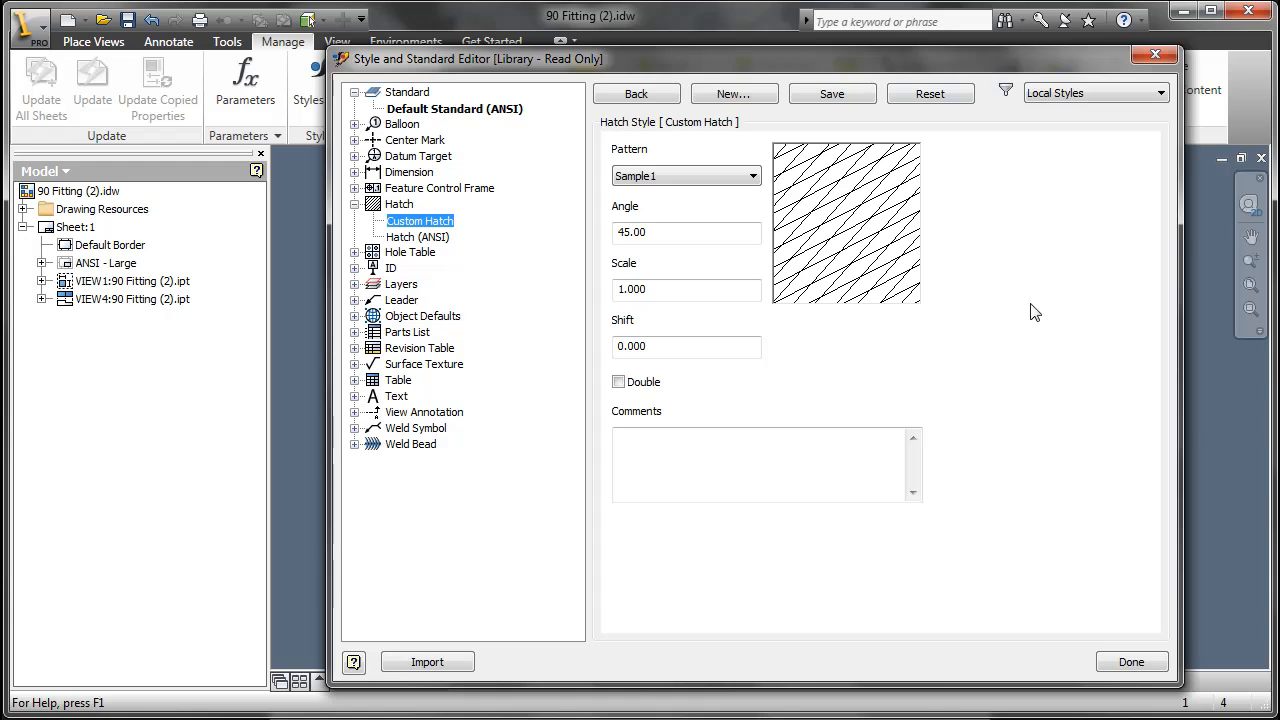
pyautogui.click(1131, 661)
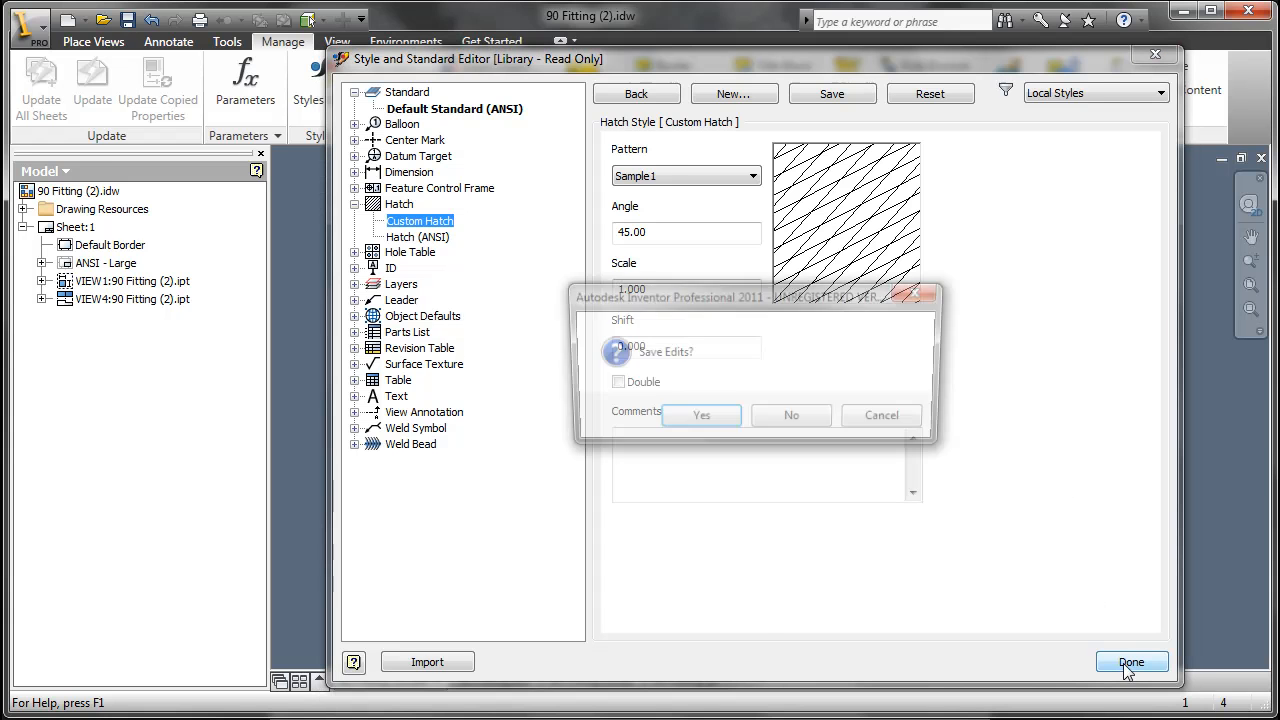
pyautogui.click(1131, 661)
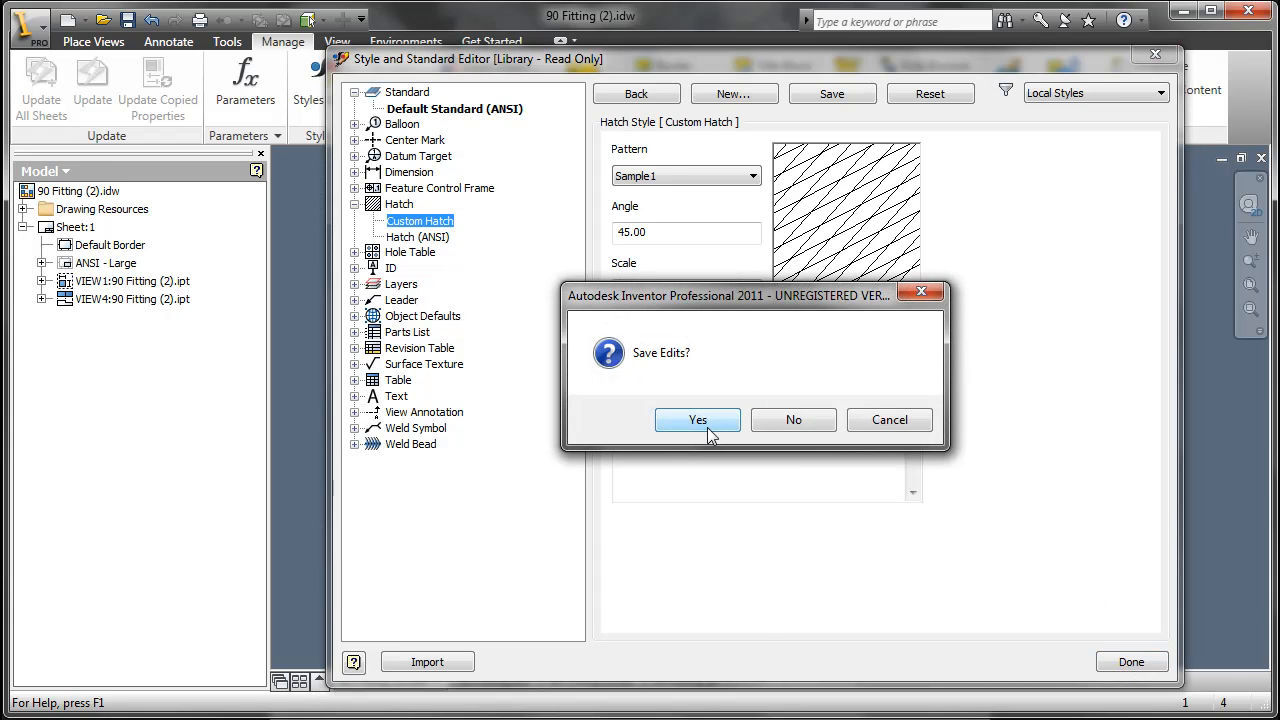
pyautogui.click(697, 419)
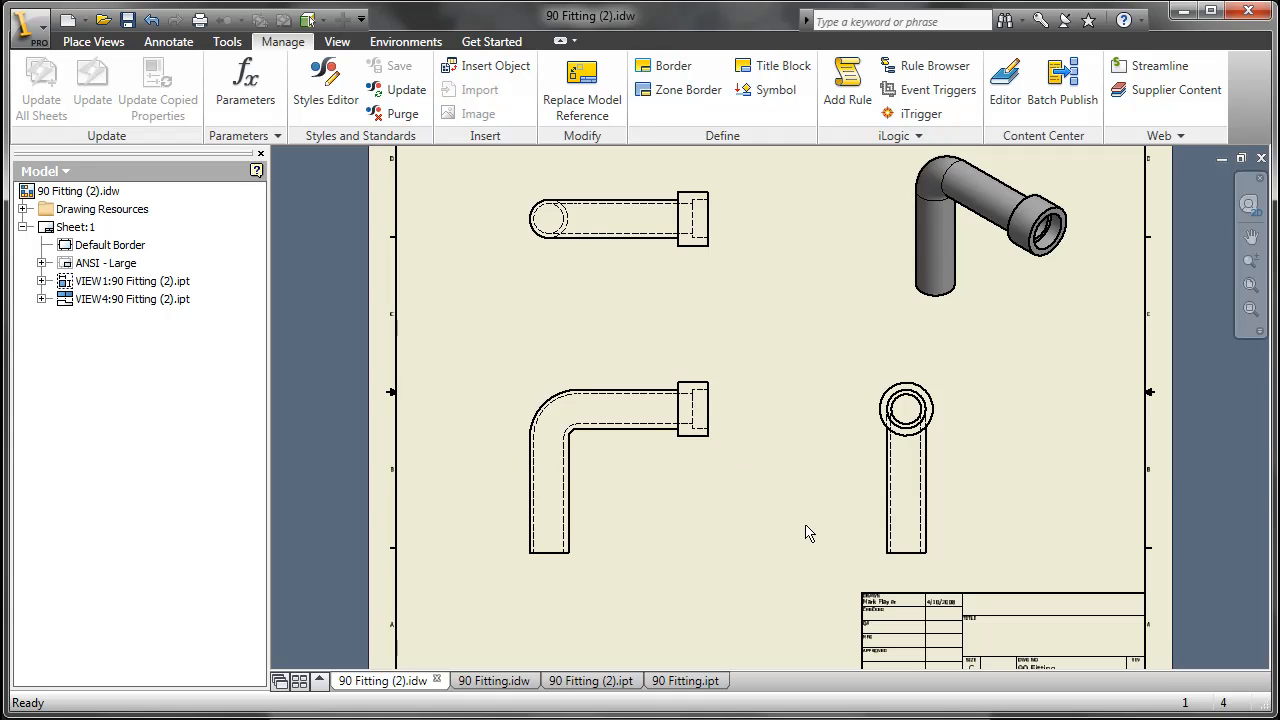
pyautogui.moveTo(93, 103)
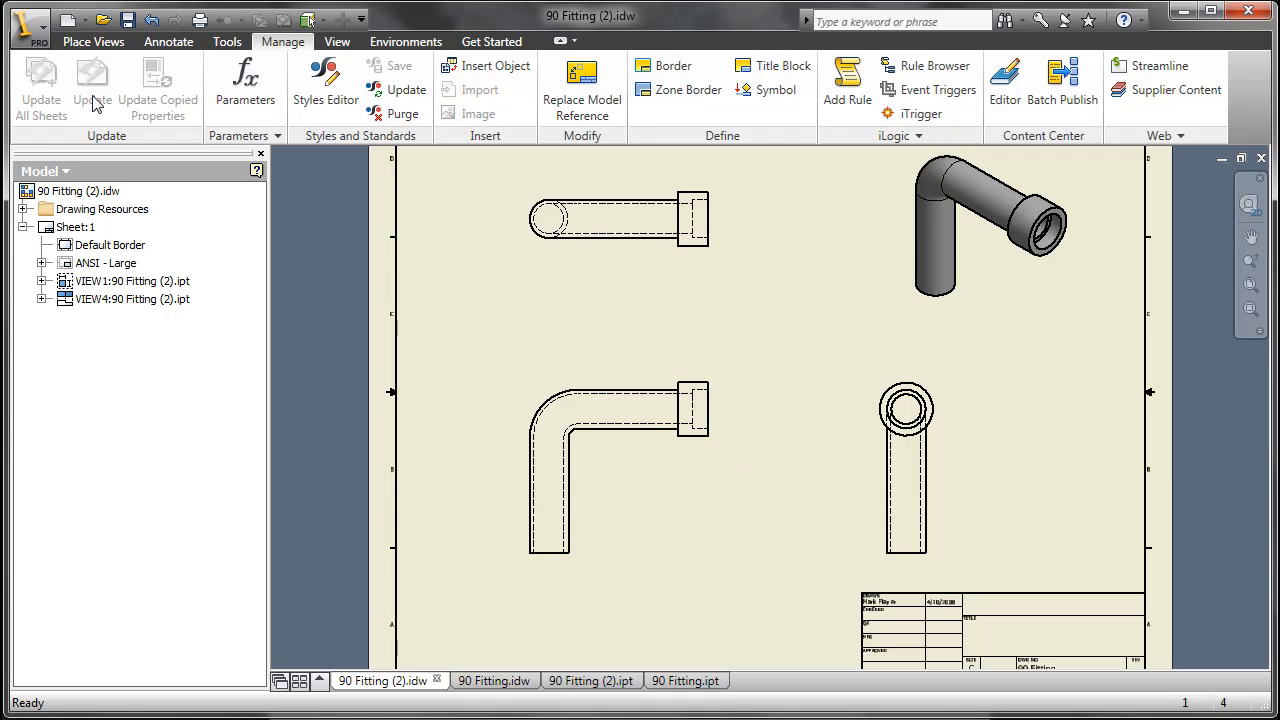
# - Save the drawing as '90 Fitting (2).dwg' in Inventor Drawing DWG format
pyautogui.click(168, 41)
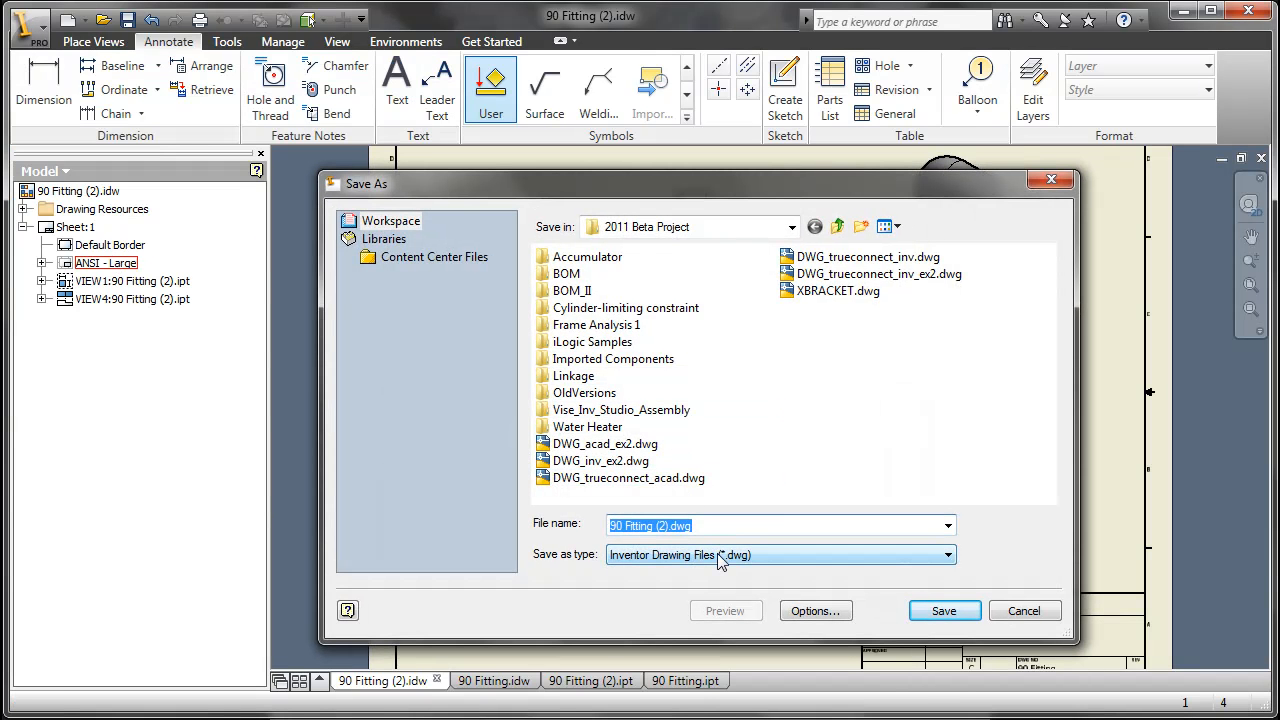
pyautogui.click(943, 610)
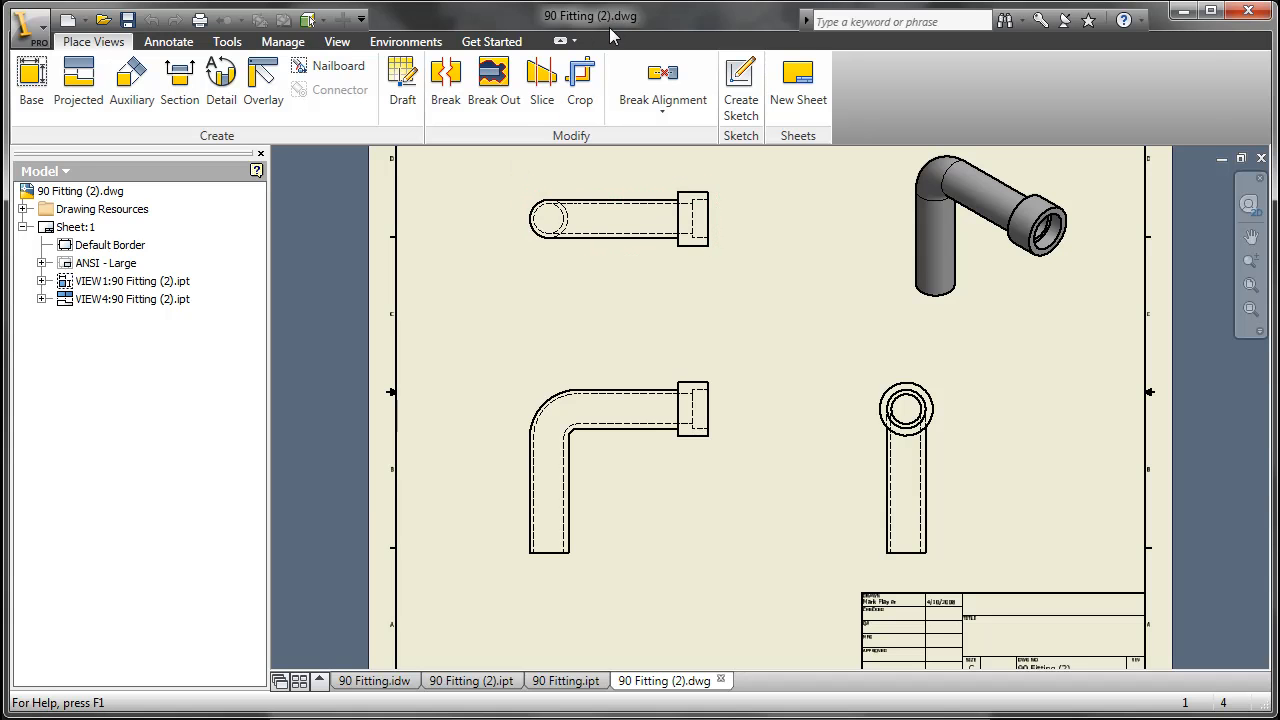
pyautogui.click(168, 41)
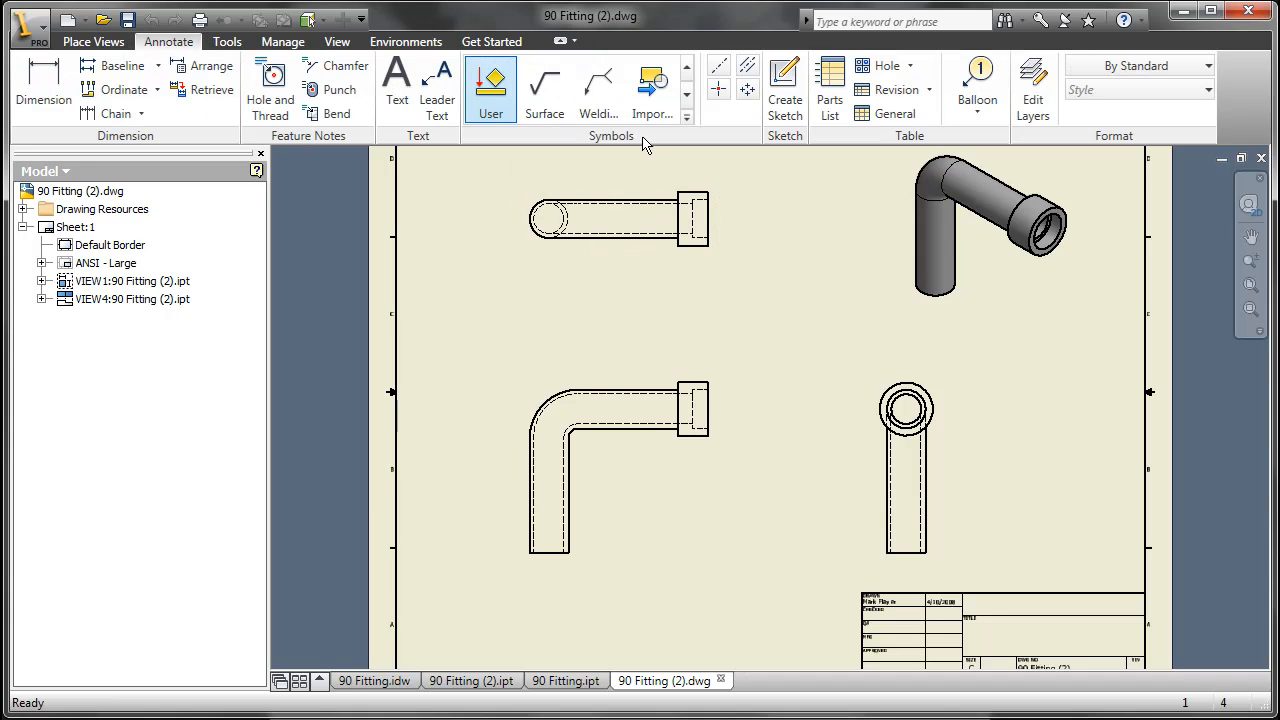
pyautogui.click(651, 85)
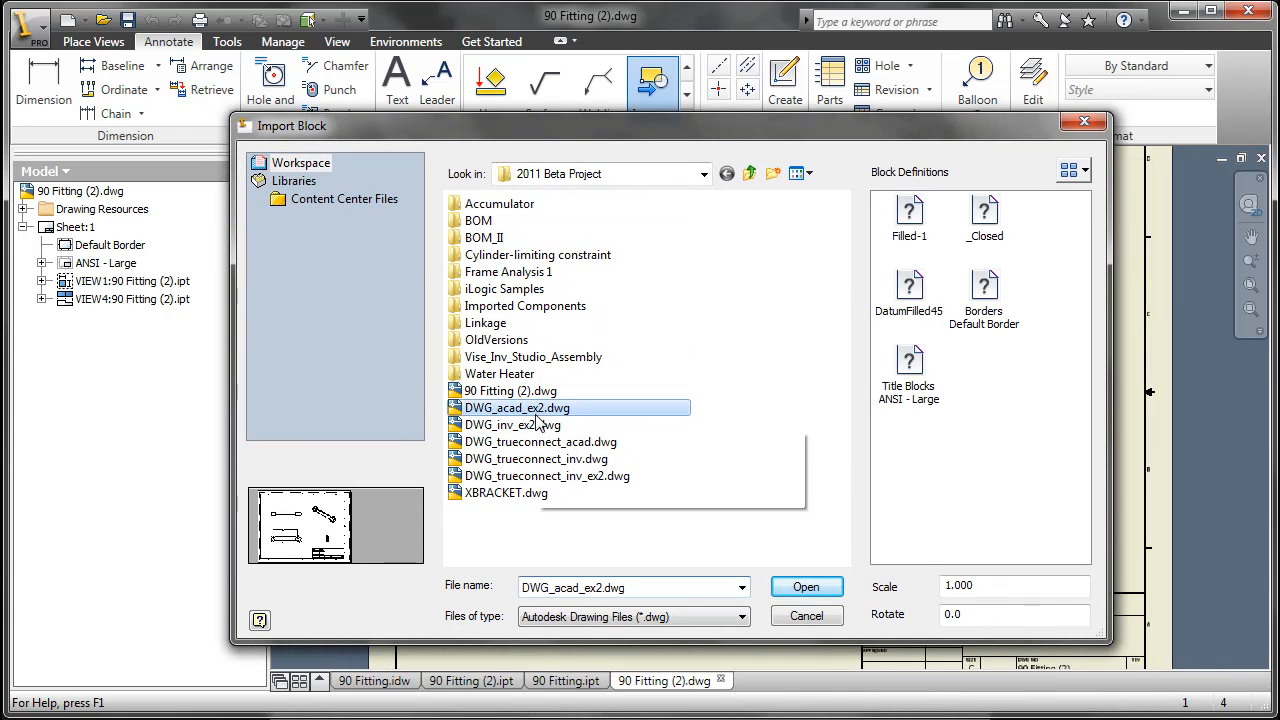
pyautogui.click(540, 442)
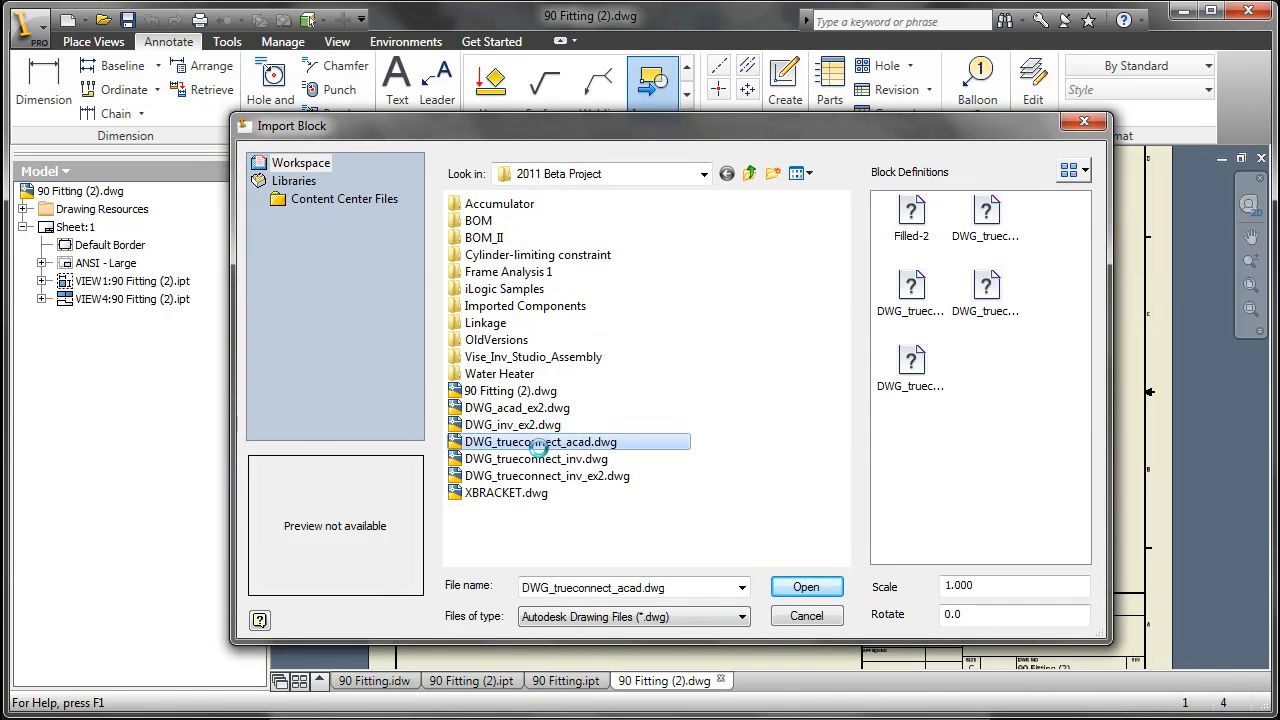
pyautogui.click(546, 475)
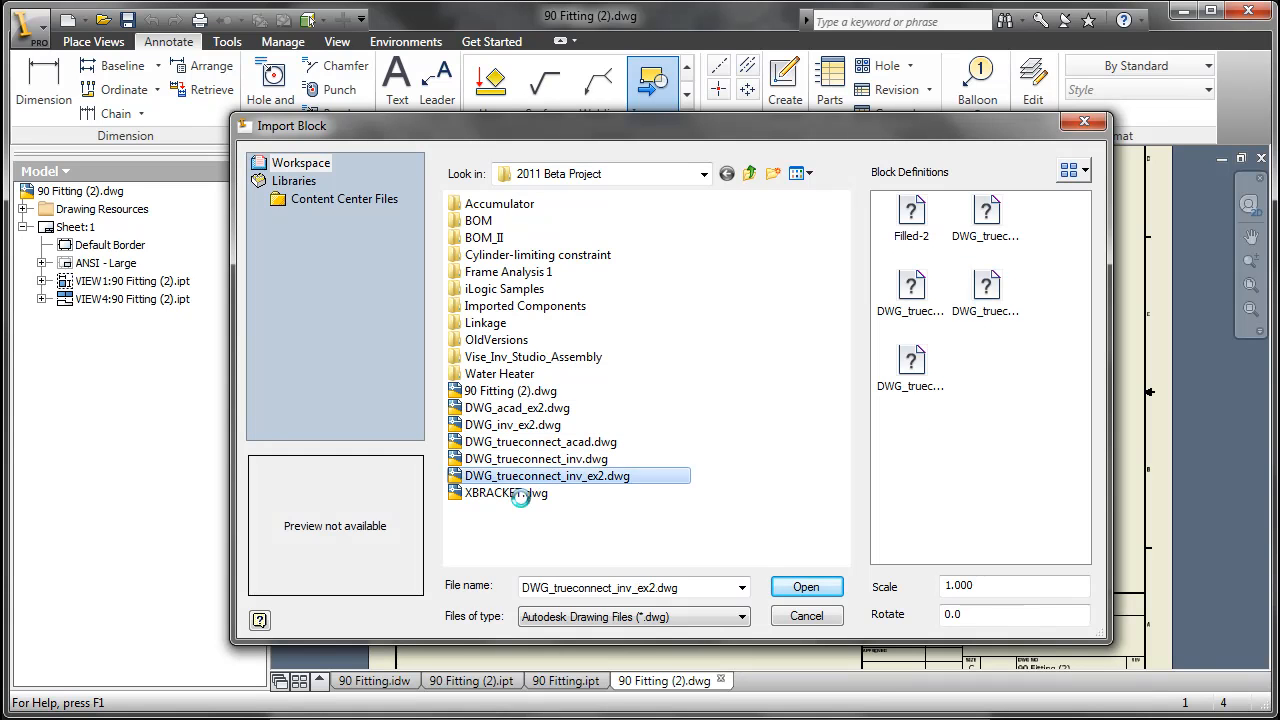
pyautogui.click(505, 493)
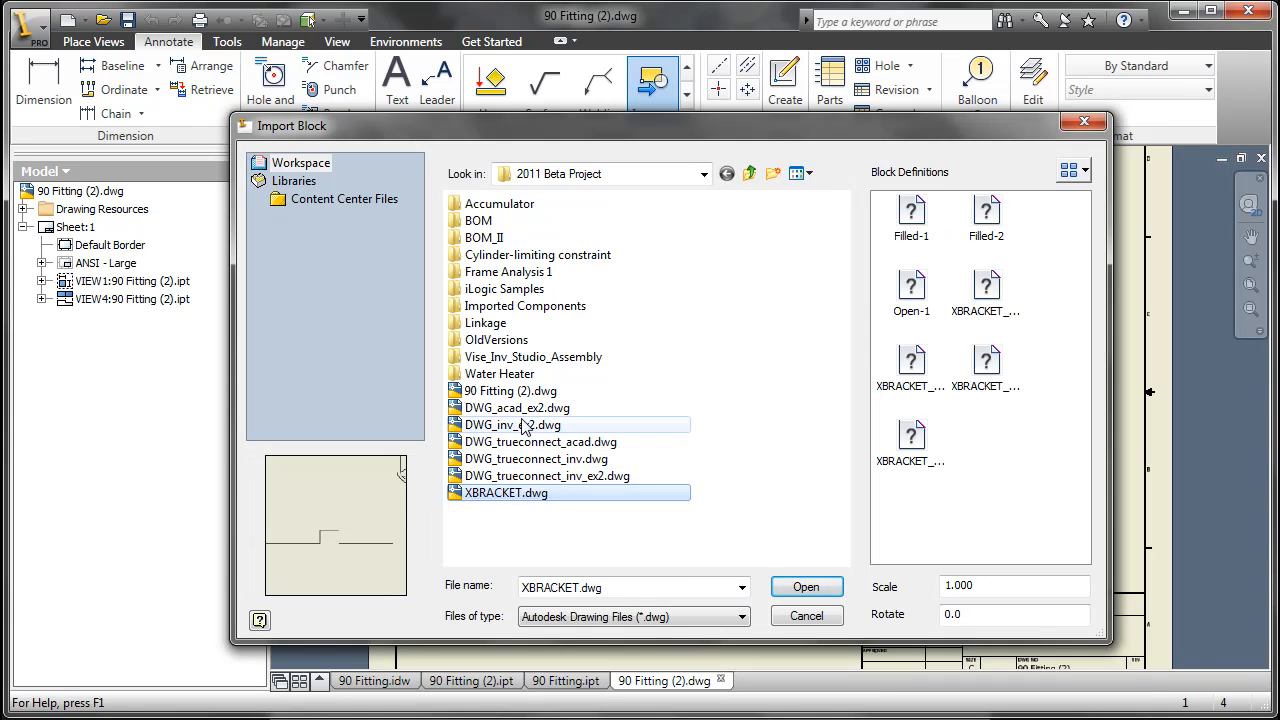
pyautogui.click(540, 441)
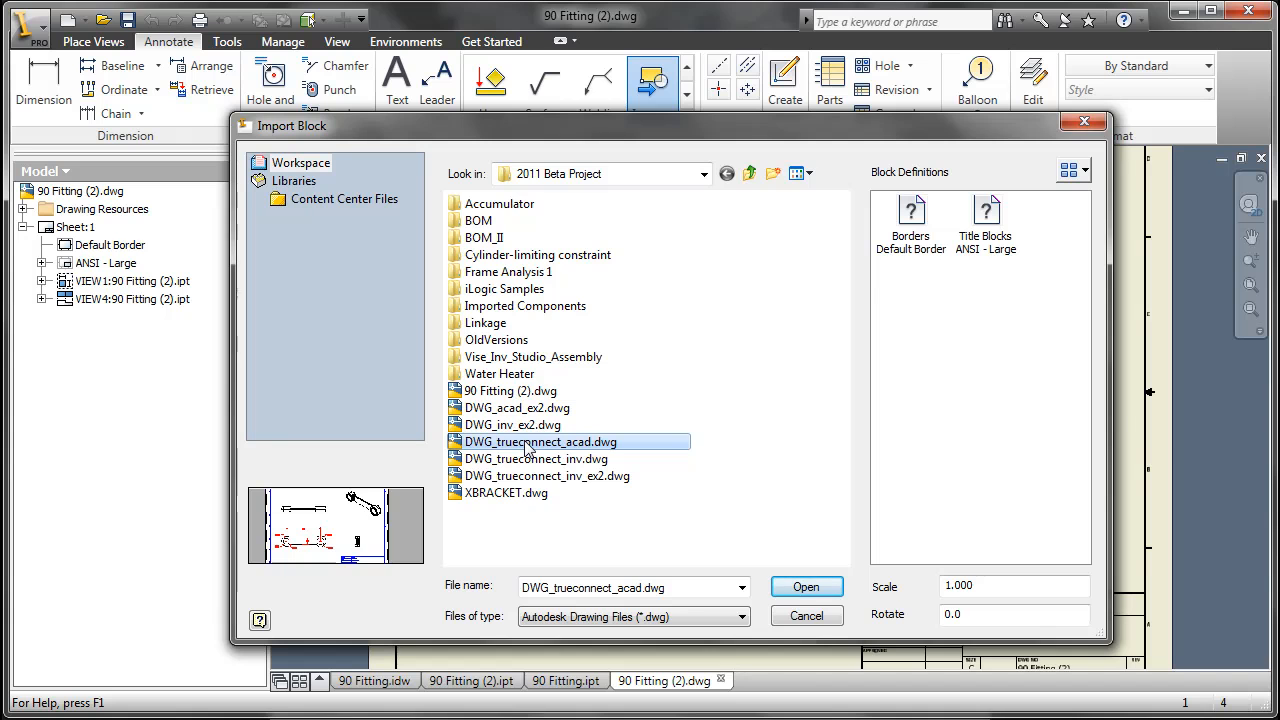
pyautogui.click(513, 424)
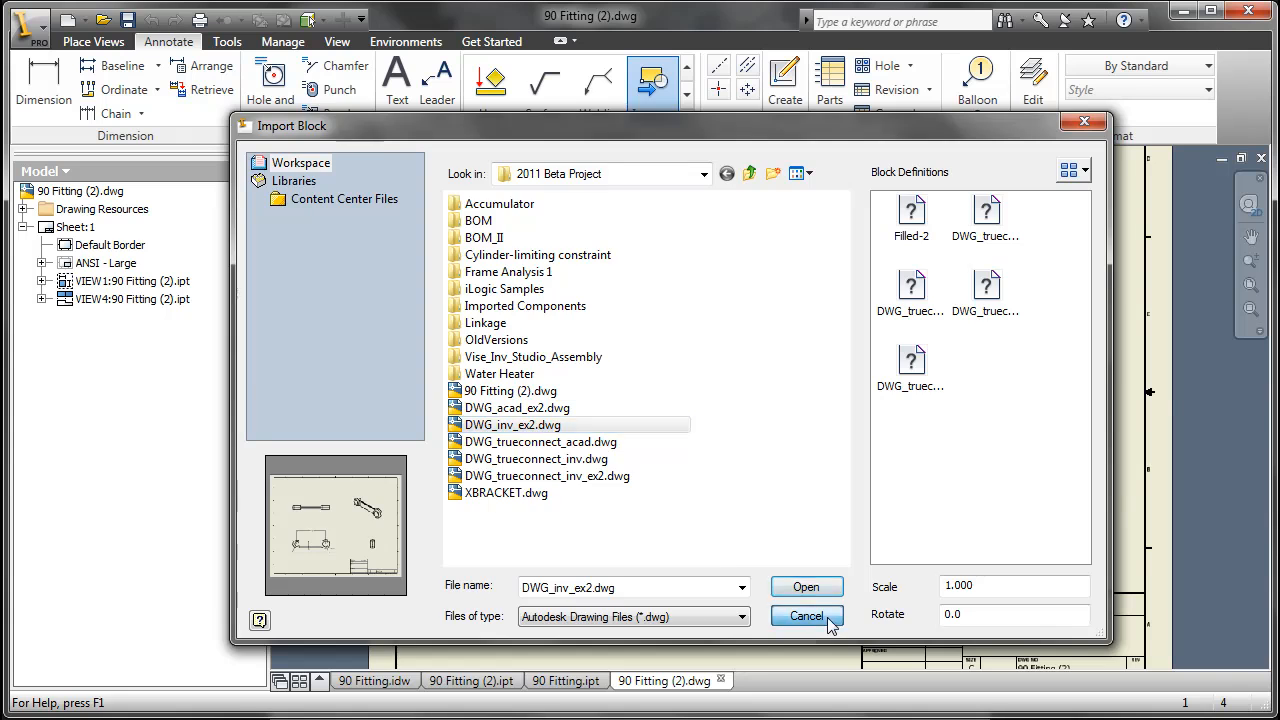
pyautogui.click(806, 615)
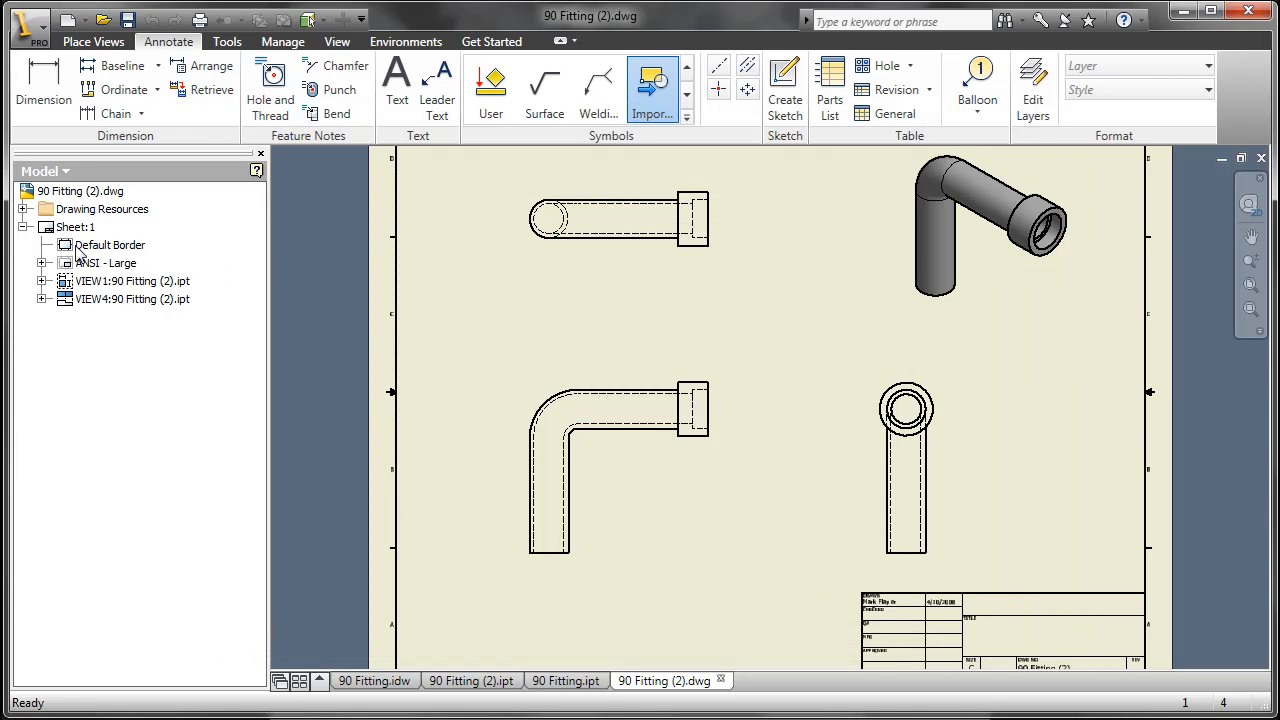
# - Expand Drawing Resources and AutoCAD Blocks, then bring up the AutoCAD Blocks context menu
pyautogui.click(20, 209)
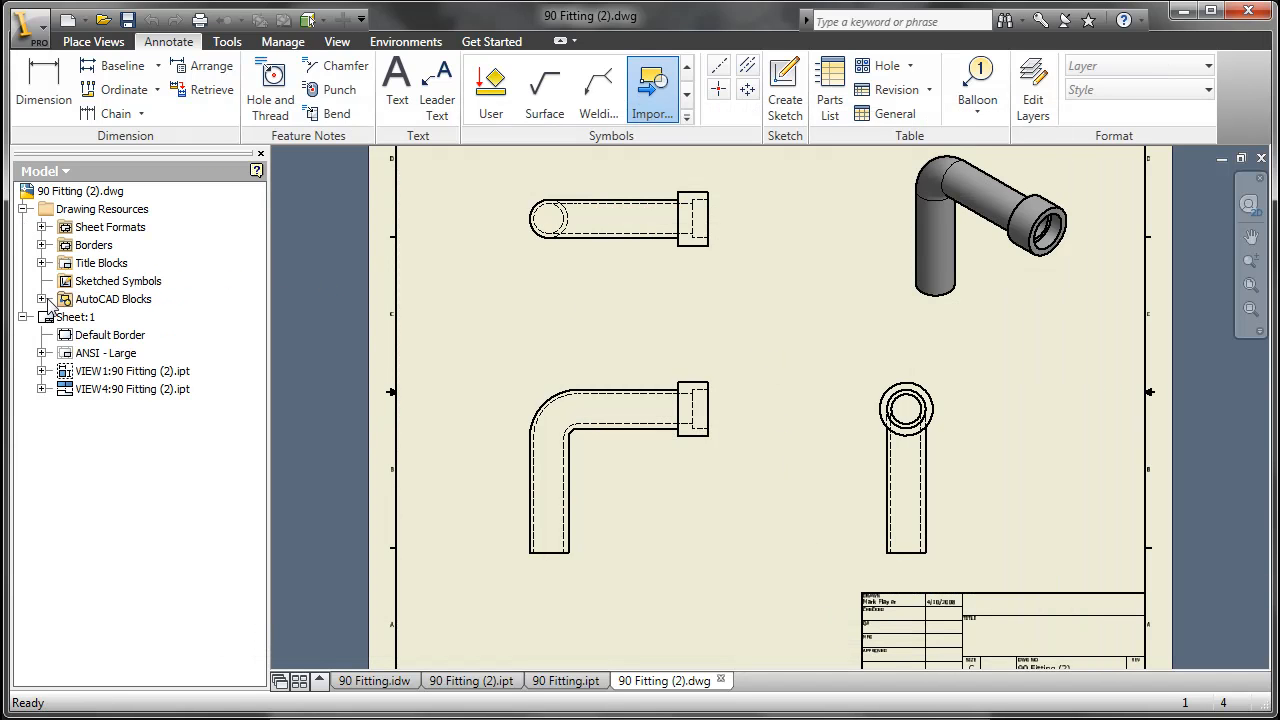
pyautogui.click(33, 299)
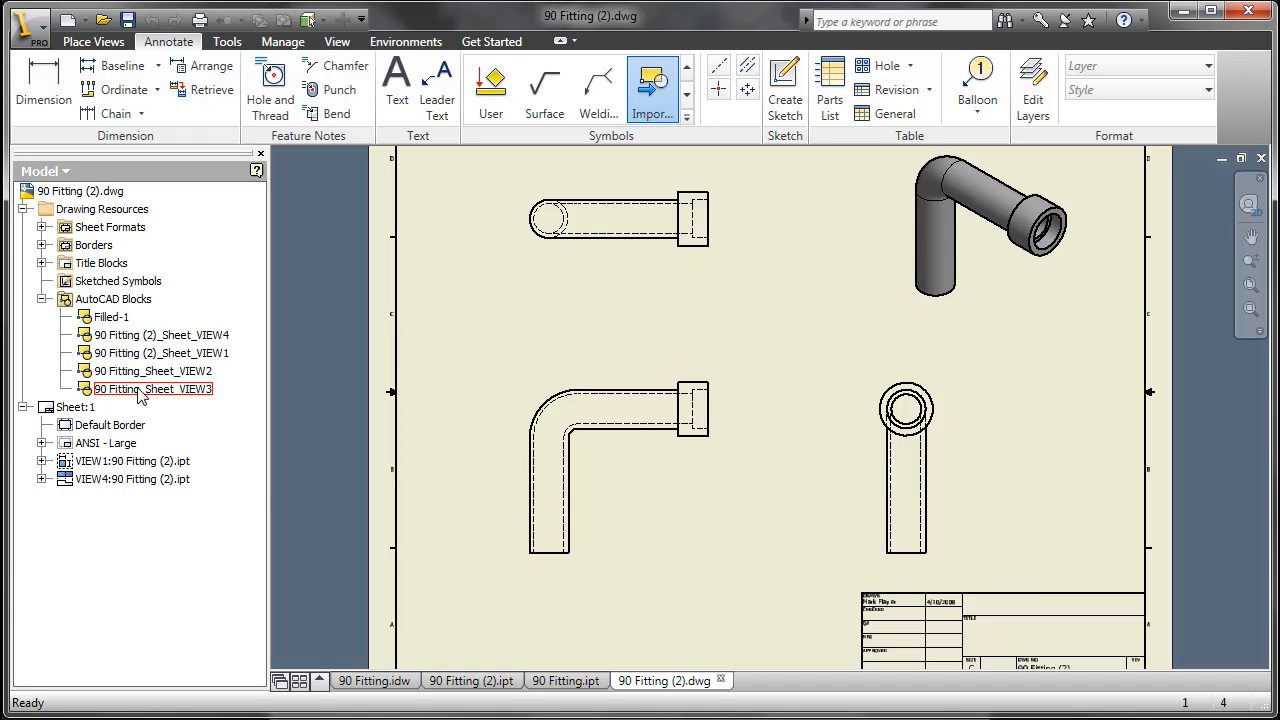
pyautogui.rightClick(113, 298)
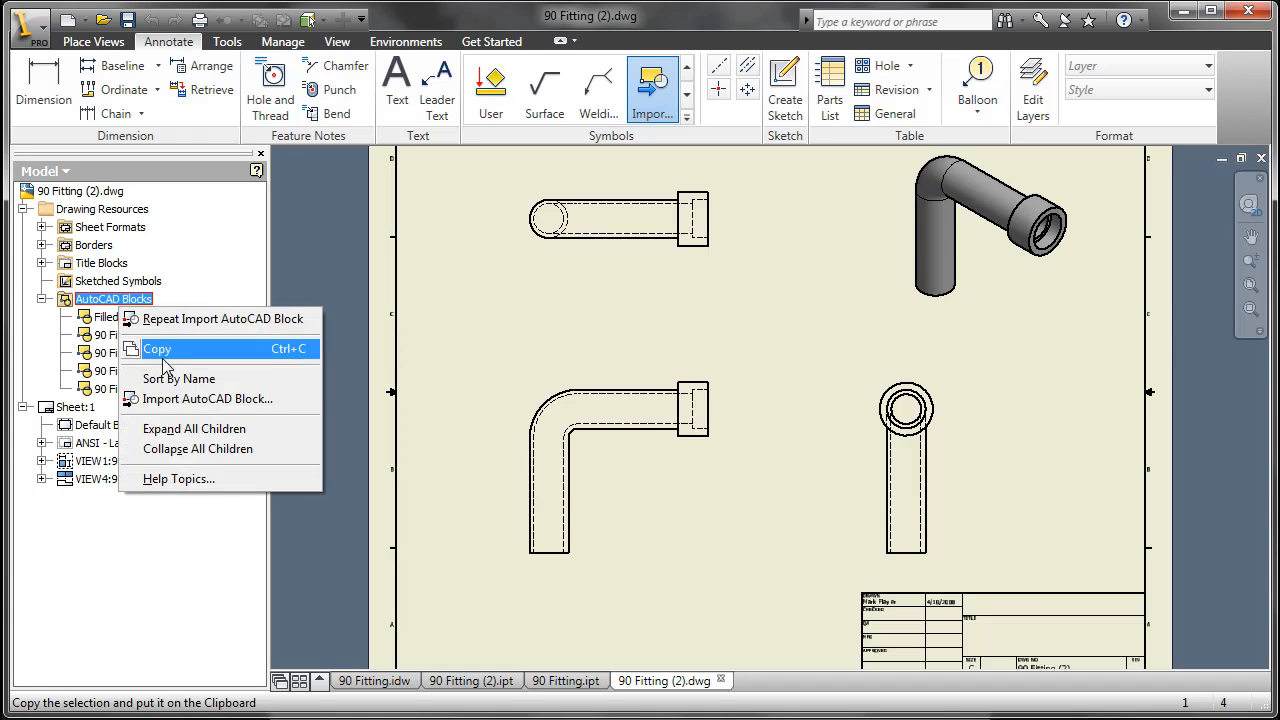
pyautogui.moveTo(208, 399)
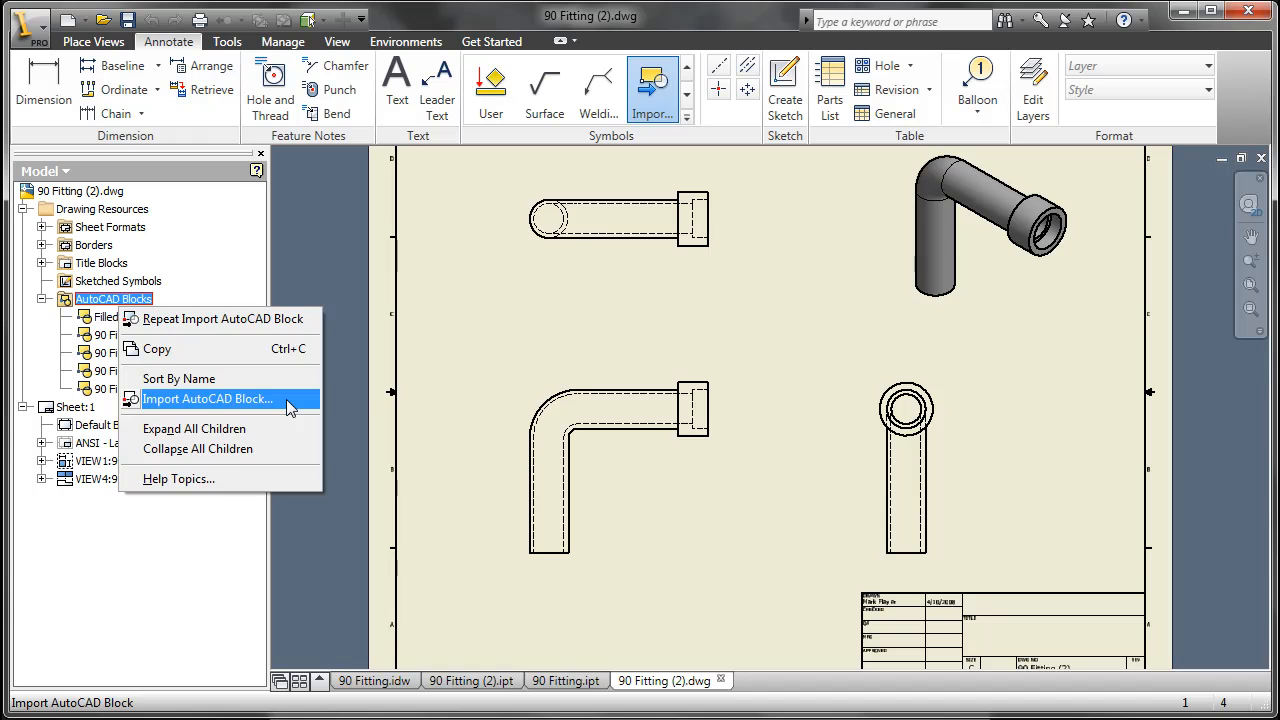